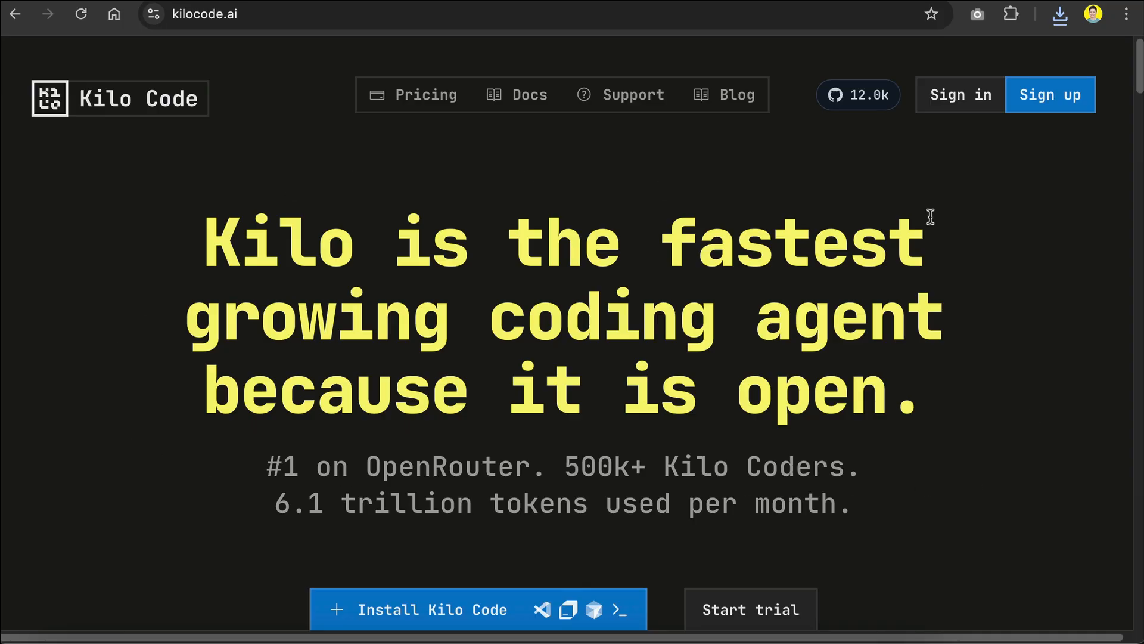
Scroll the Kilo Code homepage, then the Augment Code homepage hero section
{"action": "scroll", "scroll_direction": "down", "scroll_amount": 3}
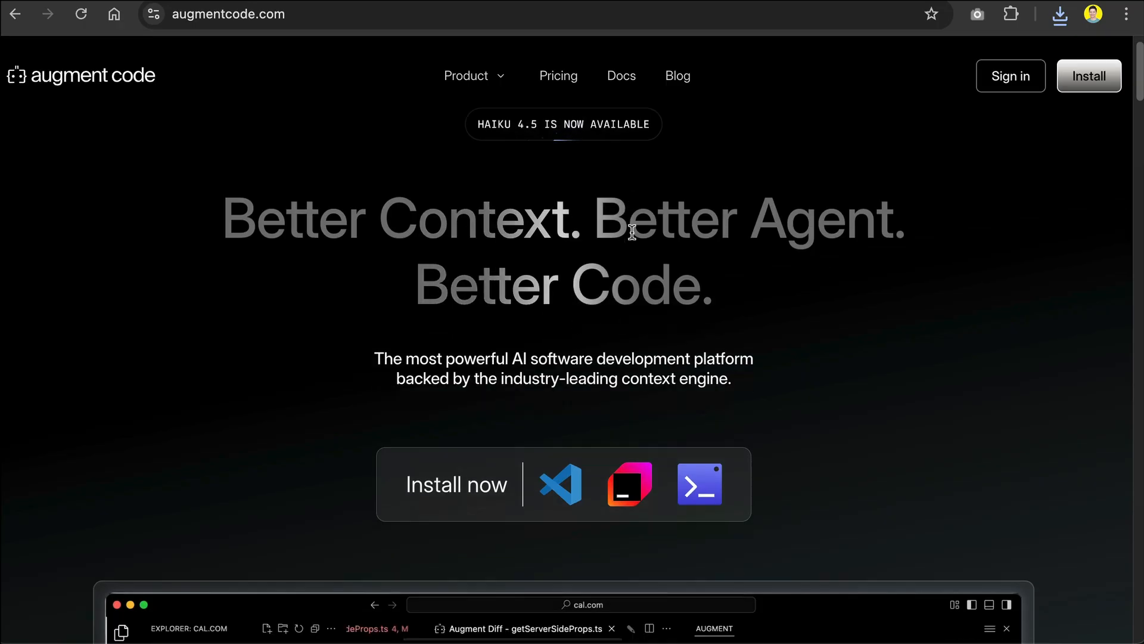
{"action": "scroll", "scroll_direction": "down", "scroll_amount": 3}
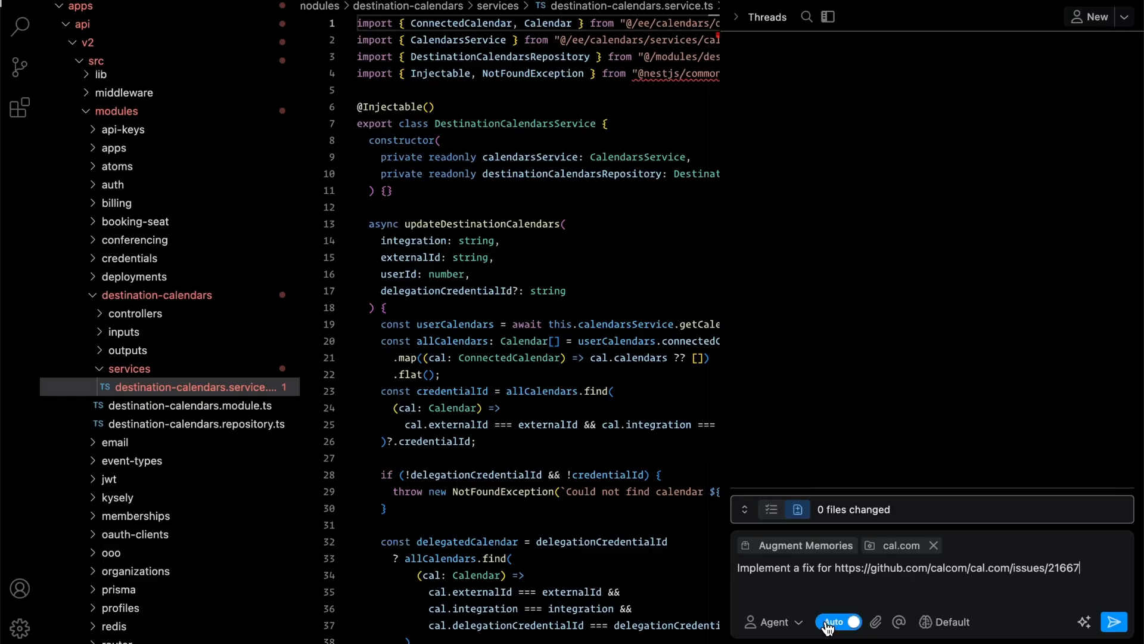
{"action": "left_click", "coordinate": [1114, 622]}
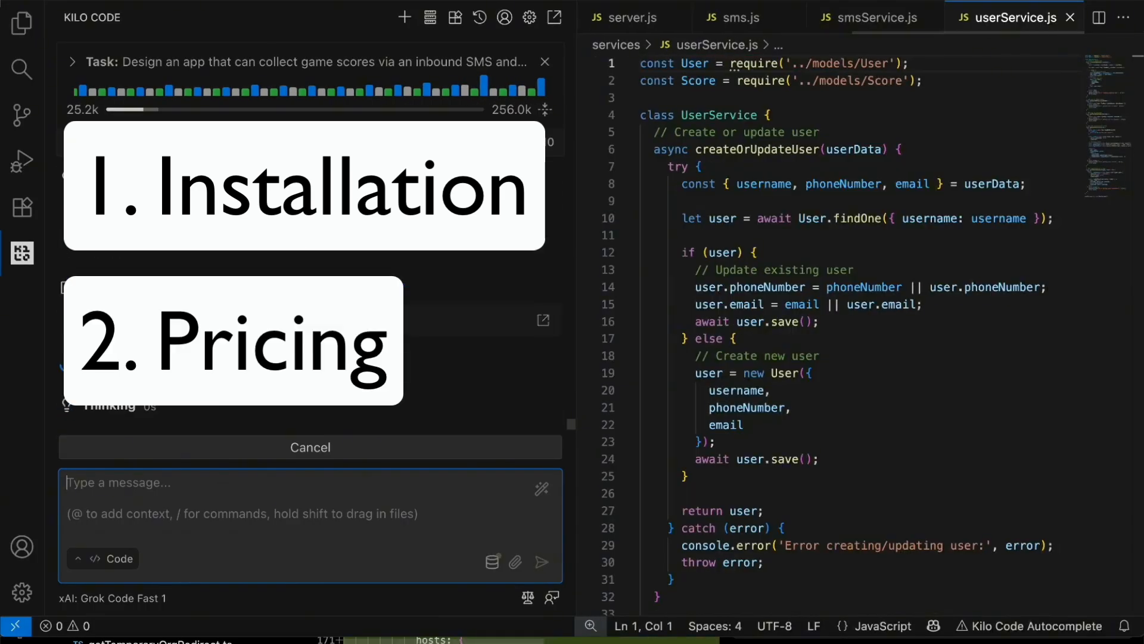
{"action": "left_click", "coordinate": [1011, 17]}
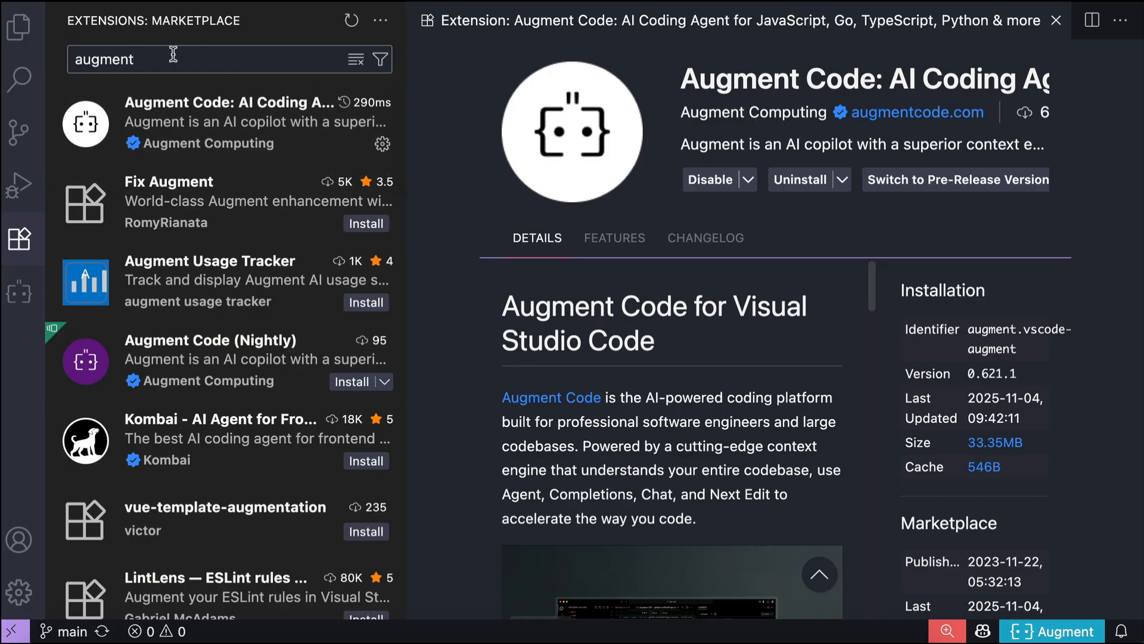
Search the Marketplace for 'kilo code' and open the Kilo Code AI Agent extension
{"action": "type", "text": "kilo code"}
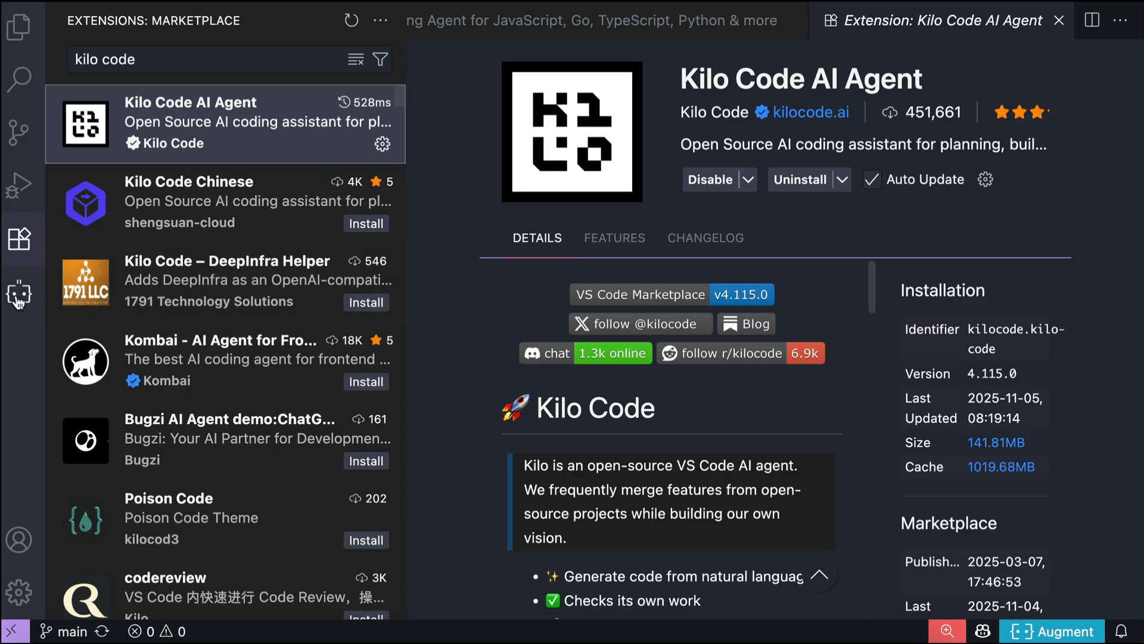
{"action": "left_click", "coordinate": [21, 292]}
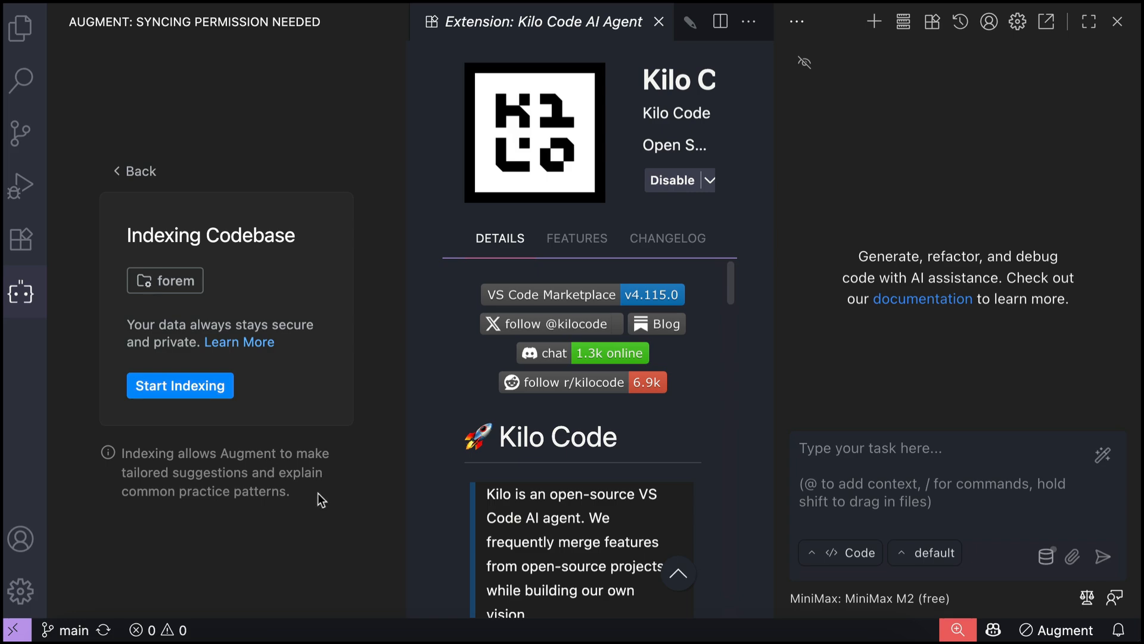
{"action": "mouse_move", "coordinate": [350, 202]}
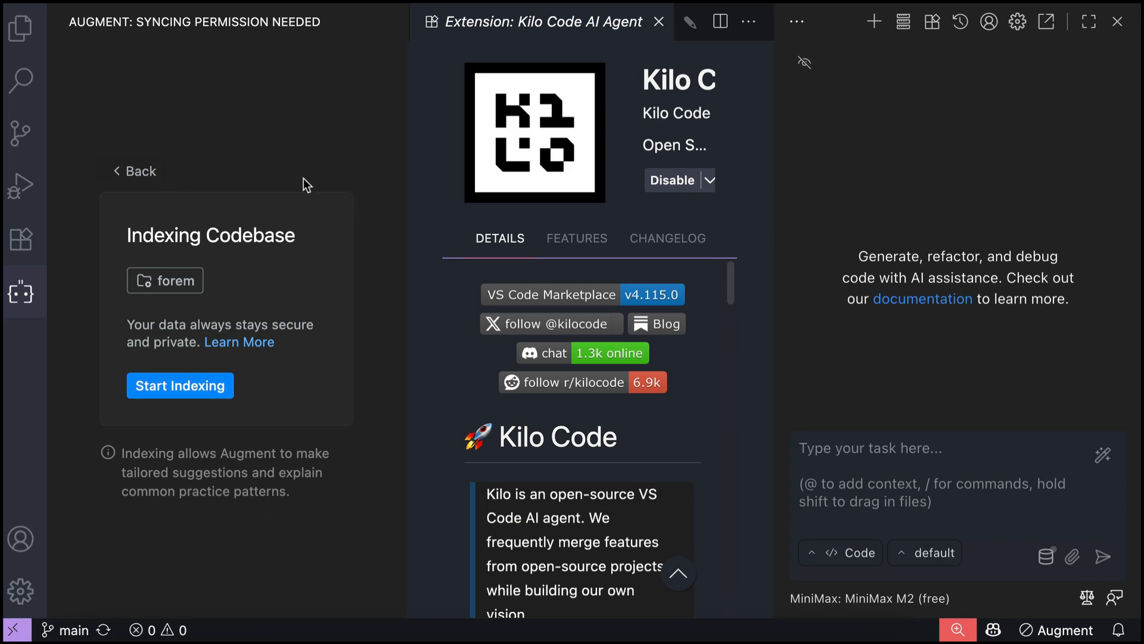
Start Augment indexing the forem codebase and close the Kilo Code extension details tab
{"action": "left_click", "coordinate": [179, 386]}
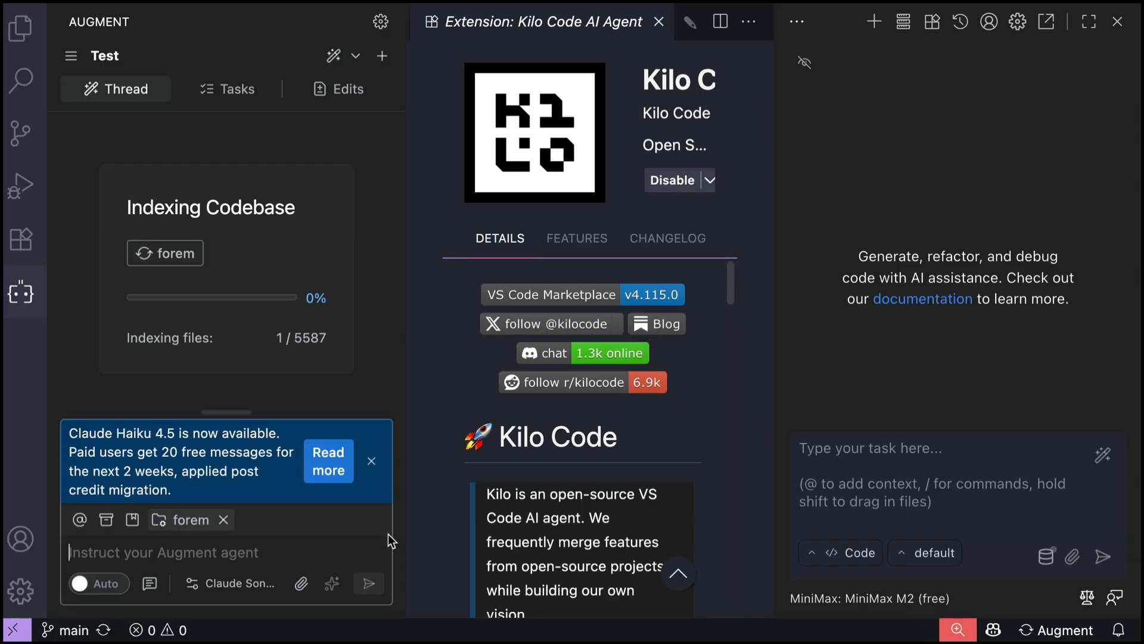
{"action": "mouse_move", "coordinate": [920, 459]}
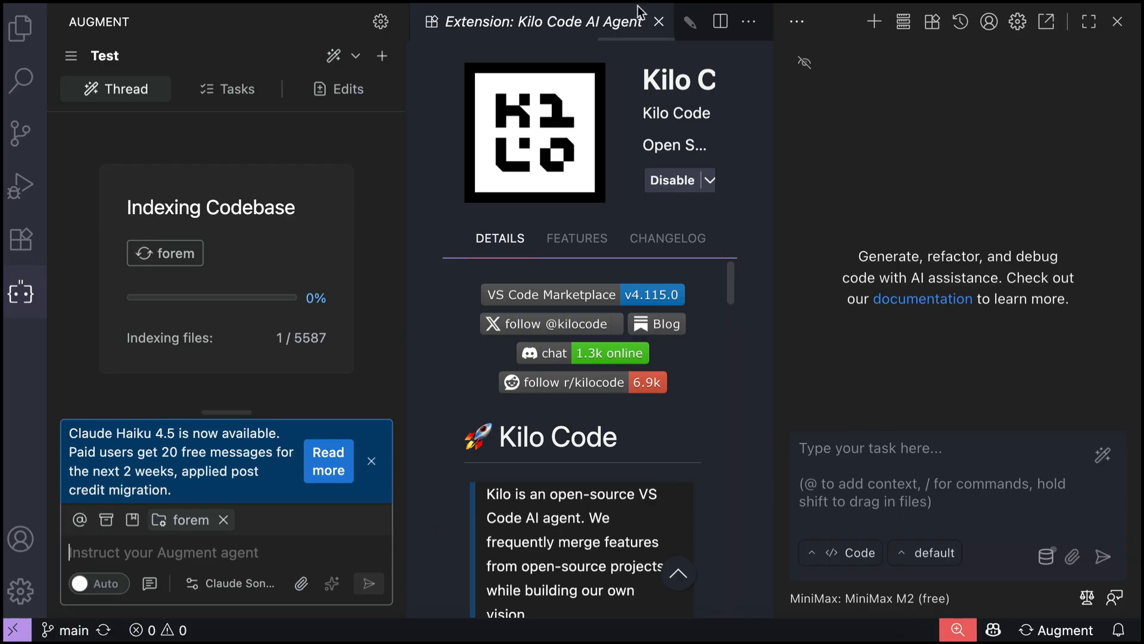
{"action": "left_click", "coordinate": [659, 22]}
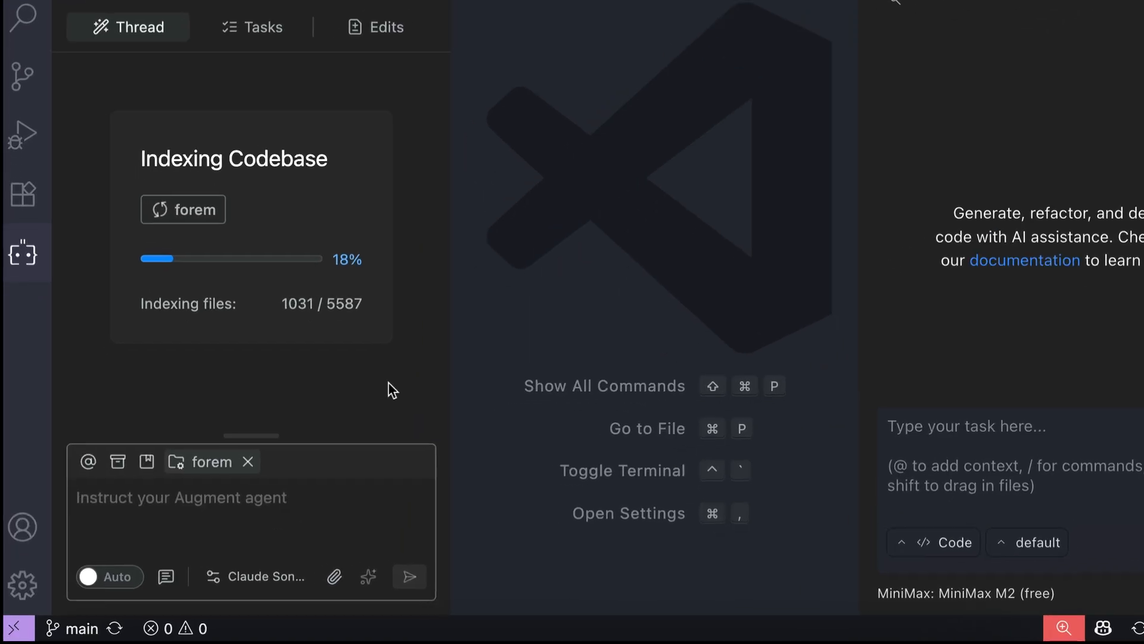
Put Augment's chat in Ask a Question mode with Auto off, reviewing the model list
{"action": "left_click", "coordinate": [231, 497]}
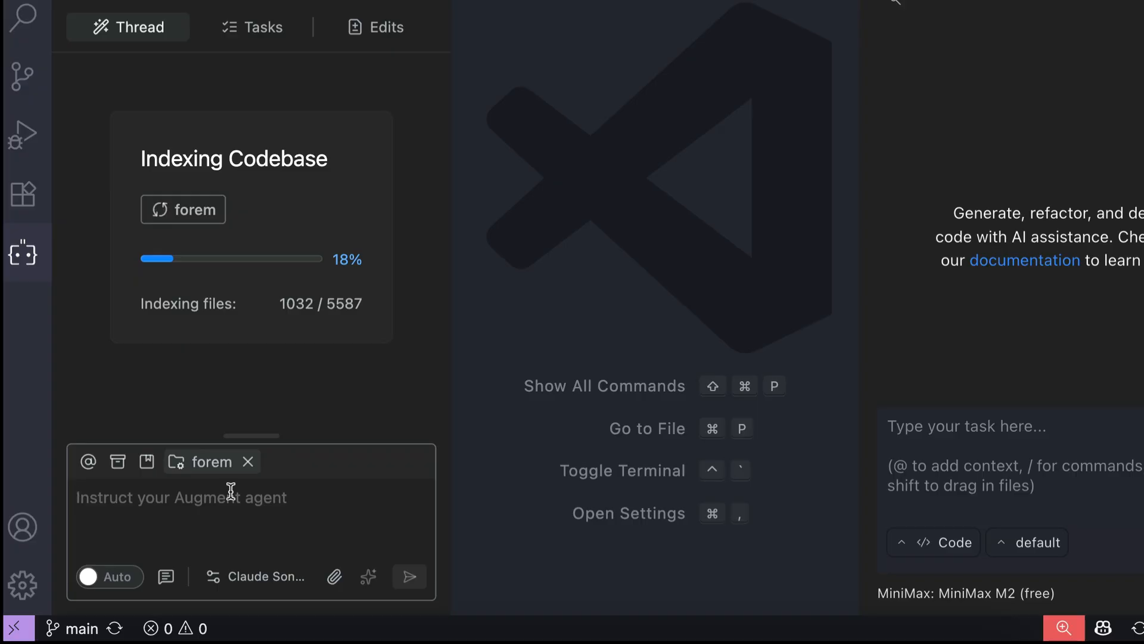
{"action": "left_click", "coordinate": [108, 577]}
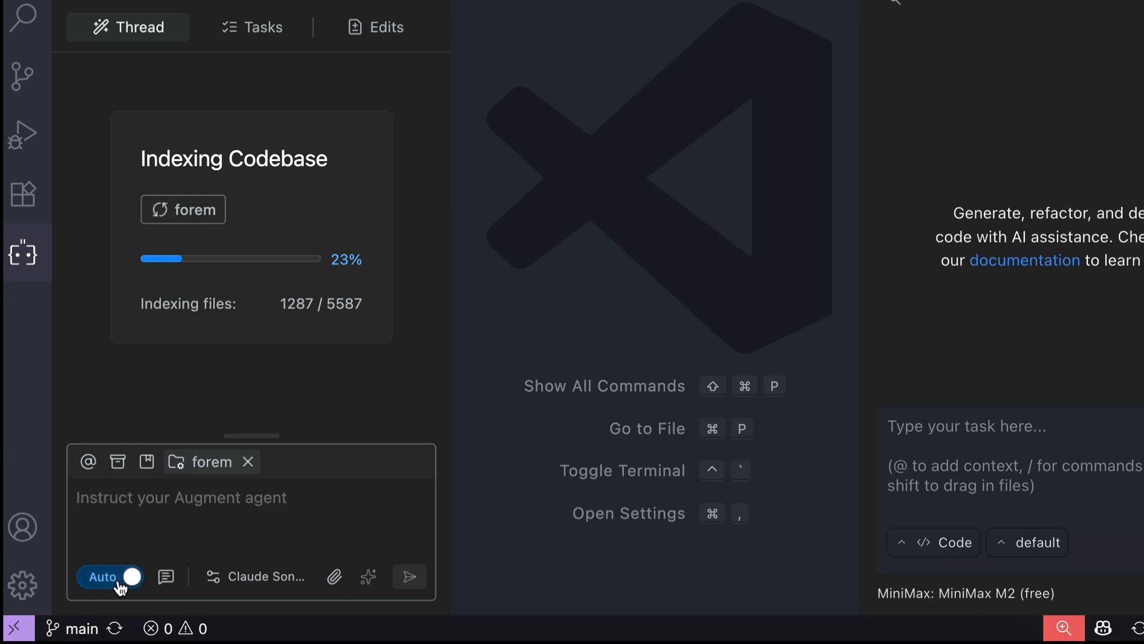
{"action": "left_click", "coordinate": [166, 576]}
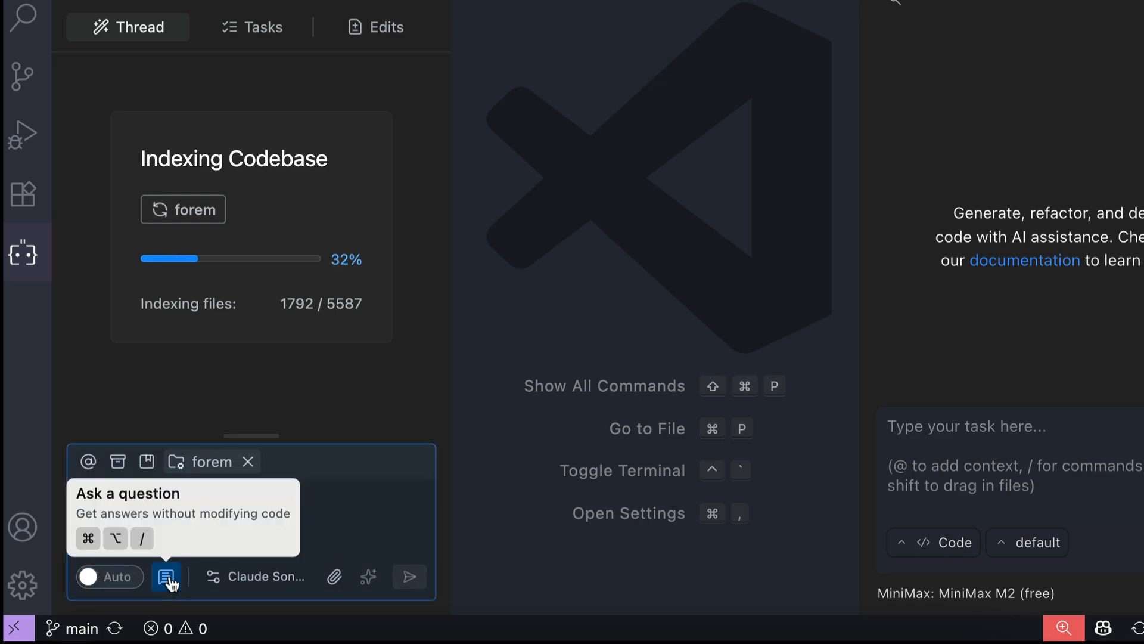
{"action": "left_click", "coordinate": [165, 575]}
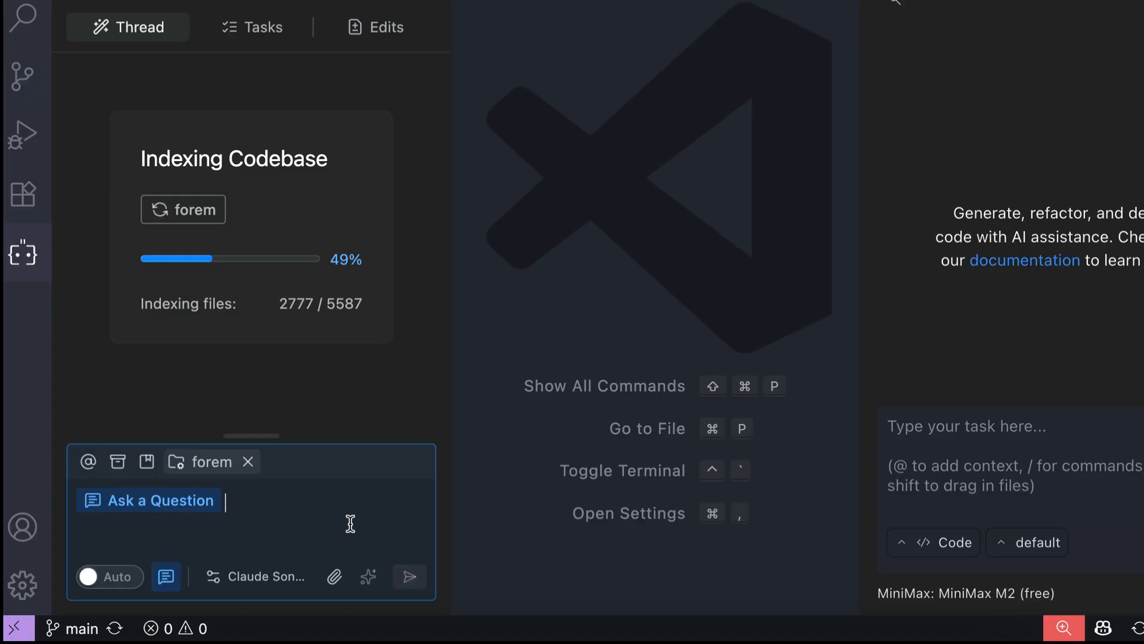
{"action": "left_click", "coordinate": [254, 575]}
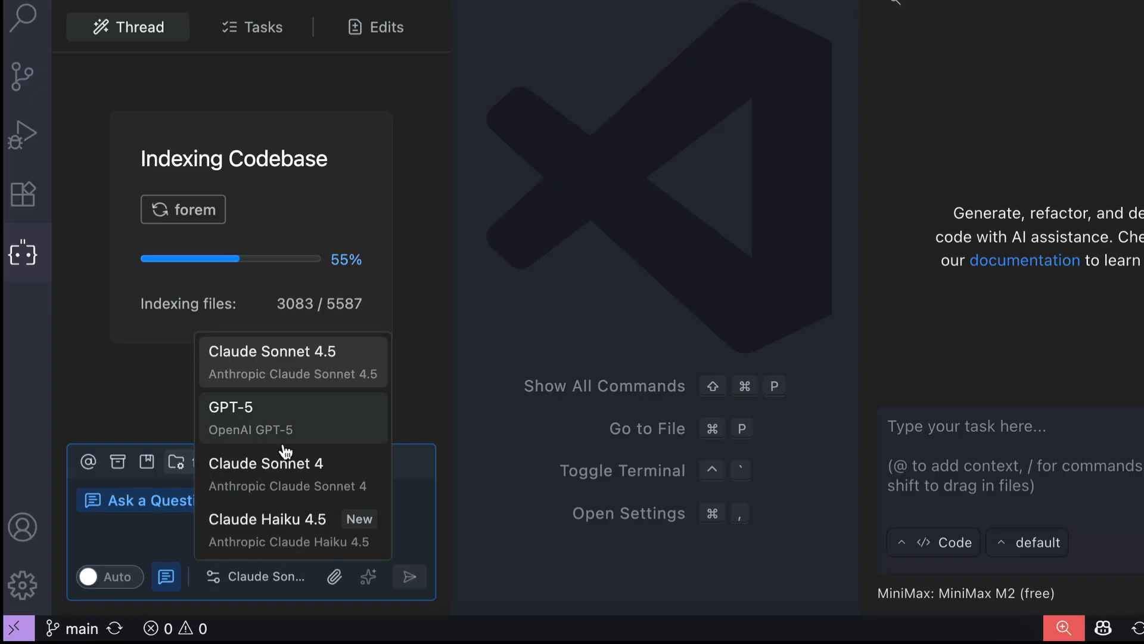
{"action": "mouse_move", "coordinate": [292, 529]}
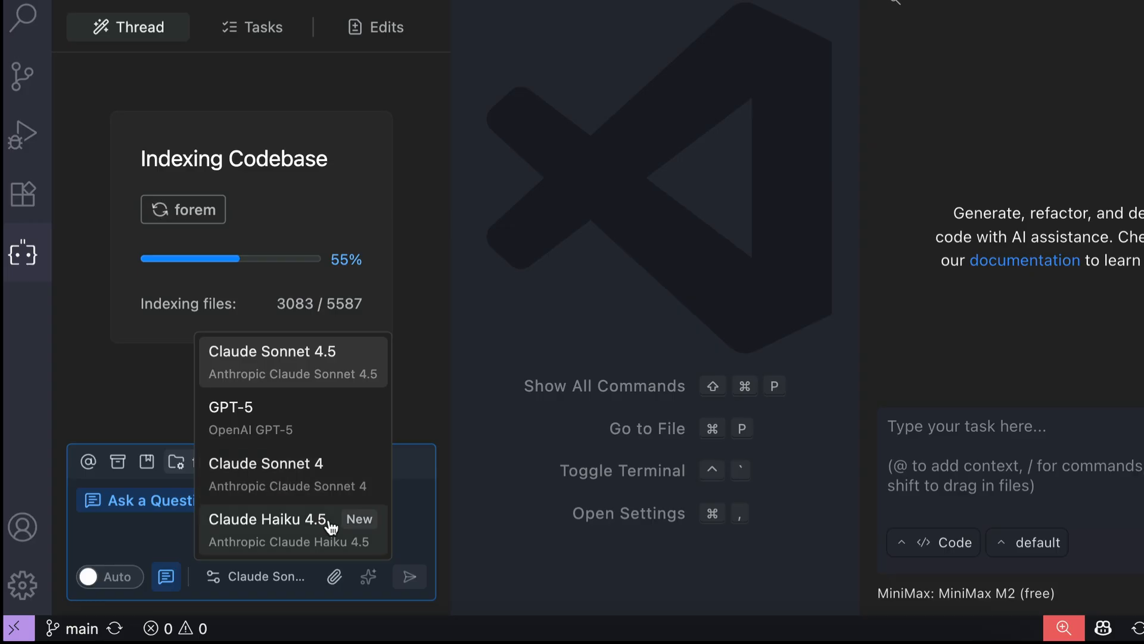
{"action": "mouse_move", "coordinate": [378, 506]}
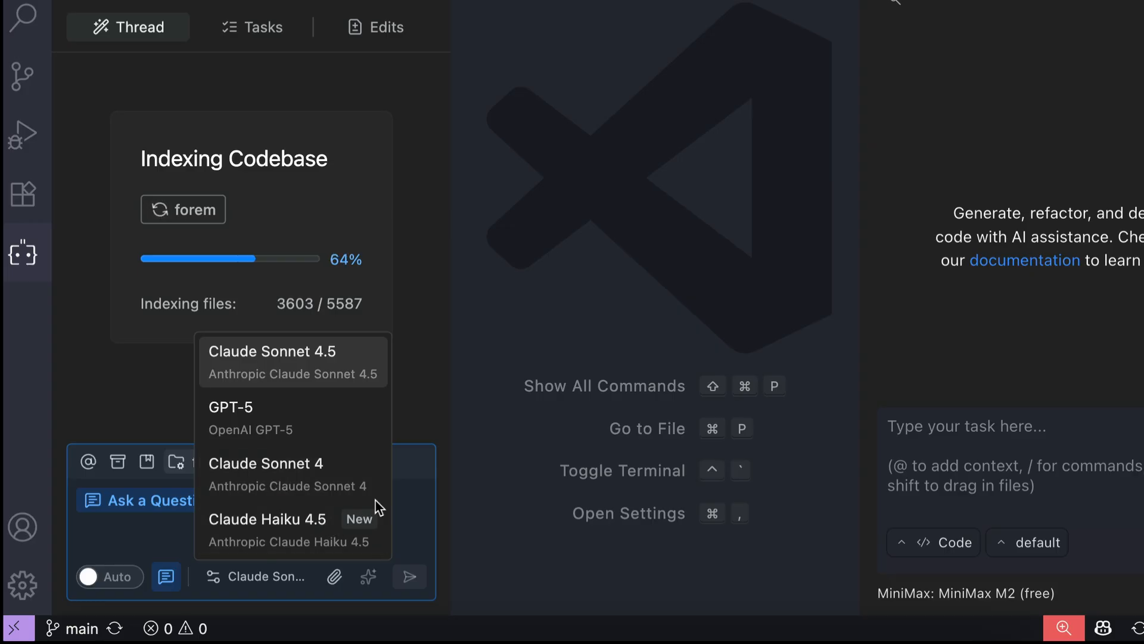
{"action": "mouse_move", "coordinate": [420, 507]}
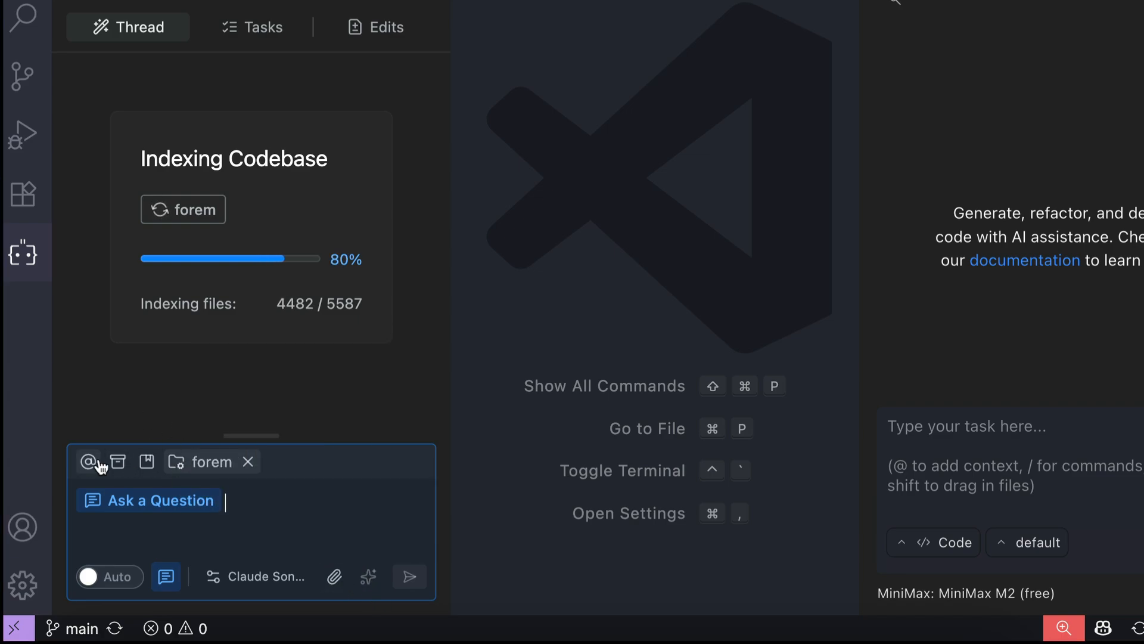
{"action": "left_click", "coordinate": [409, 576]}
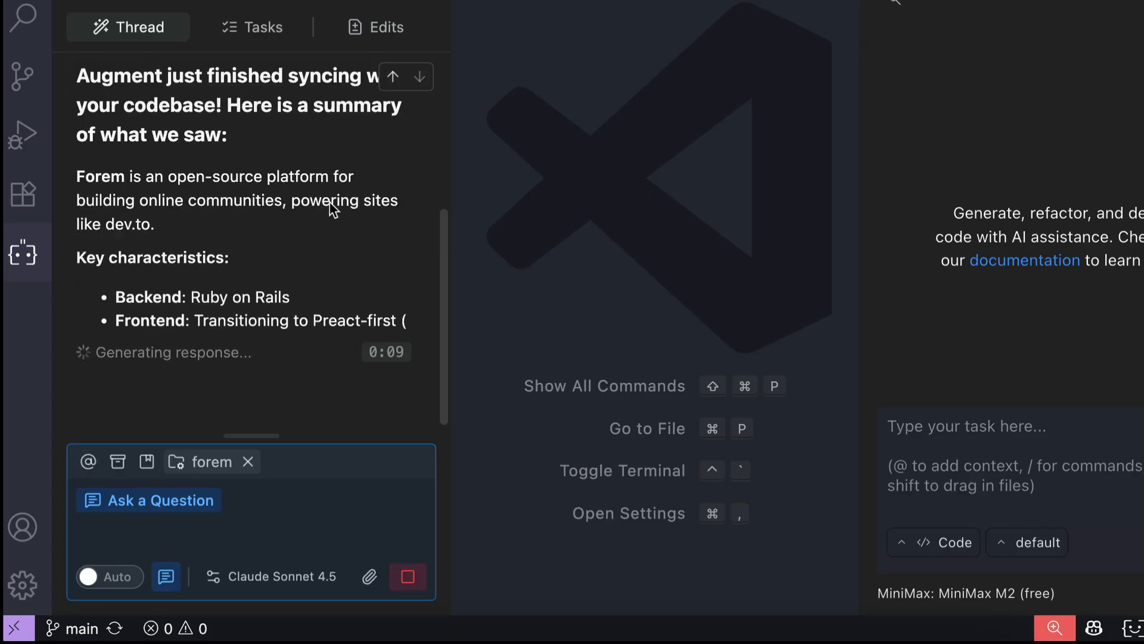
Scroll Augment's forem summary down to its suggested questions
{"action": "scroll", "scroll_direction": "down", "scroll_amount": 3}
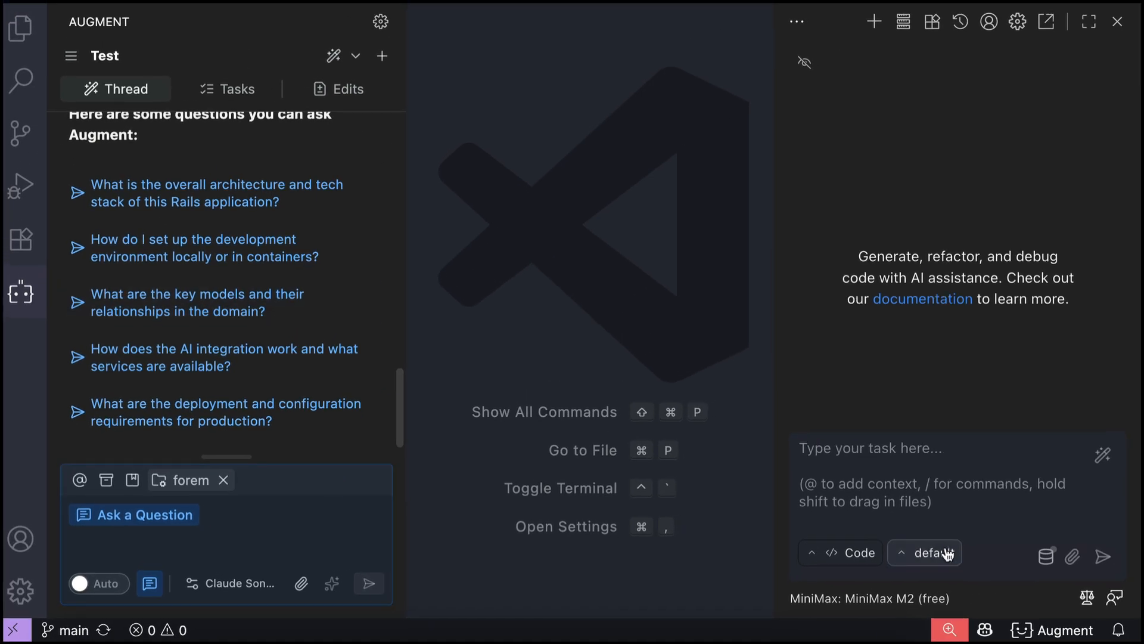
Set Kilo Code's provider model to anthropic/claude-sonnet-4.5, then browse the model list
{"action": "left_click", "coordinate": [925, 553]}
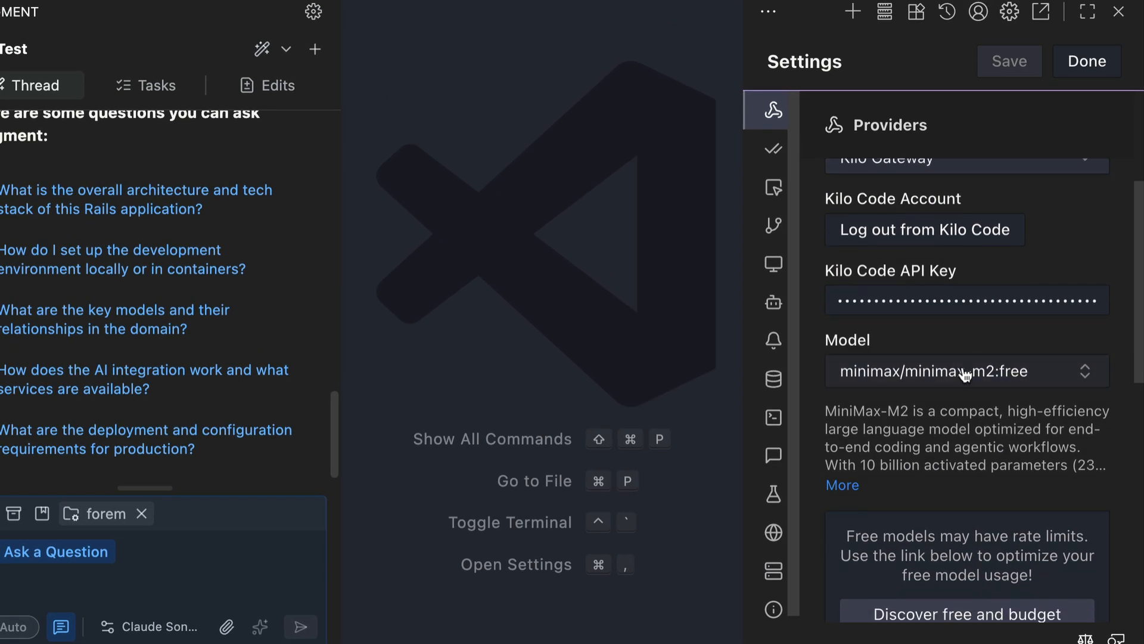
{"action": "left_click", "coordinate": [965, 371]}
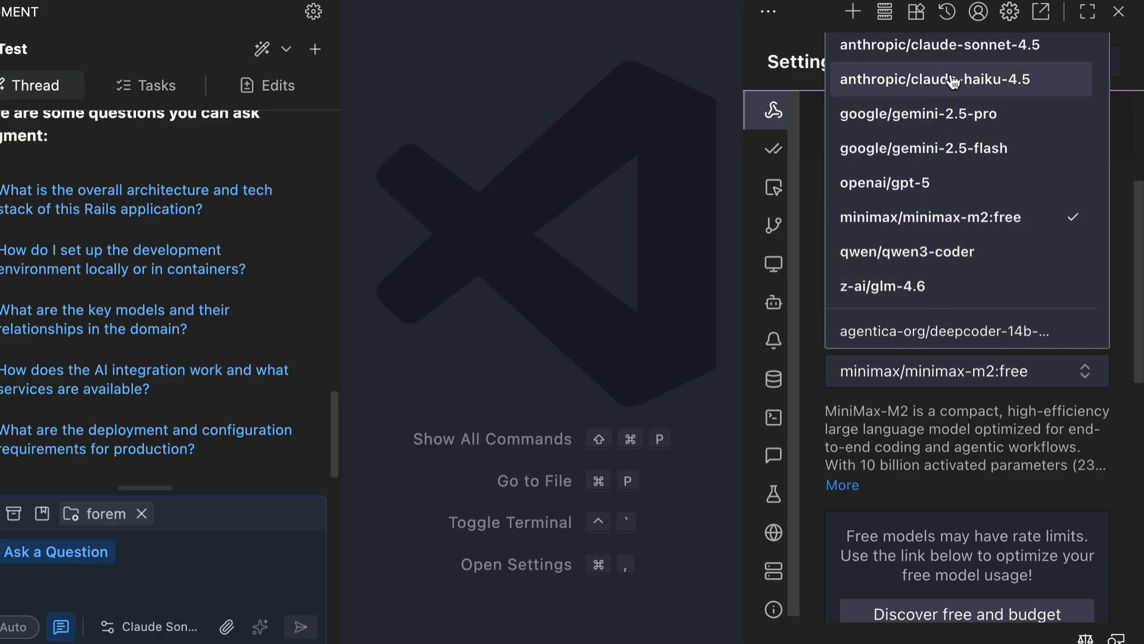
{"action": "left_click", "coordinate": [939, 45]}
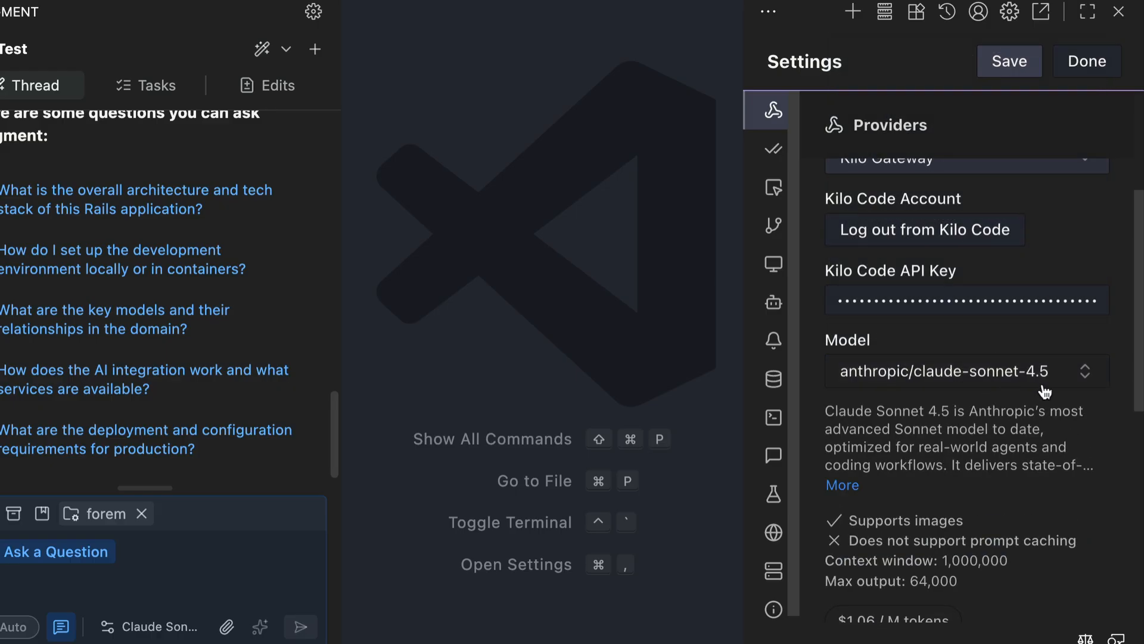
{"action": "left_click", "coordinate": [963, 371]}
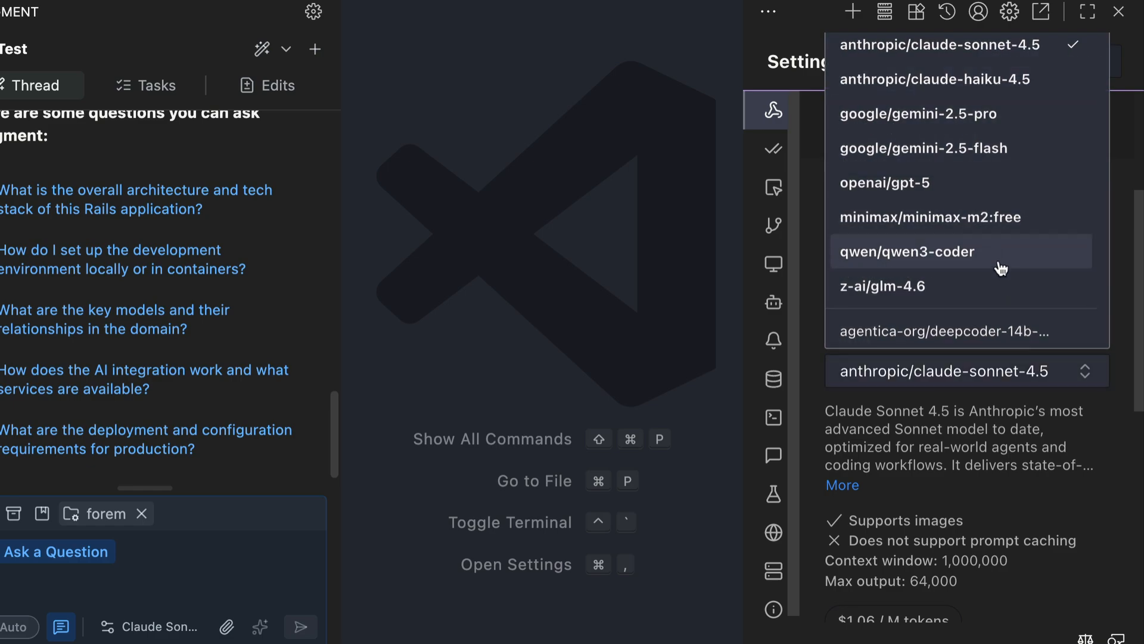
{"action": "mouse_move", "coordinate": [1017, 296]}
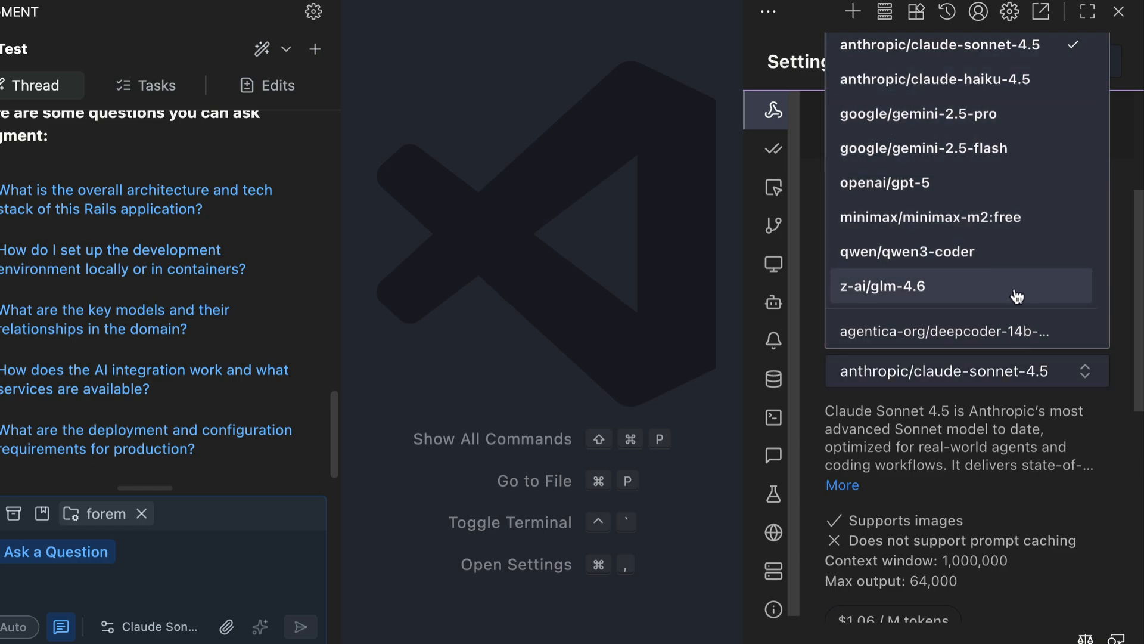
{"action": "mouse_move", "coordinate": [1097, 313]}
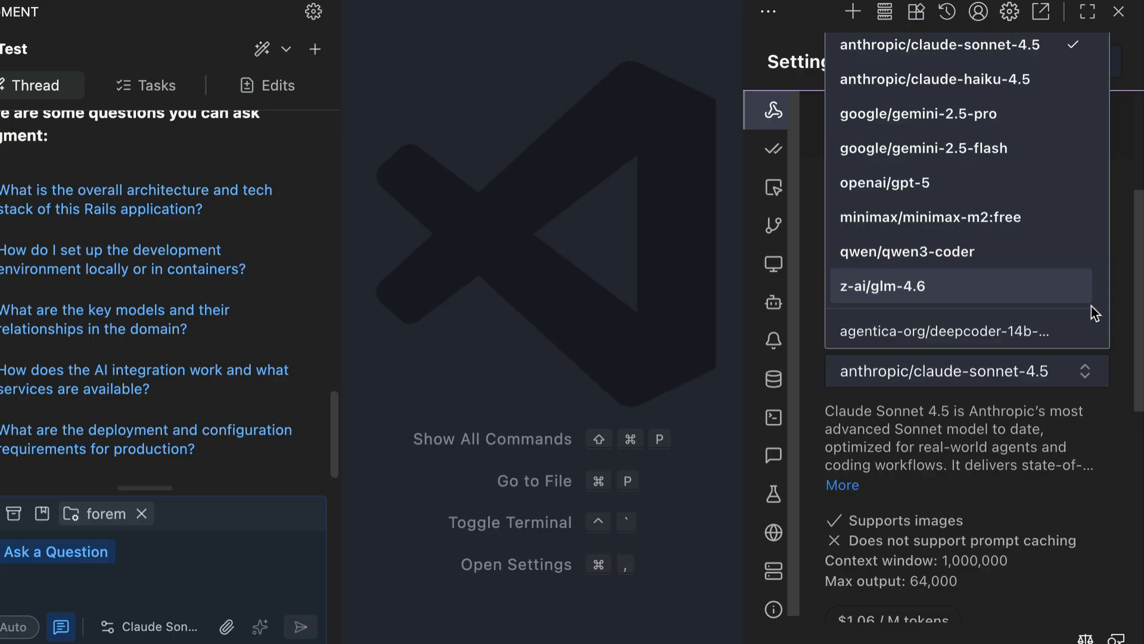
{"action": "scroll", "scroll_direction": "down", "scroll_amount": 3}
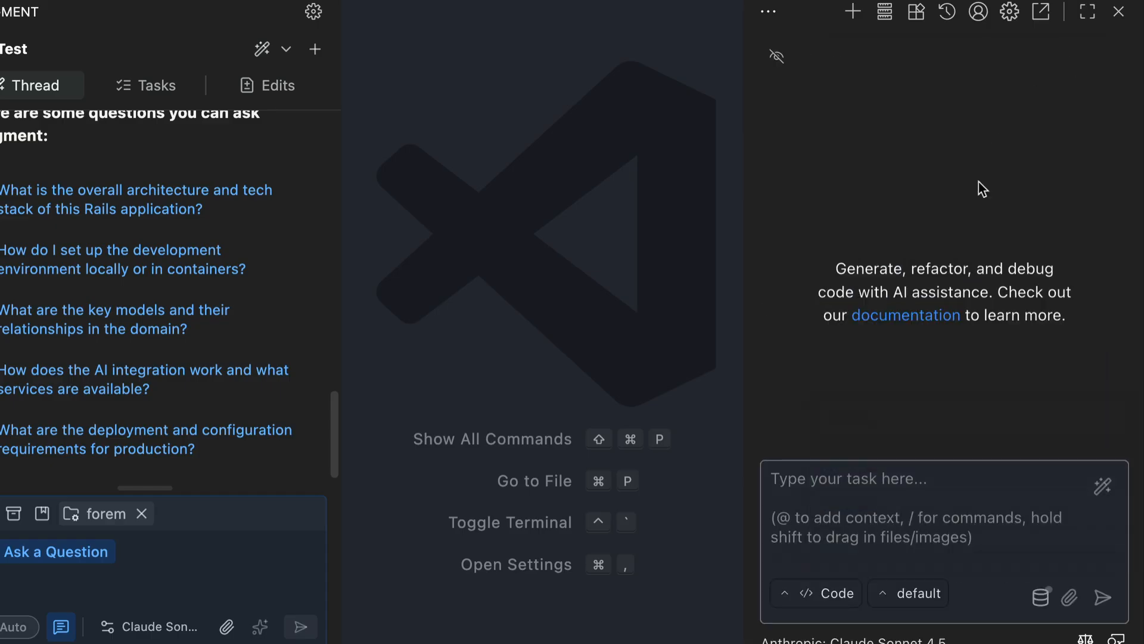
{"action": "mouse_move", "coordinate": [950, 504]}
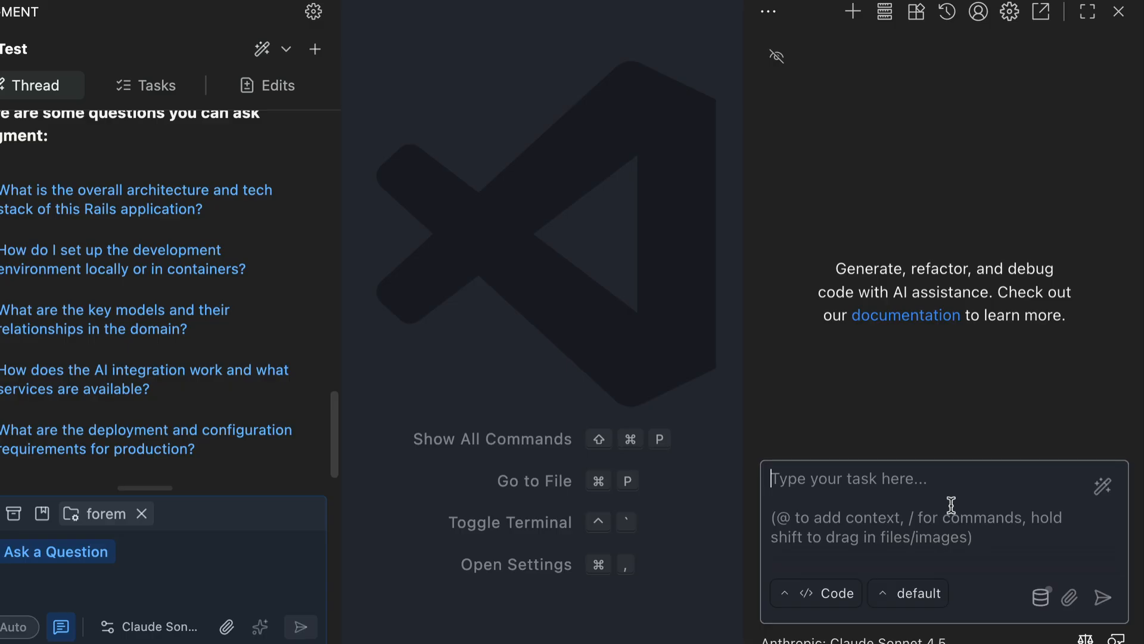
Change Kilo Code's chat mode from Code to Ask
{"action": "left_click", "coordinate": [822, 592]}
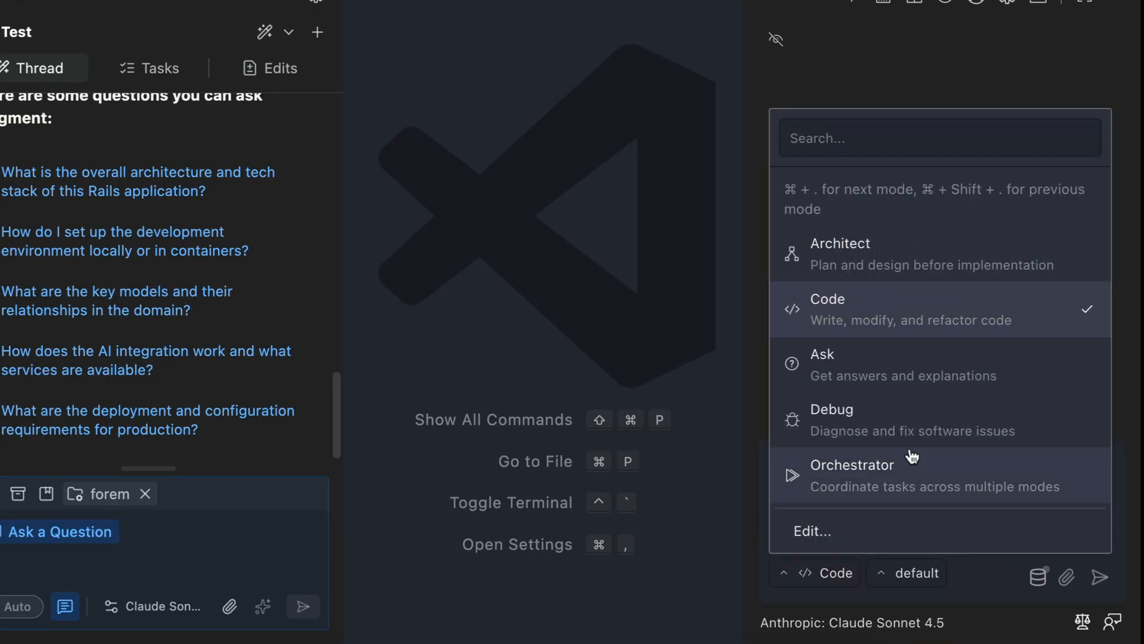
{"action": "mouse_move", "coordinate": [1058, 235]}
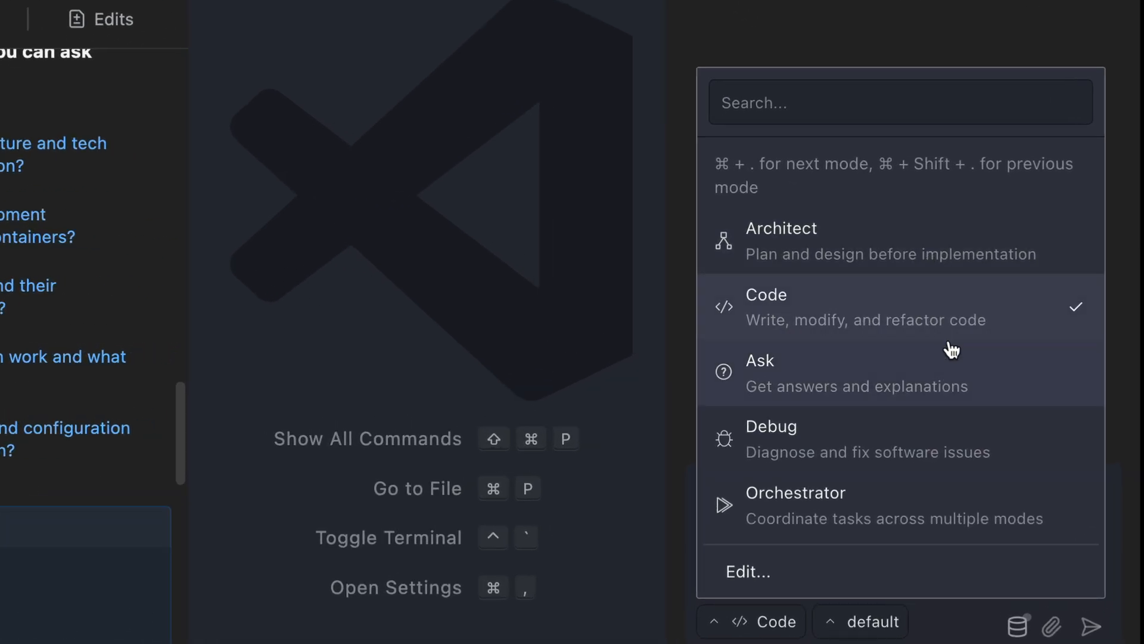
{"action": "left_click", "coordinate": [760, 372]}
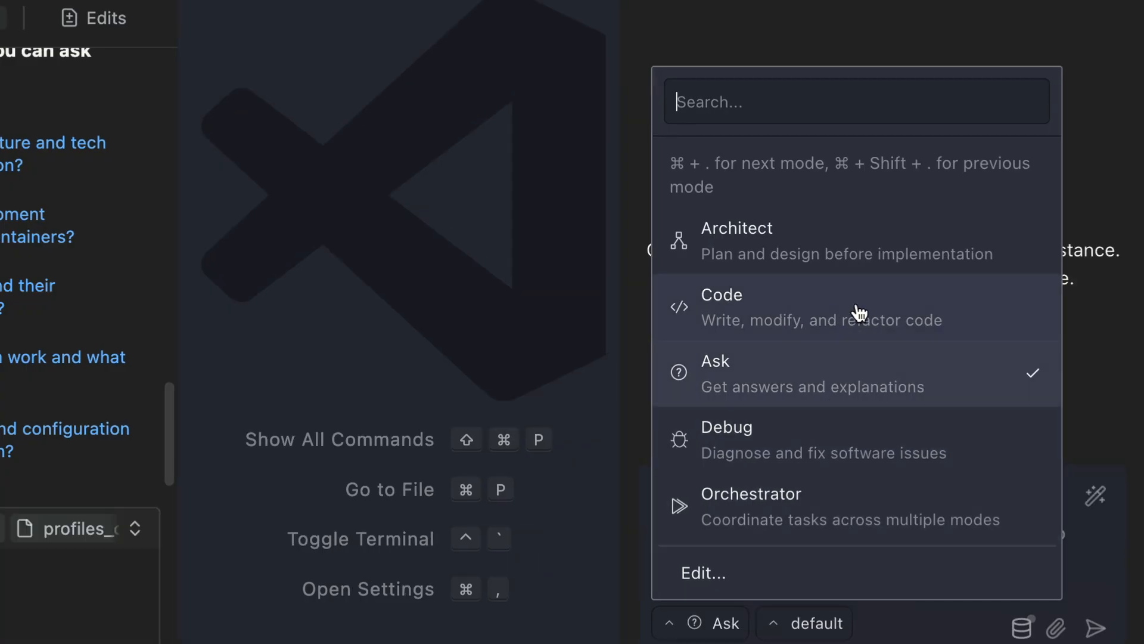
{"action": "mouse_move", "coordinate": [905, 312]}
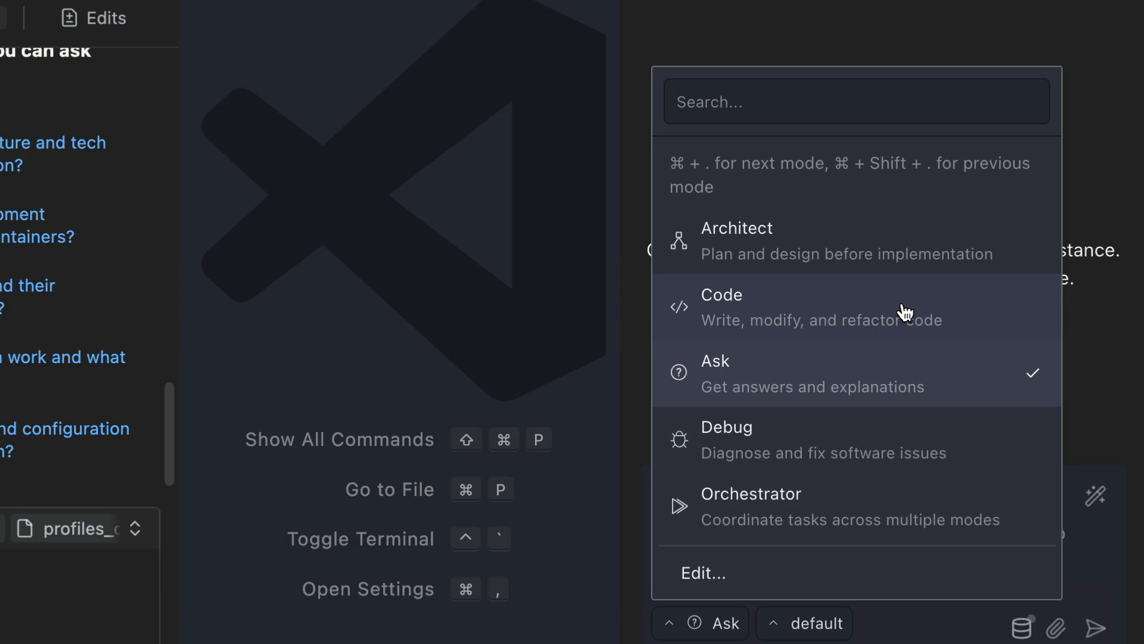
{"action": "mouse_move", "coordinate": [772, 236]}
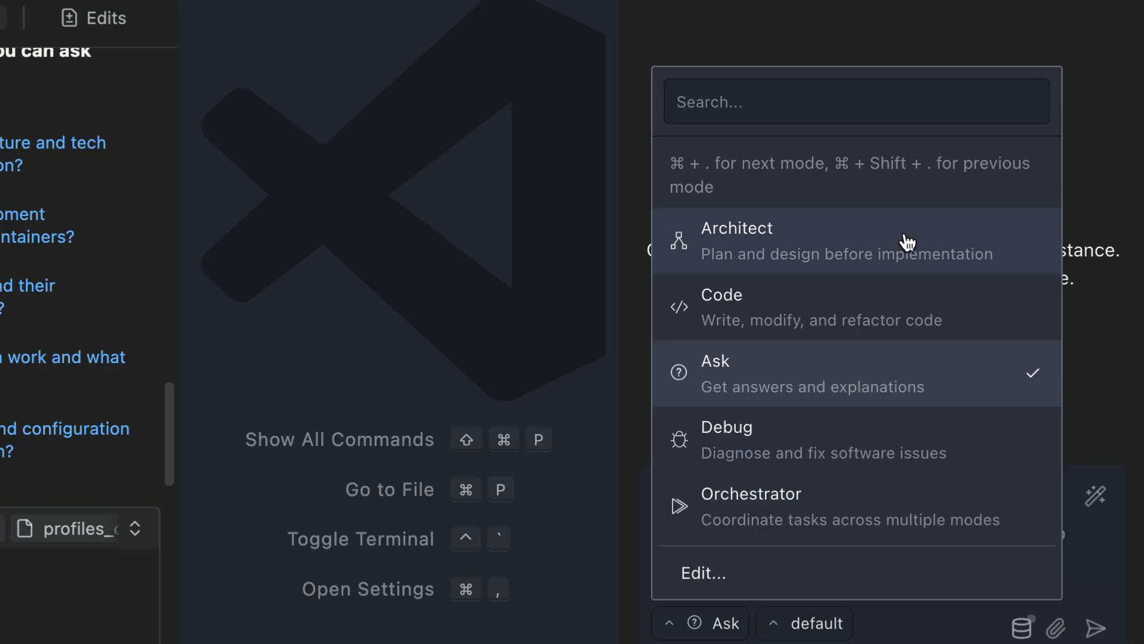
{"action": "mouse_move", "coordinate": [803, 388]}
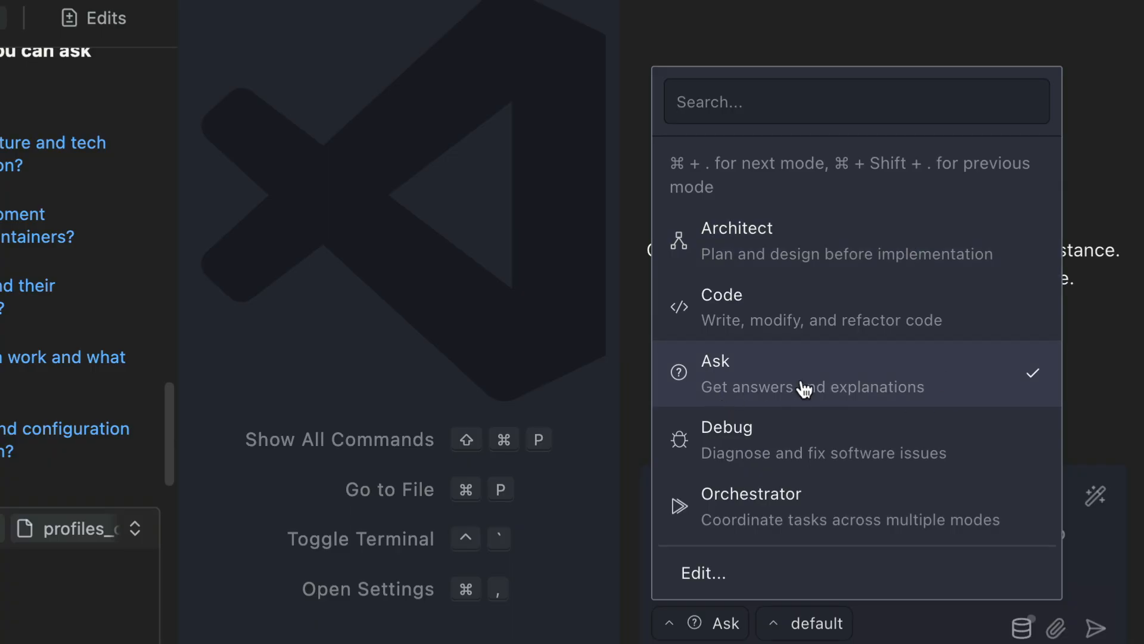
{"action": "mouse_move", "coordinate": [875, 391]}
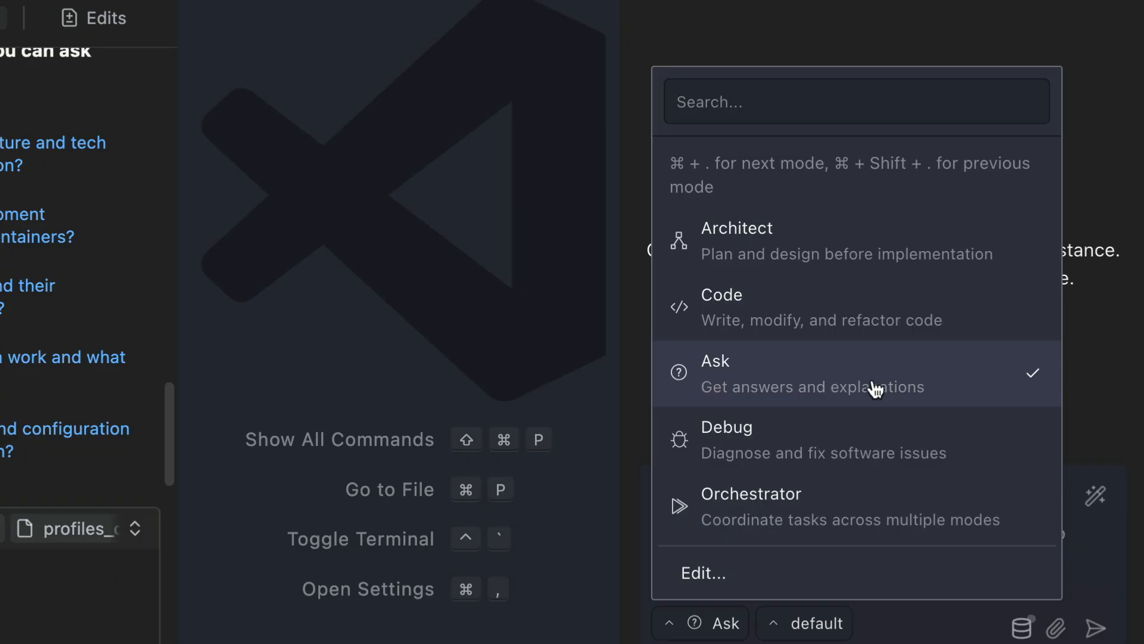
{"action": "mouse_move", "coordinate": [888, 457]}
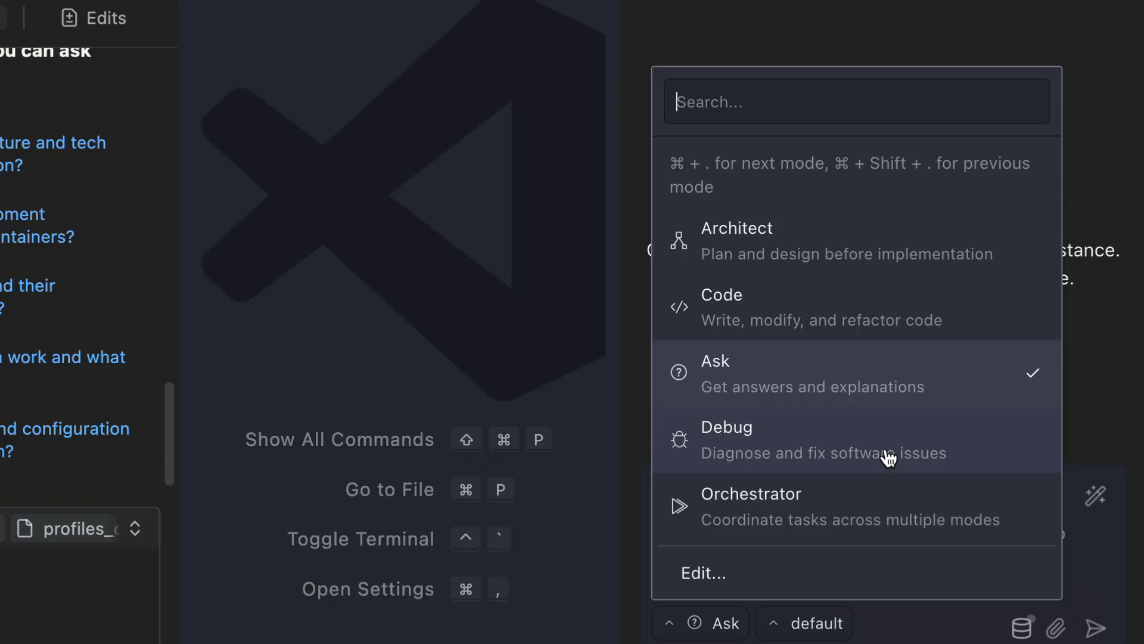
{"action": "mouse_move", "coordinate": [908, 514]}
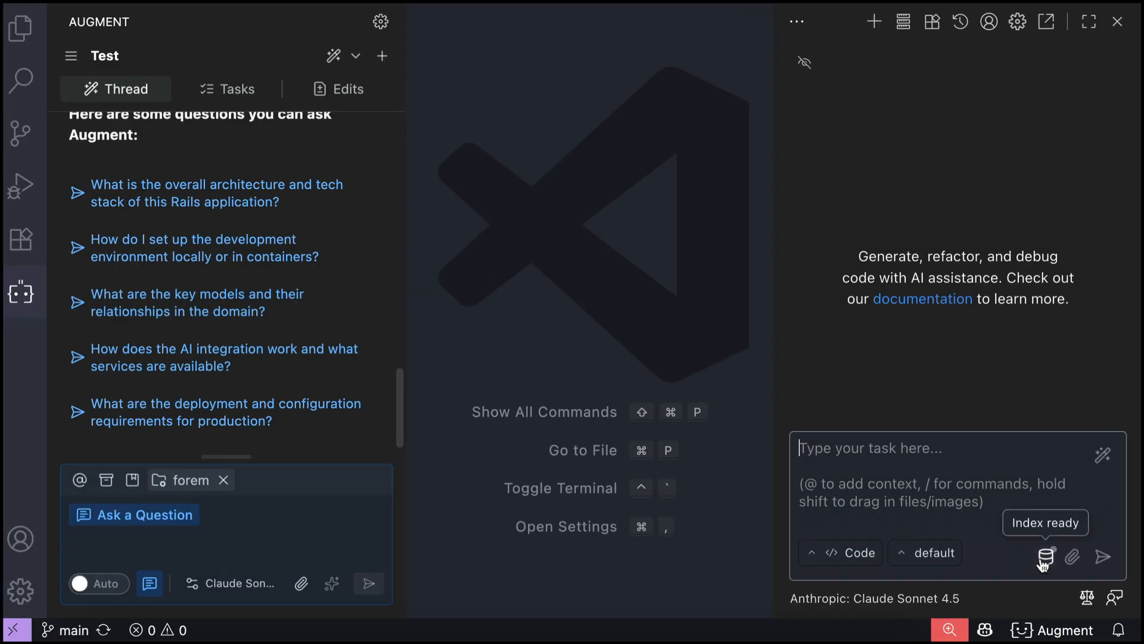
{"action": "left_click", "coordinate": [1046, 557]}
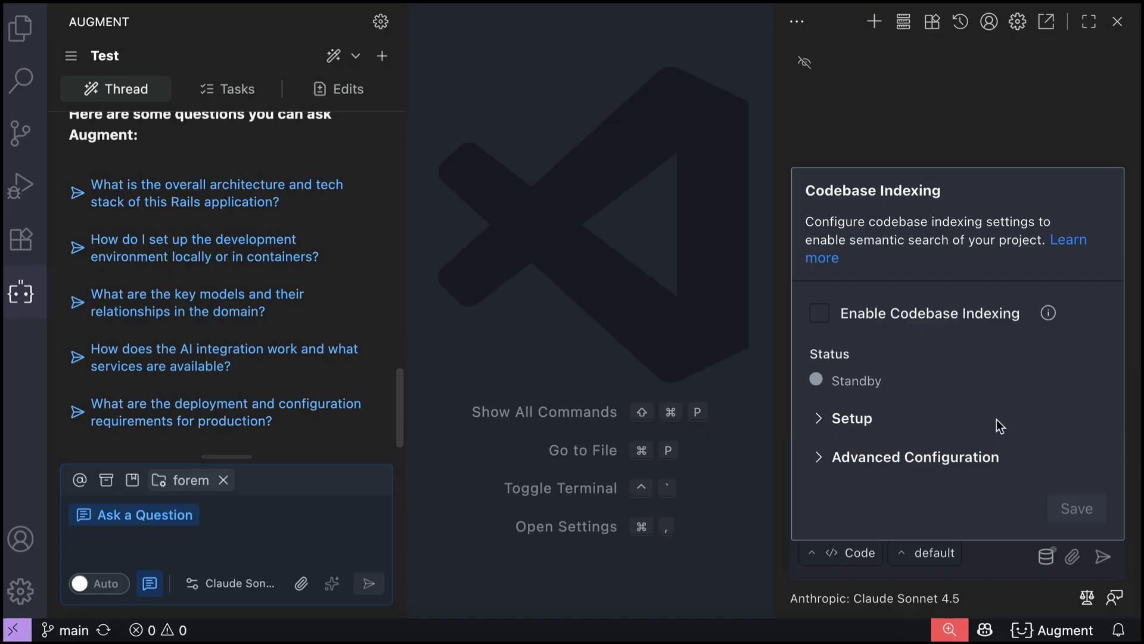
{"action": "mouse_move", "coordinate": [1004, 565]}
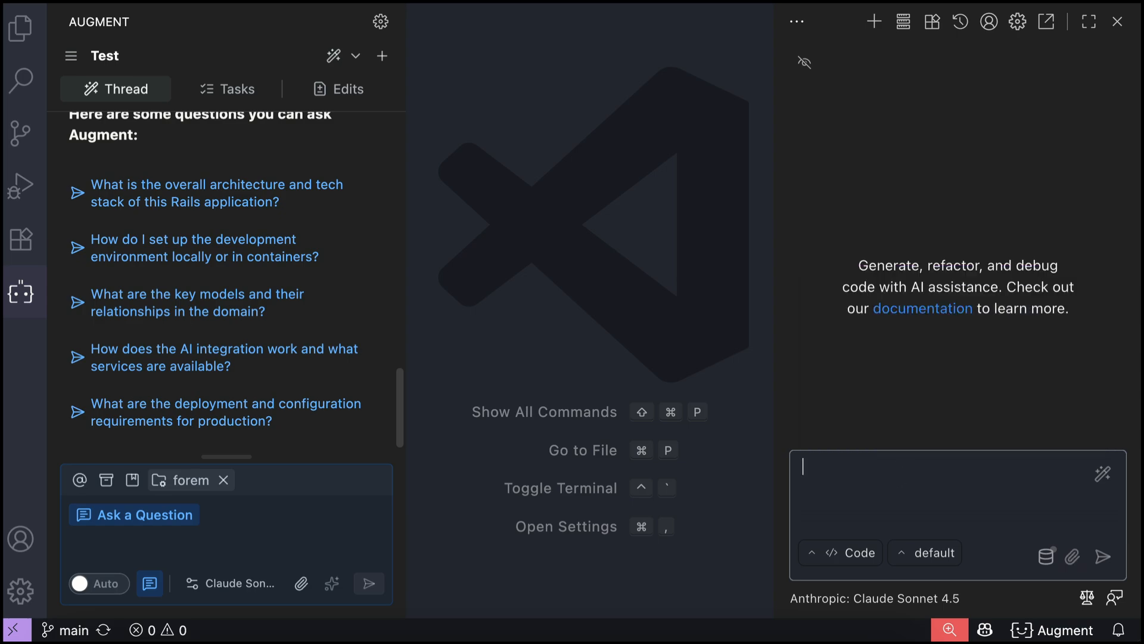
{"action": "mouse_move", "coordinate": [1102, 474]}
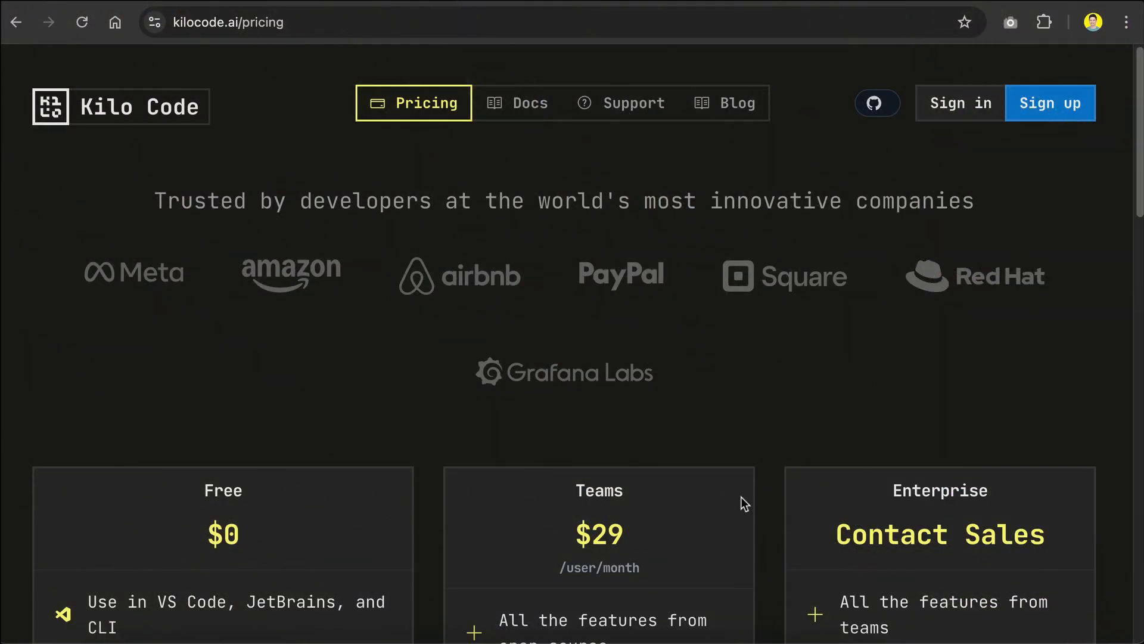
{"action": "mouse_move", "coordinate": [647, 213]}
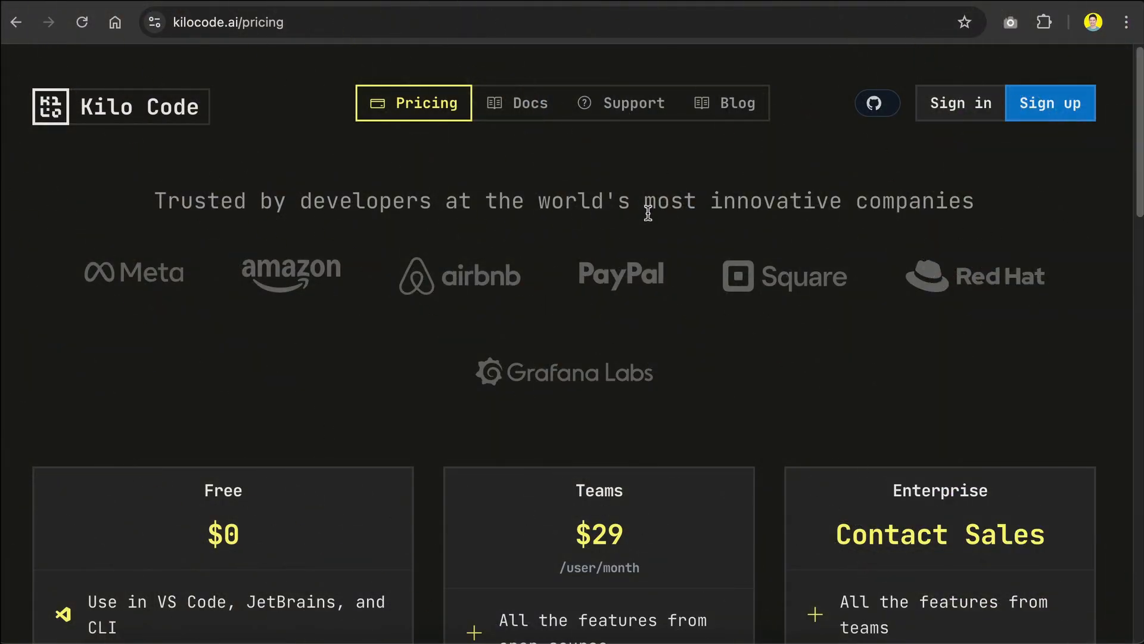
{"action": "scroll", "scroll_direction": "down", "scroll_amount": 3}
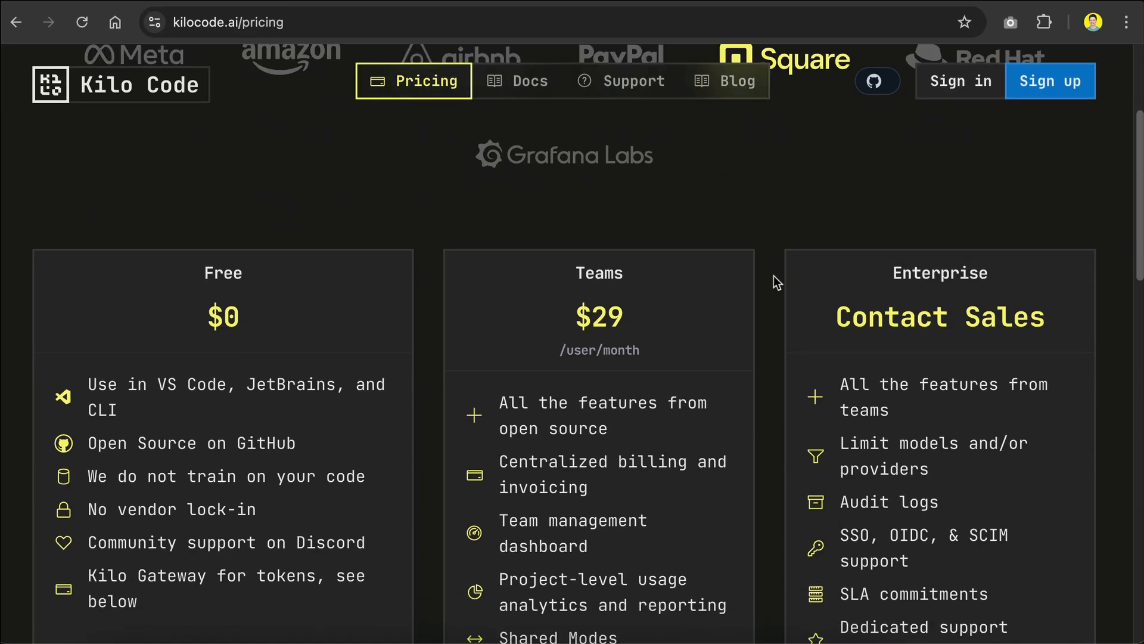
{"action": "scroll", "scroll_direction": "down", "scroll_amount": 3}
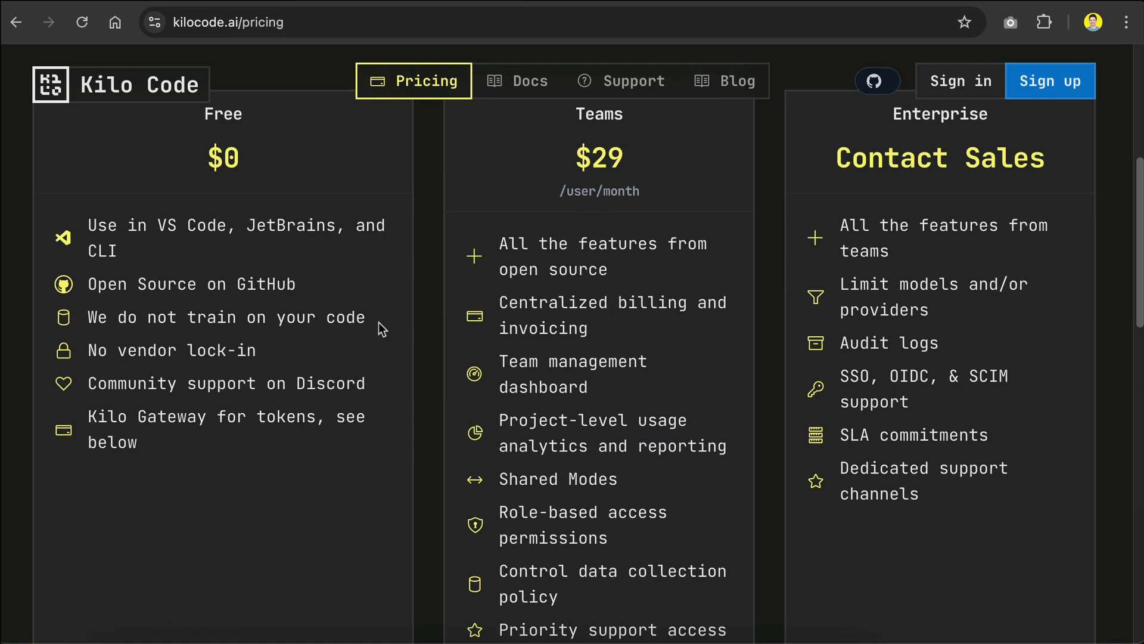
{"action": "mouse_move", "coordinate": [317, 458]}
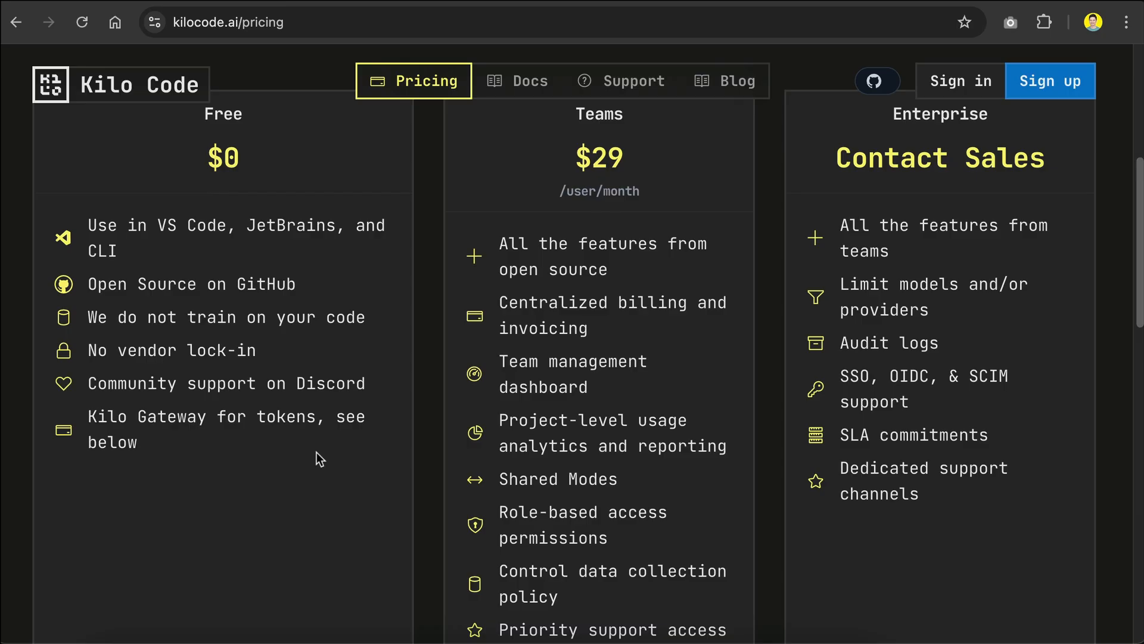
{"action": "mouse_move", "coordinate": [319, 457]}
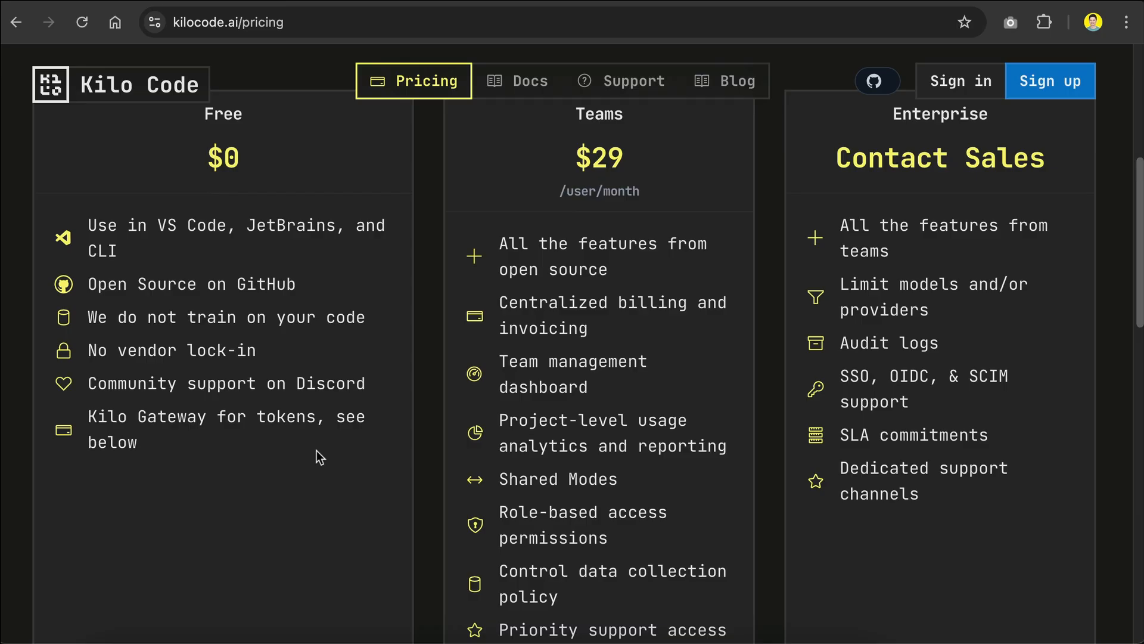
{"action": "scroll", "scroll_direction": "down", "scroll_amount": 3}
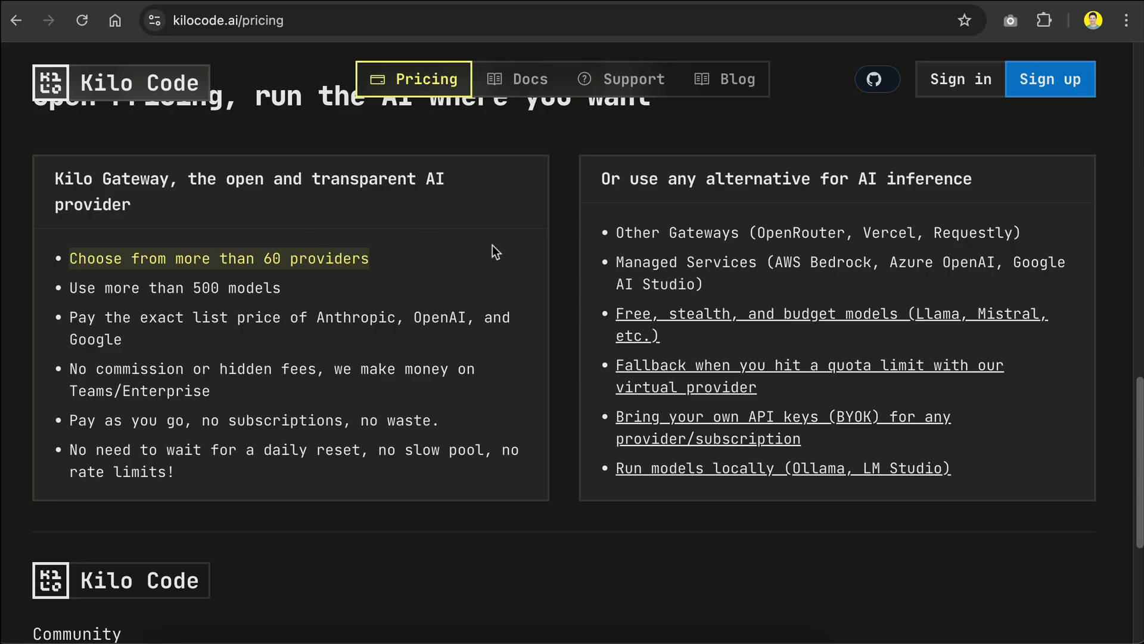
{"action": "mouse_move", "coordinate": [449, 267]}
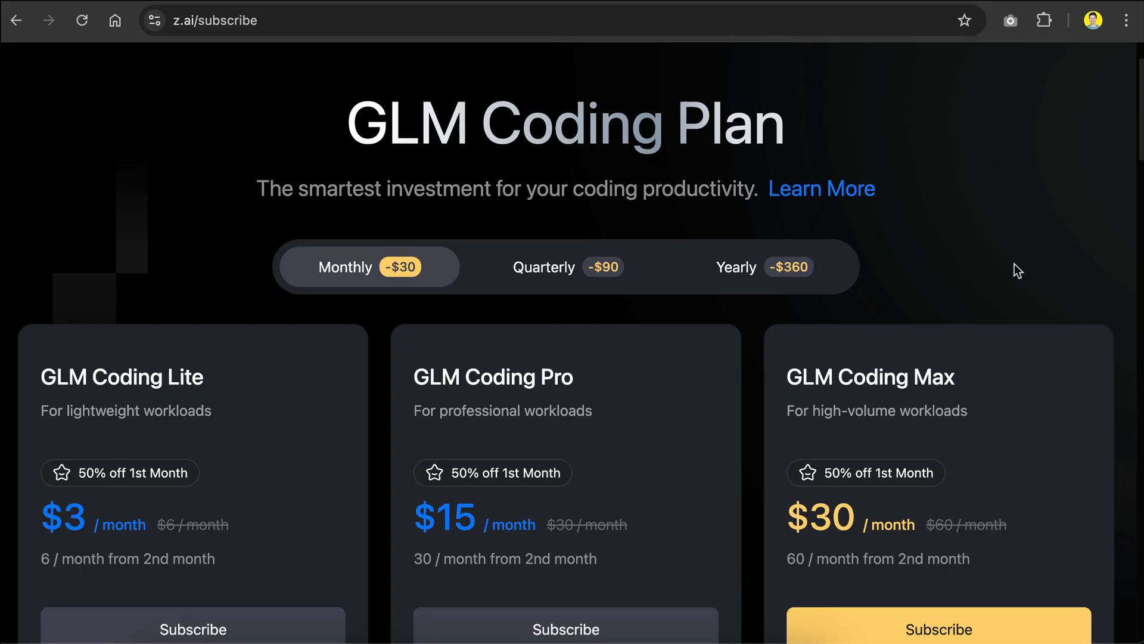
{"action": "scroll", "scroll_direction": "down", "scroll_amount": 3}
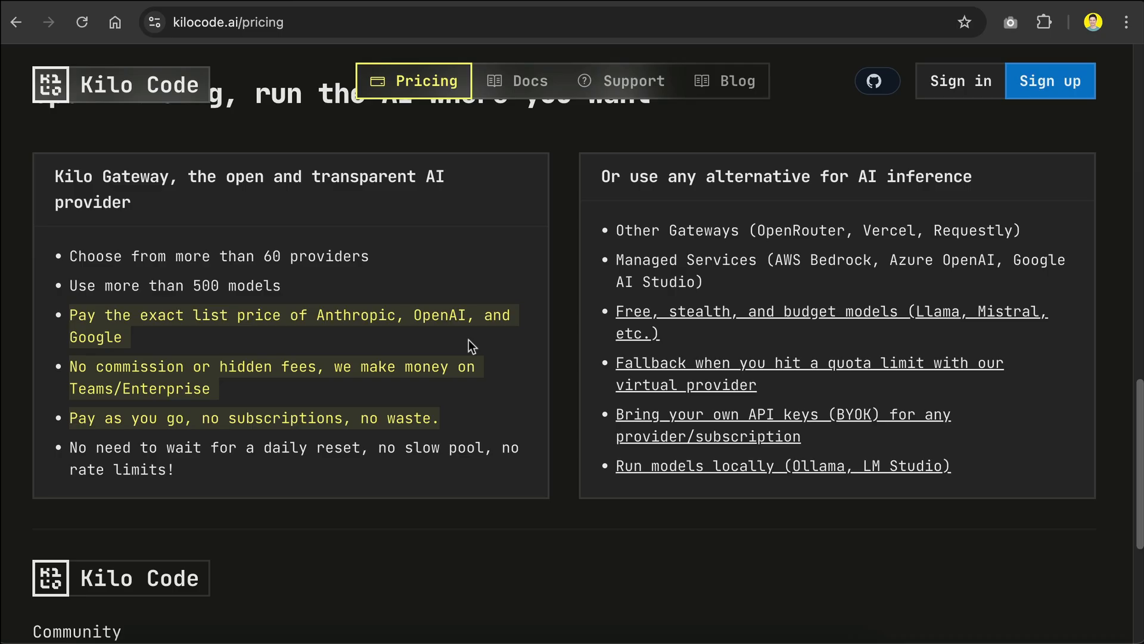
{"action": "scroll", "scroll_direction": "up", "scroll_amount": 3}
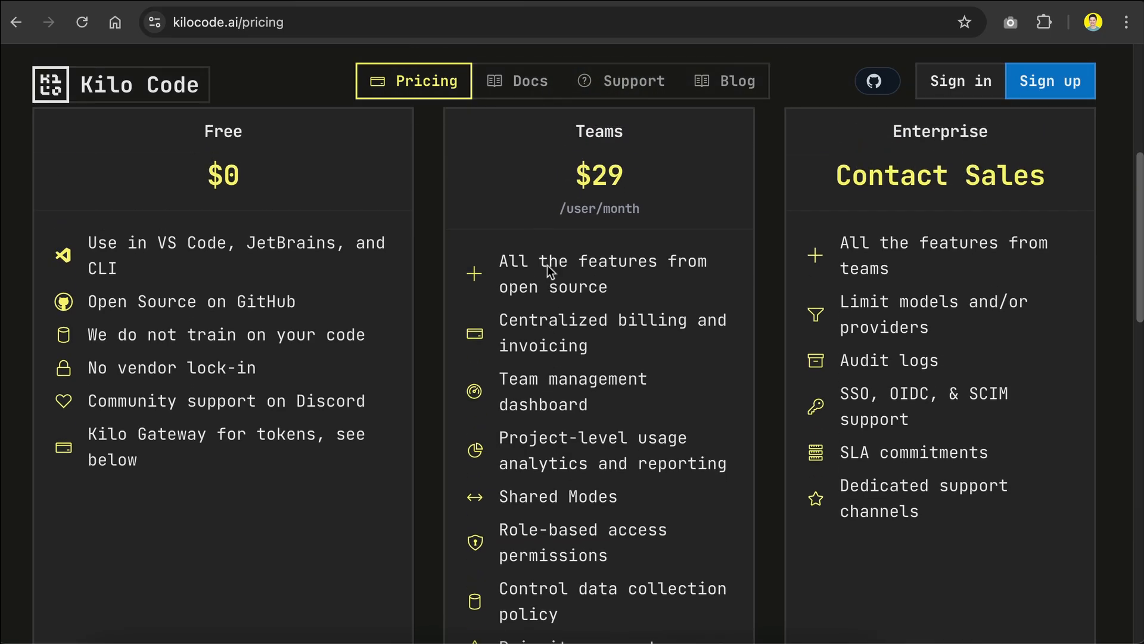
{"action": "mouse_move", "coordinate": [555, 165]}
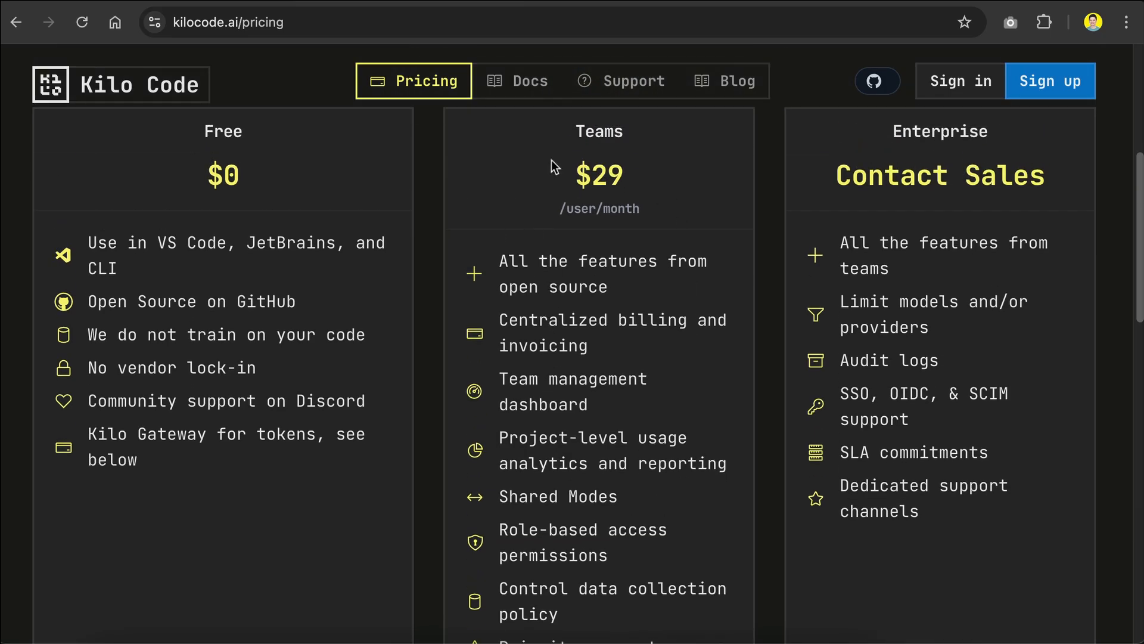
{"action": "mouse_move", "coordinate": [192, 153]}
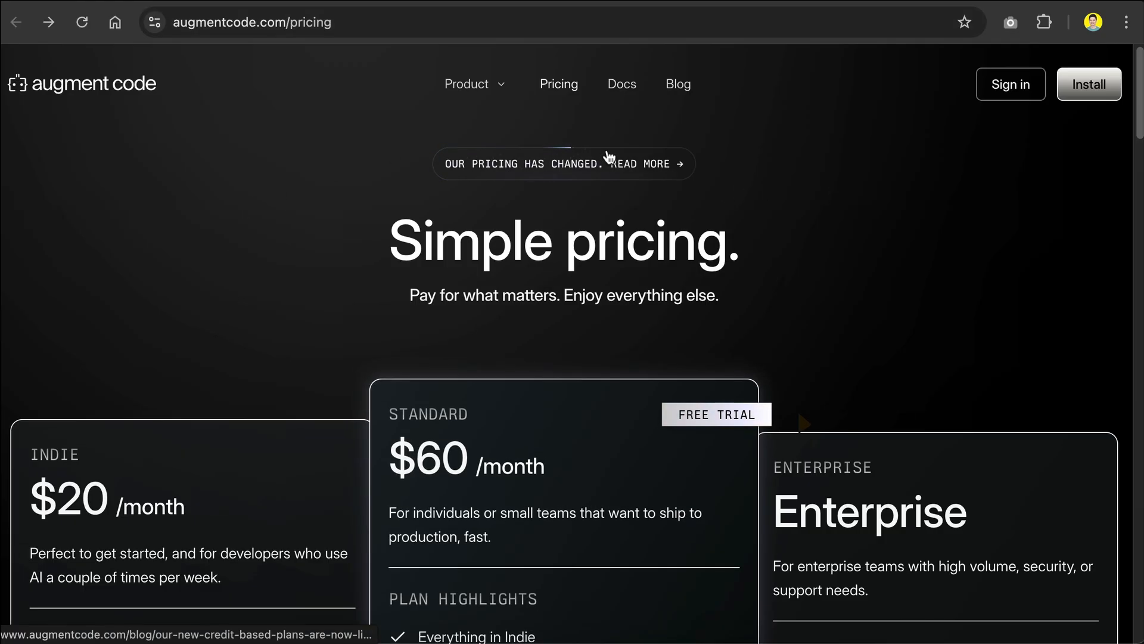
Scroll the Indie $20, Standard $60 and Enterprise plans, then open the pricing-change post
{"action": "scroll", "scroll_direction": "down", "scroll_amount": 3}
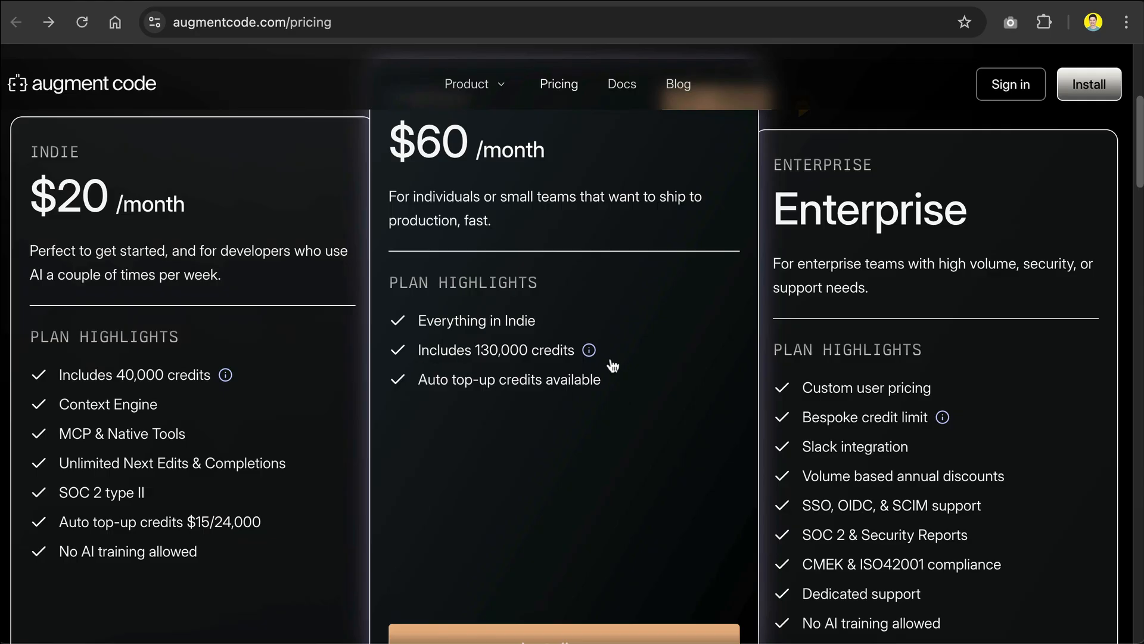
{"action": "mouse_move", "coordinate": [609, 344]}
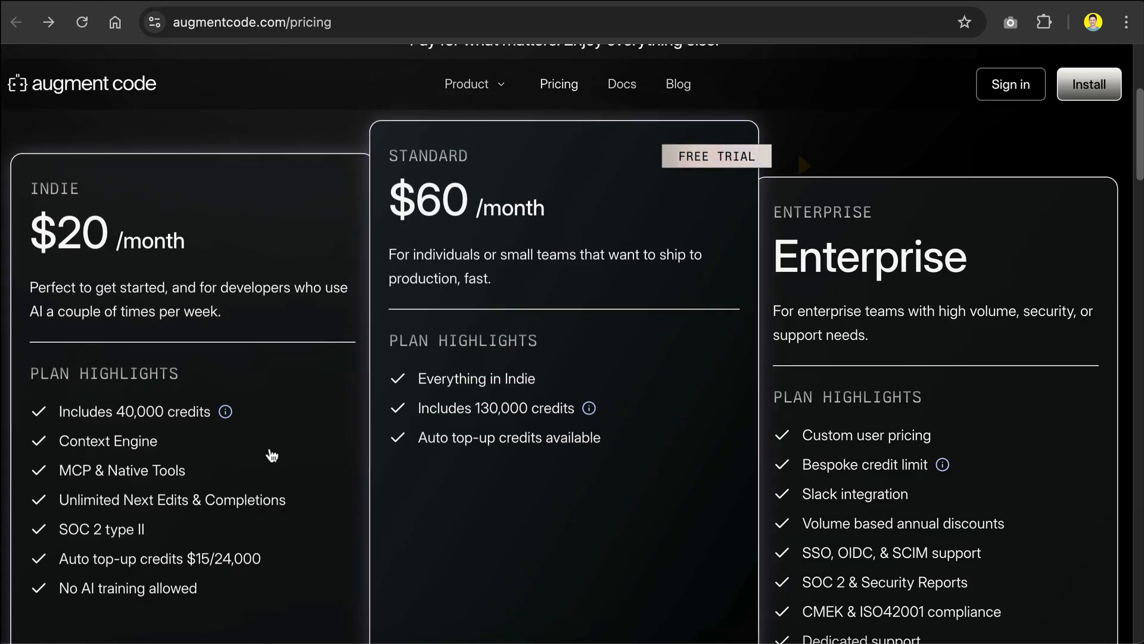
{"action": "scroll", "scroll_direction": "down", "scroll_amount": 3}
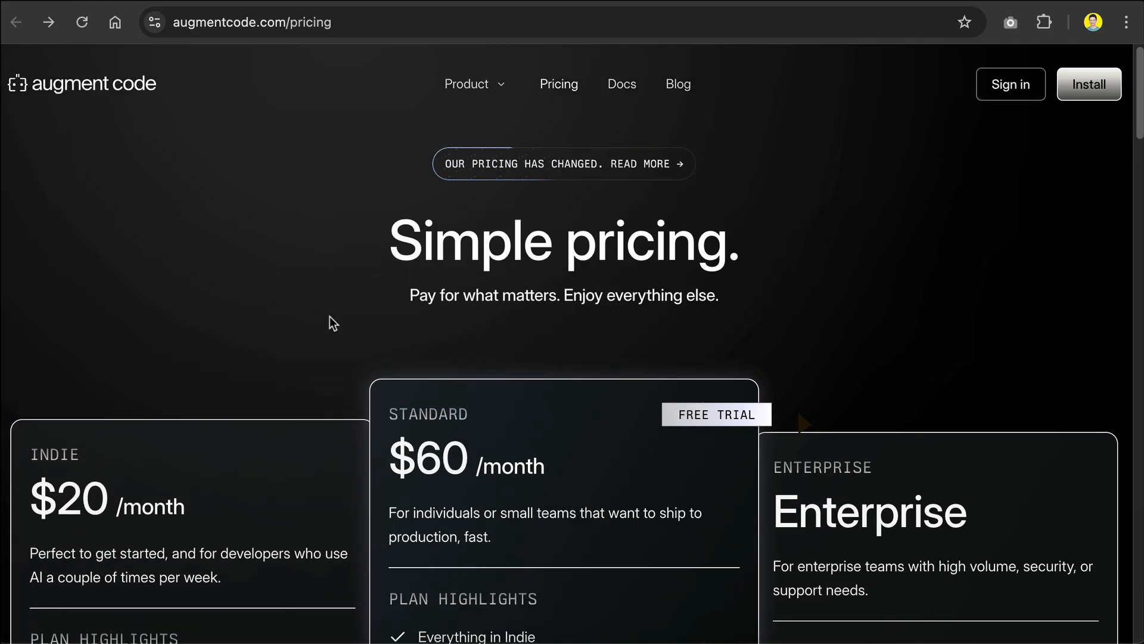
{"action": "left_click", "coordinate": [562, 164]}
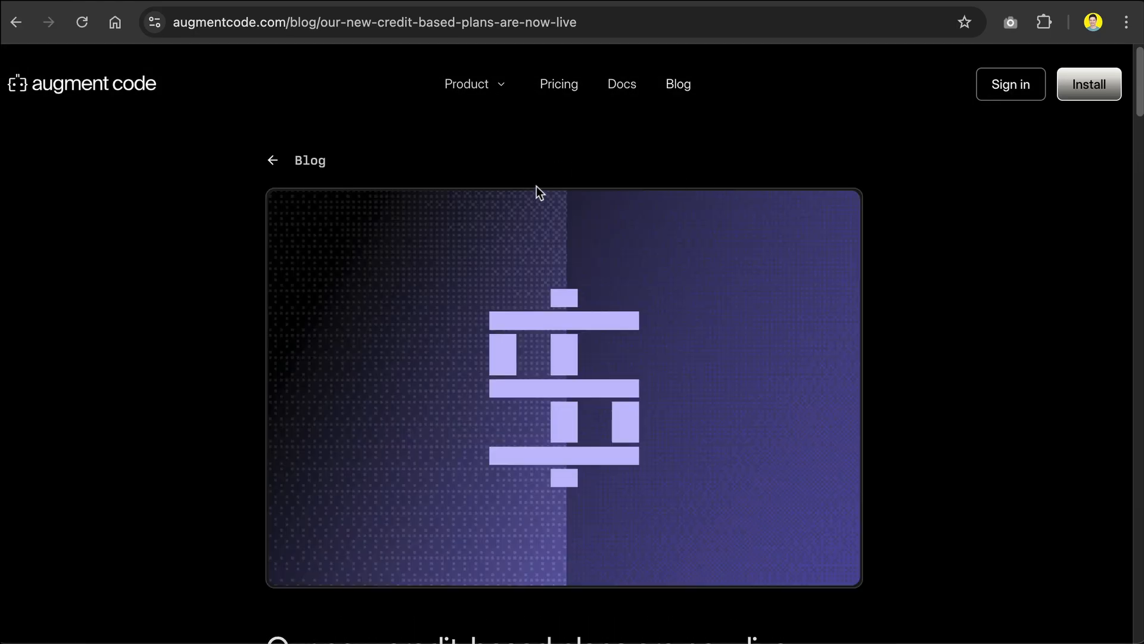
{"action": "scroll", "scroll_direction": "down", "scroll_amount": 3}
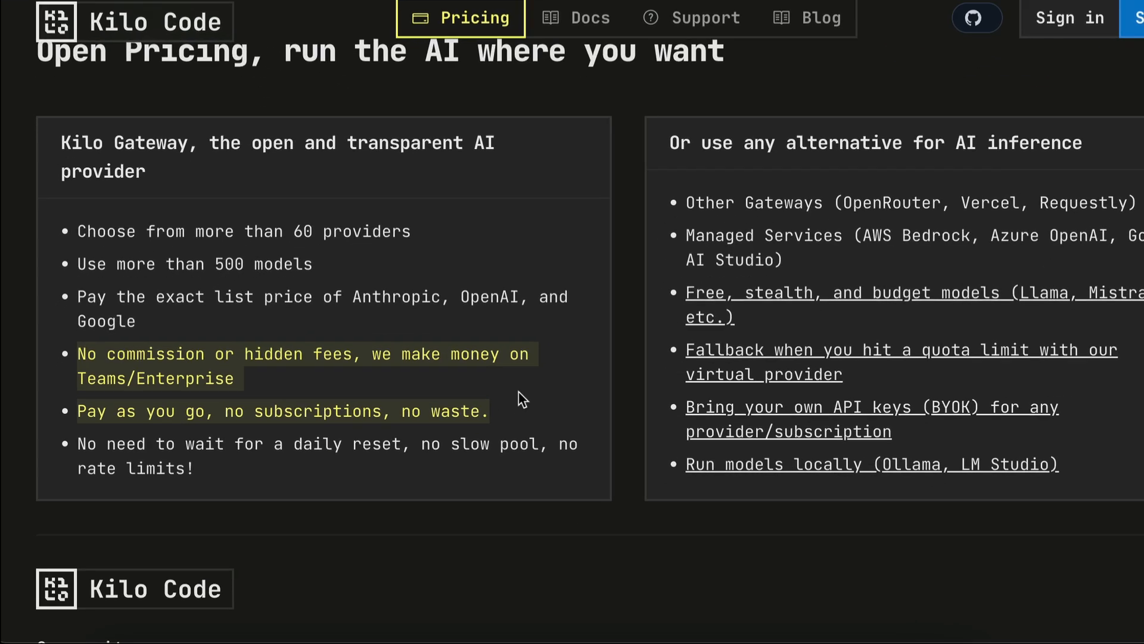
Scroll Kilo Code's pricing page to Open Pricing and its alternative inference options
{"action": "scroll", "scroll_direction": "down", "scroll_amount": 3}
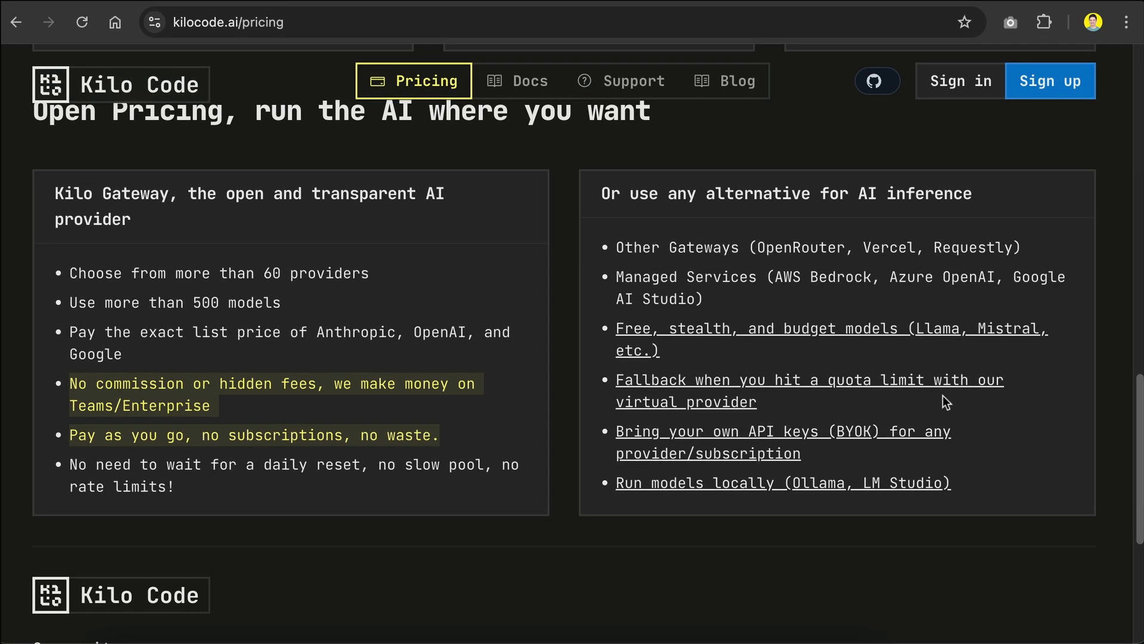
{"action": "mouse_move", "coordinate": [817, 345]}
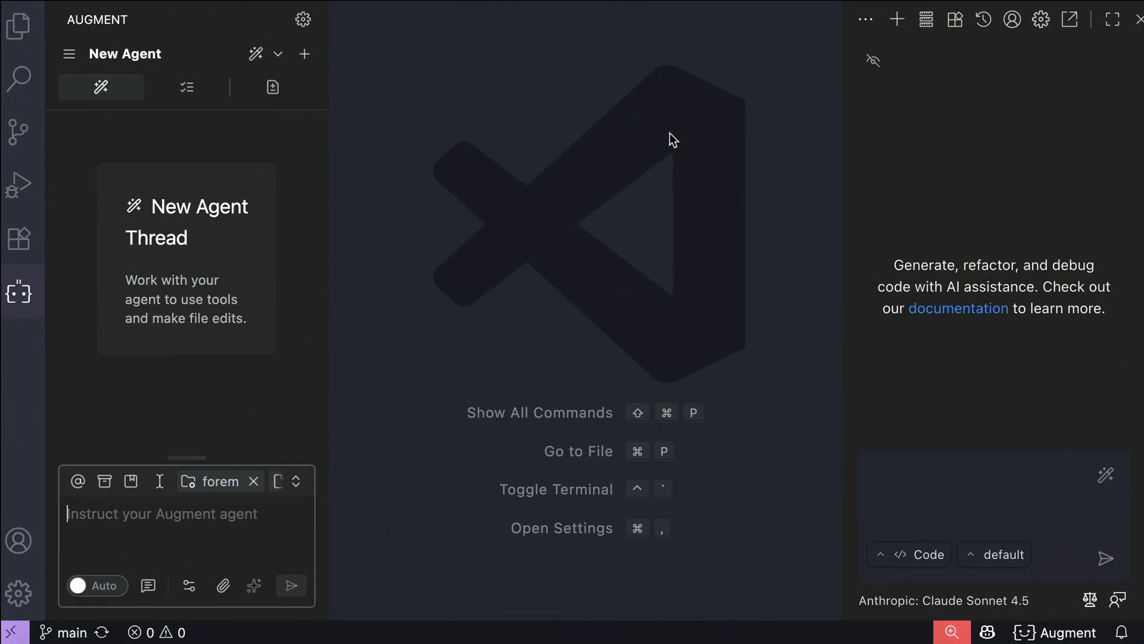
{"action": "mouse_move", "coordinate": [448, 178]}
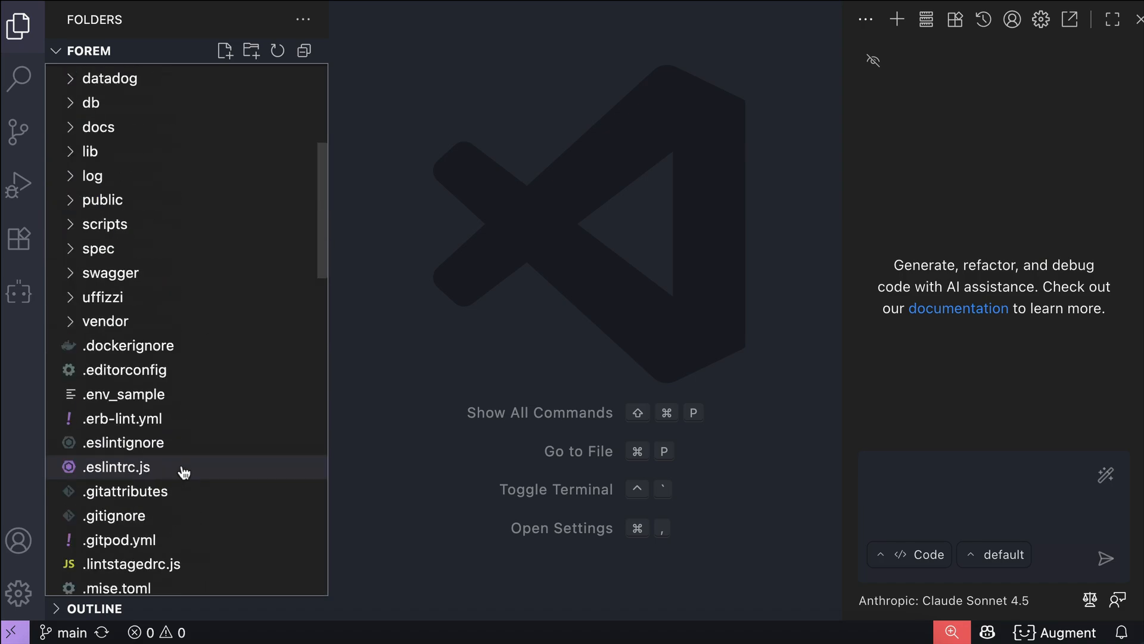
Open the forem project's folder tree in the Explorer view
{"action": "double_click", "coordinate": [123, 437]}
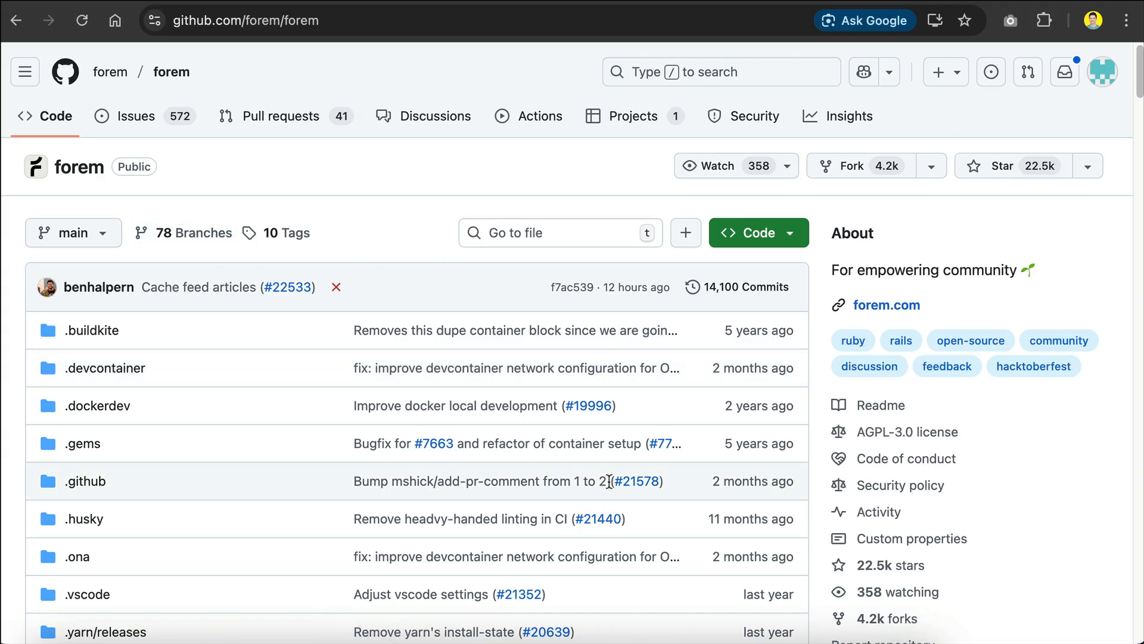
Scroll down the forem/forem repository's file list on GitHub
{"action": "scroll", "scroll_direction": "down", "scroll_amount": 3}
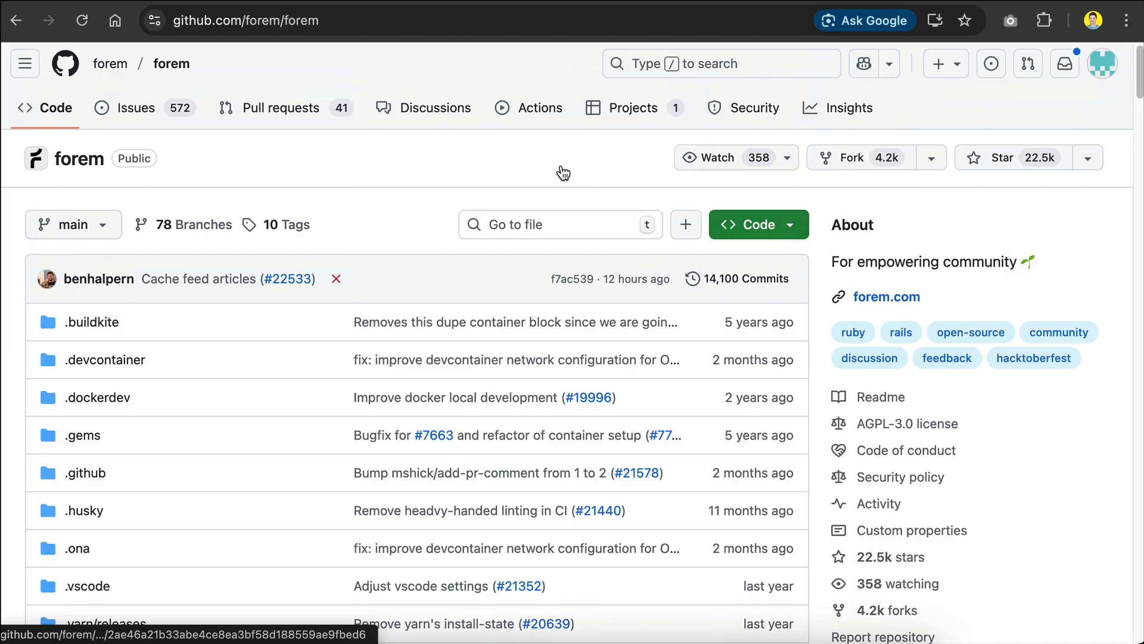
{"action": "scroll", "scroll_direction": "down", "scroll_amount": 3}
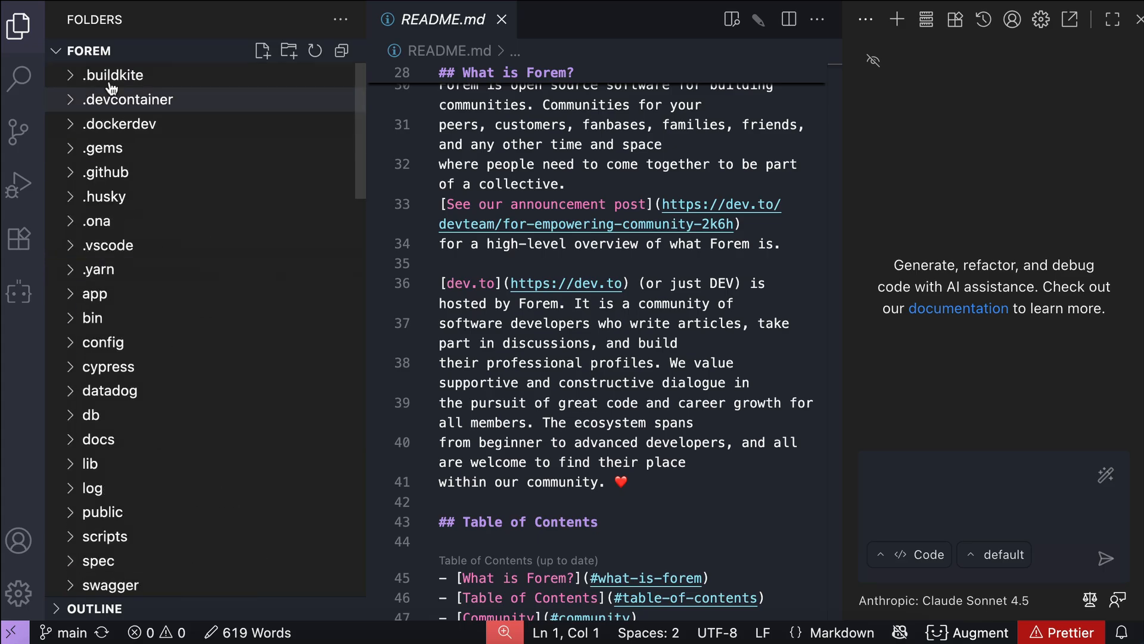
Ask Augment 'Find code that handles when user uploads their profile picture'
{"action": "scroll", "scroll_direction": "down", "scroll_amount": 3}
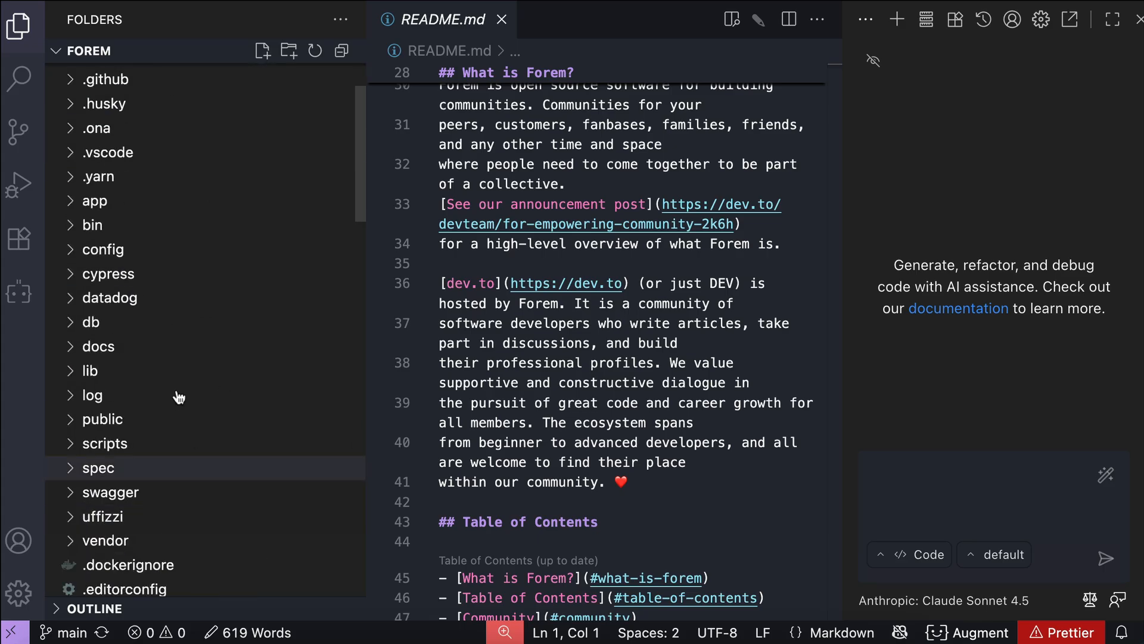
{"action": "left_click", "coordinate": [18, 292]}
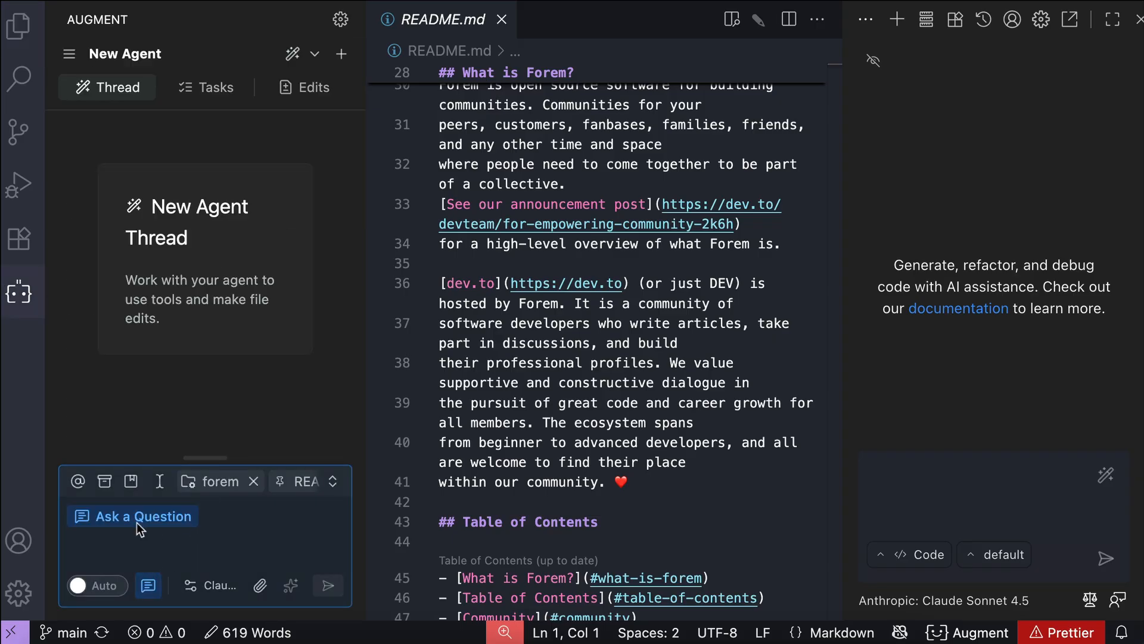
{"action": "type", "text": "Find code that handles when user uploads their profile picture"}
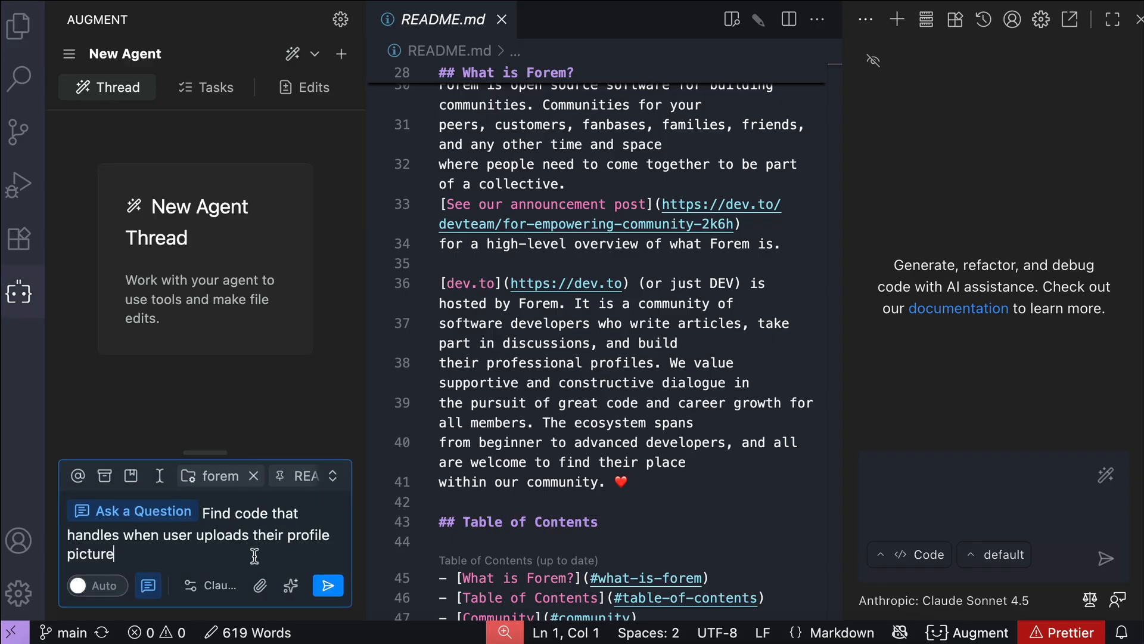
{"action": "left_click", "coordinate": [328, 585]}
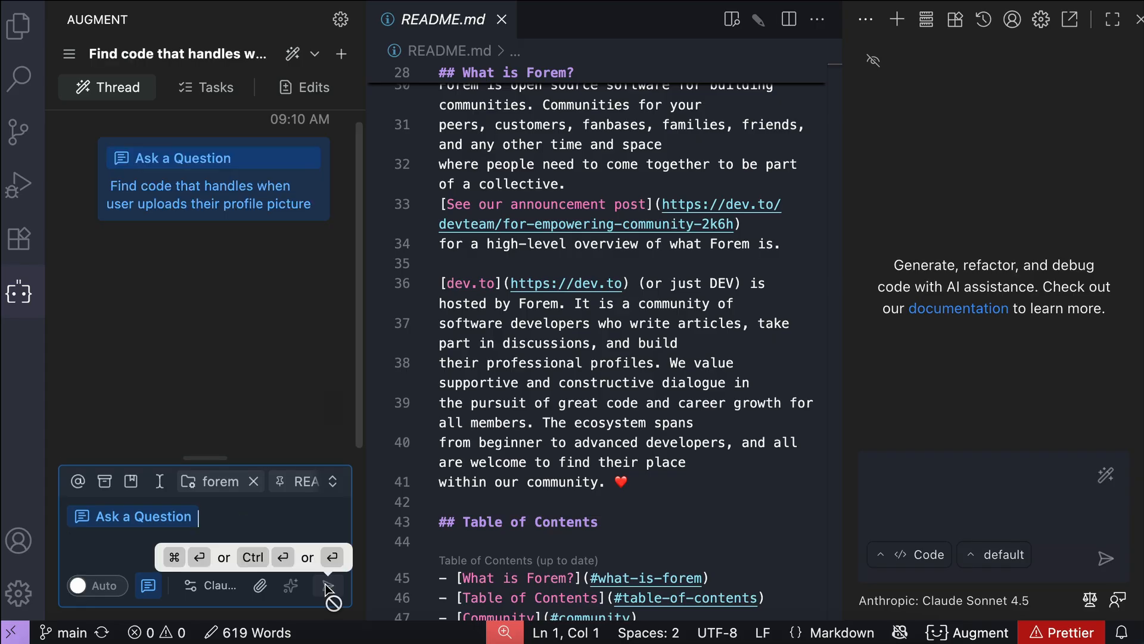
{"action": "left_click", "coordinate": [326, 585]}
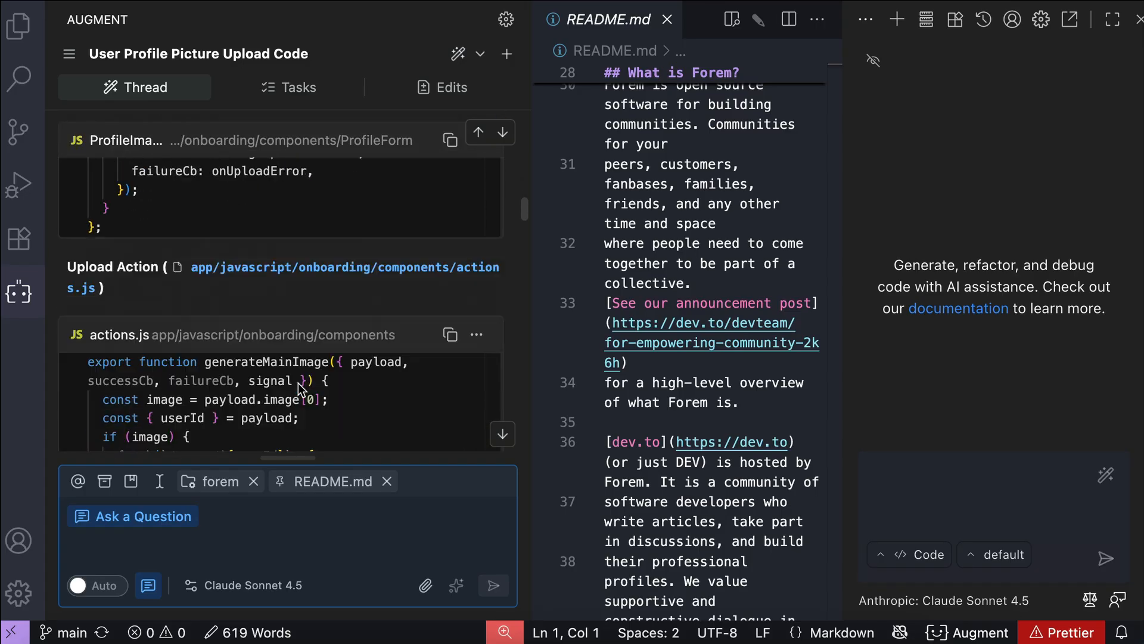
Read Augment's 'User Profile Picture Upload Code' answer through controllers, service, model and uploader
{"action": "scroll", "scroll_direction": "down", "scroll_amount": 3}
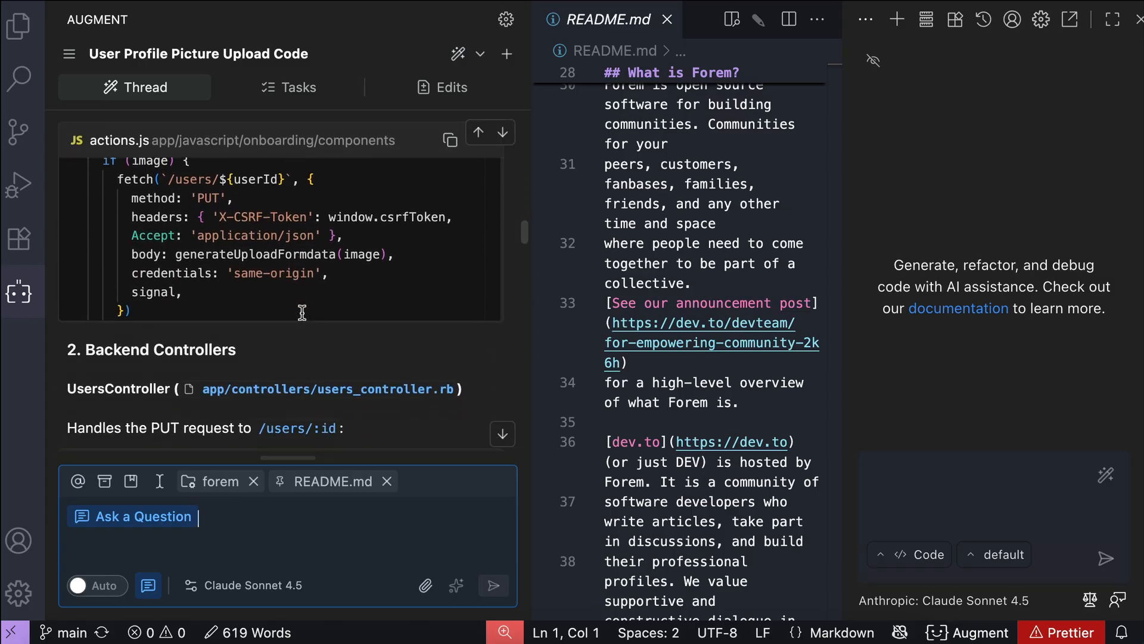
{"action": "scroll", "scroll_direction": "down", "scroll_amount": 3}
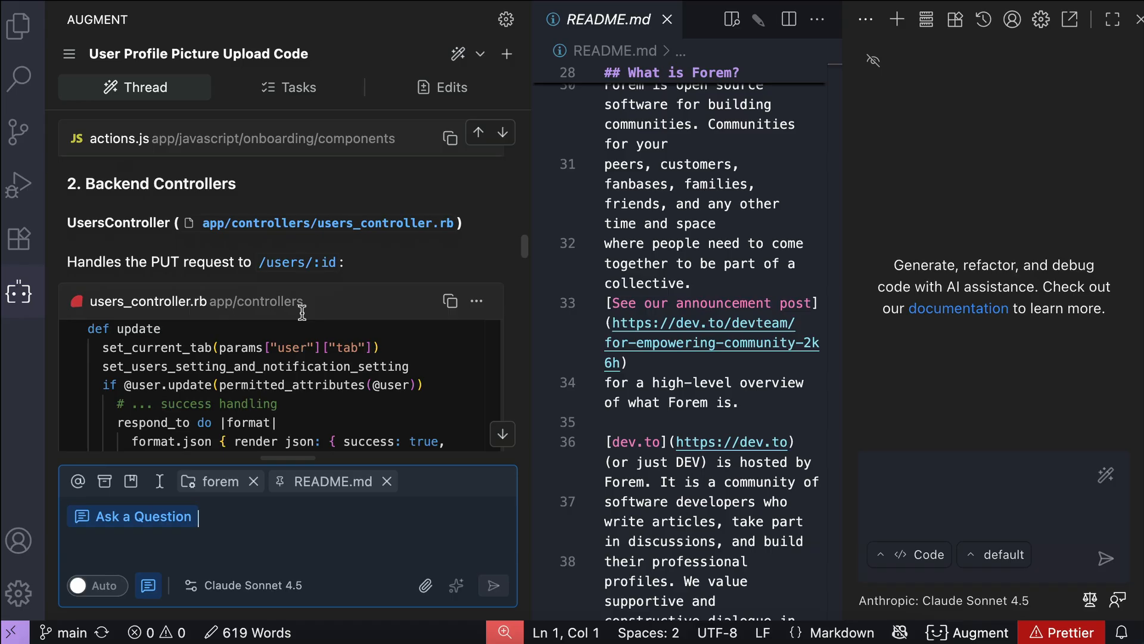
{"action": "scroll", "scroll_direction": "down", "scroll_amount": 3}
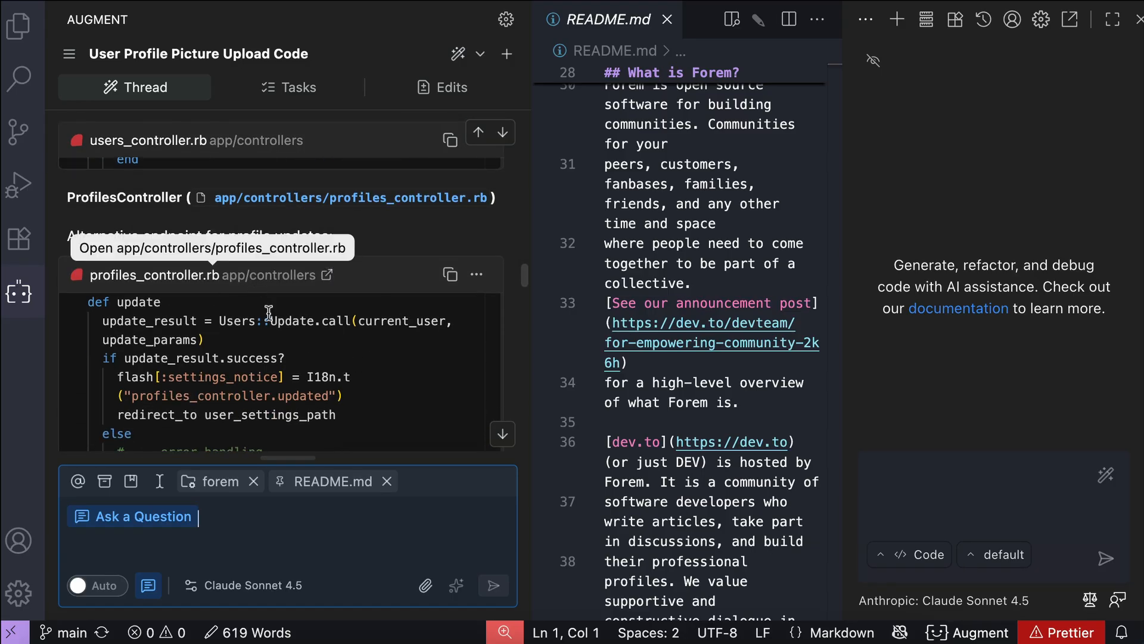
{"action": "scroll", "scroll_direction": "down", "scroll_amount": 3}
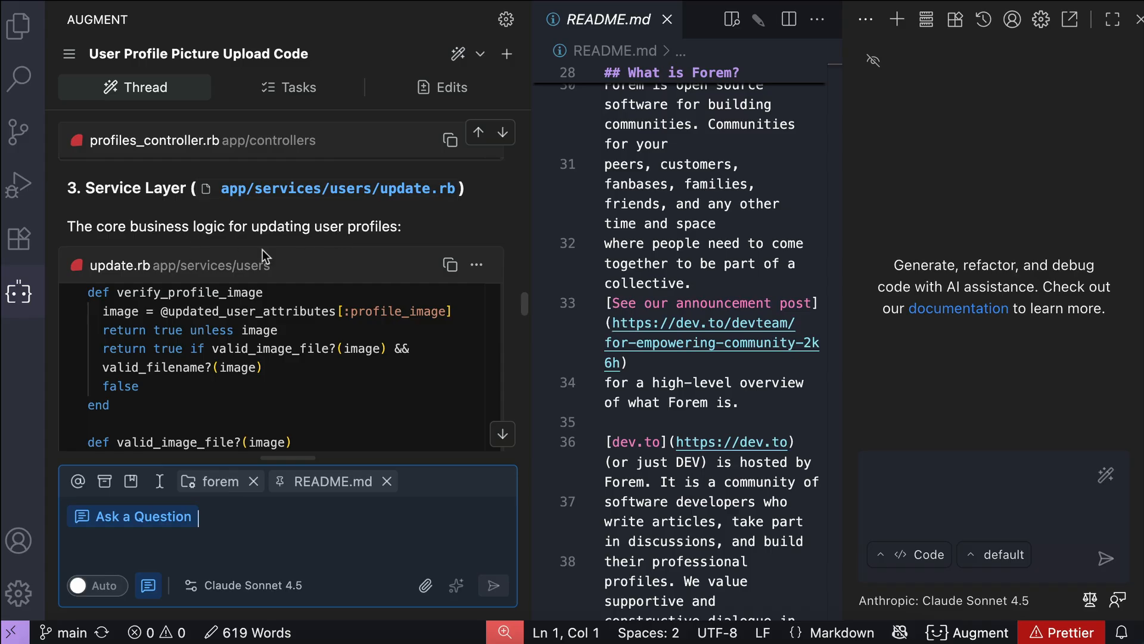
{"action": "scroll", "scroll_direction": "down", "scroll_amount": 3}
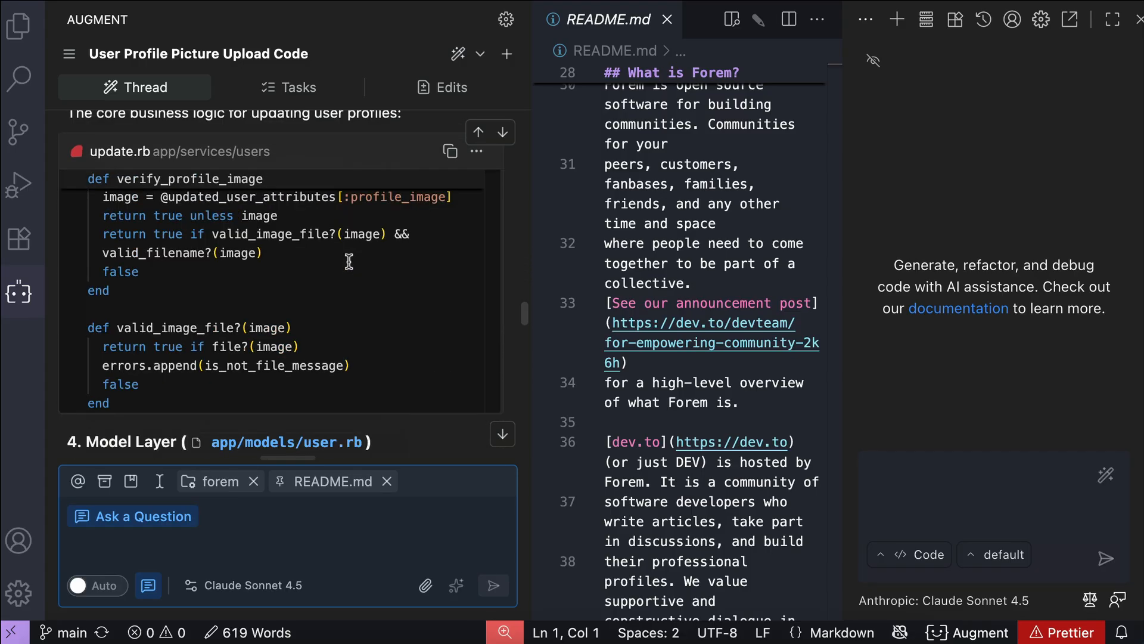
{"action": "scroll", "scroll_direction": "down", "scroll_amount": 3}
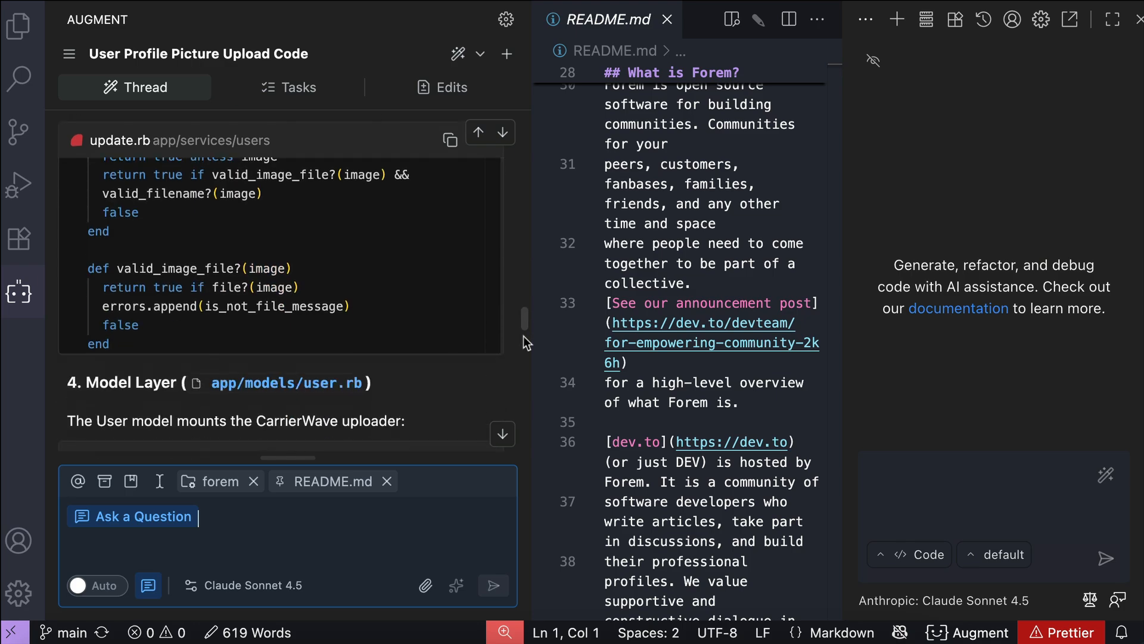
{"action": "scroll", "scroll_direction": "down", "scroll_amount": 3}
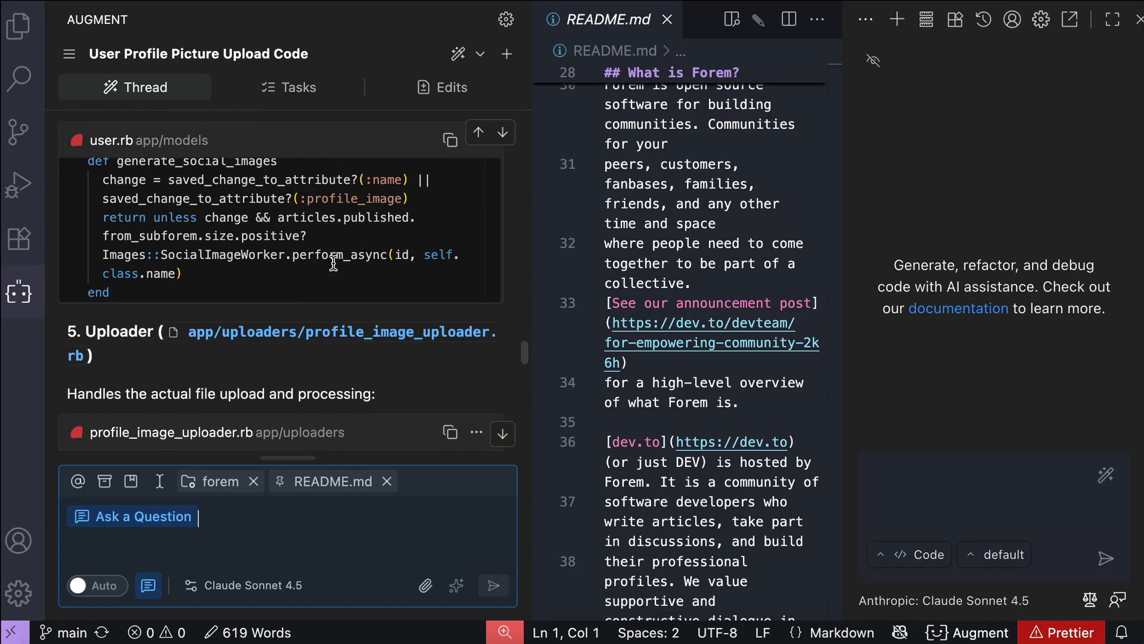
{"action": "scroll", "scroll_direction": "down", "scroll_amount": 3}
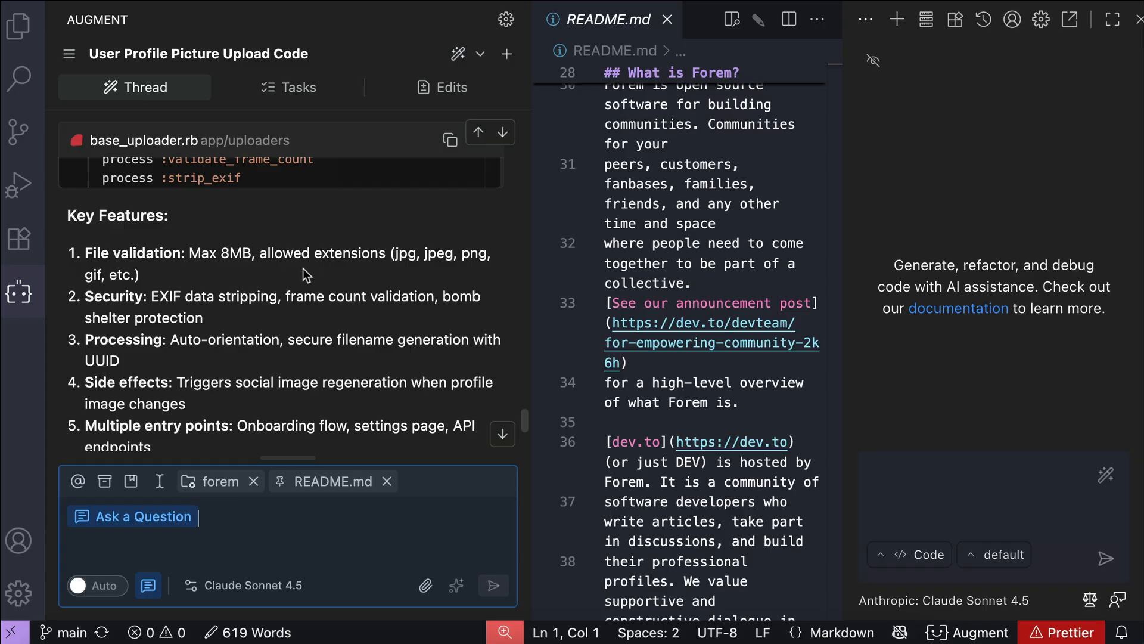
{"action": "mouse_move", "coordinate": [248, 278]}
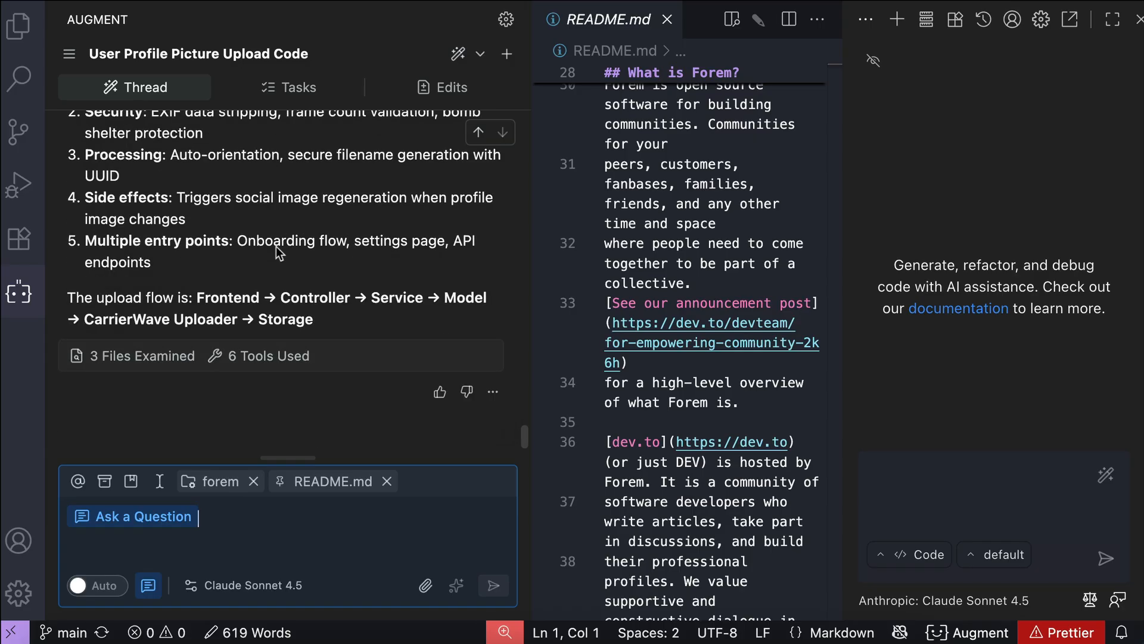
{"action": "mouse_move", "coordinate": [459, 260]}
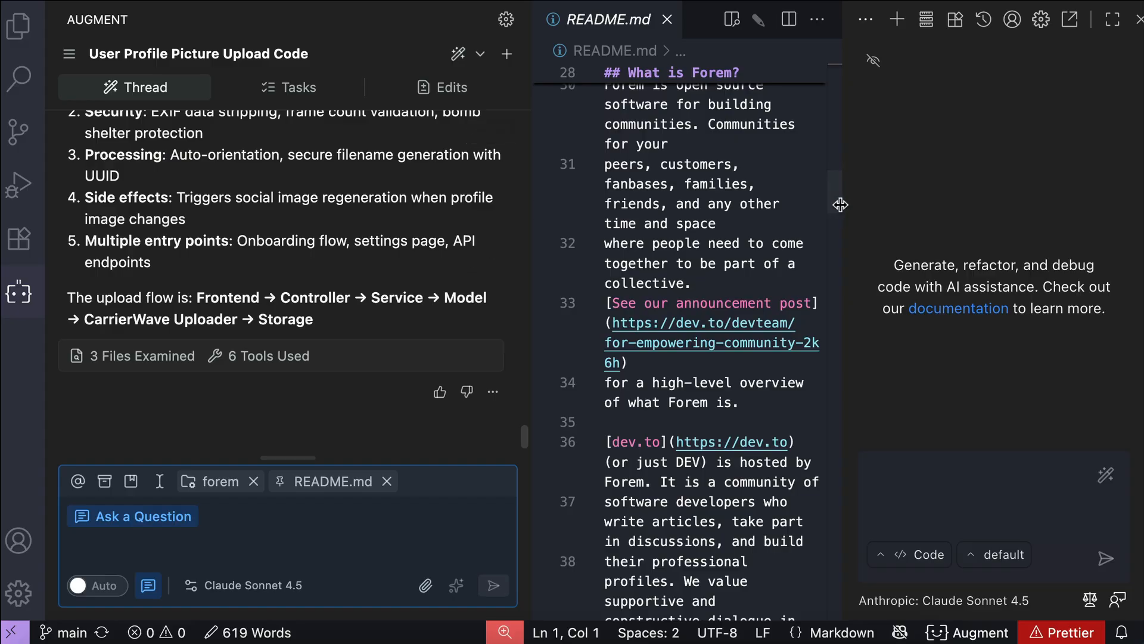
{"action": "left_click", "coordinate": [665, 19]}
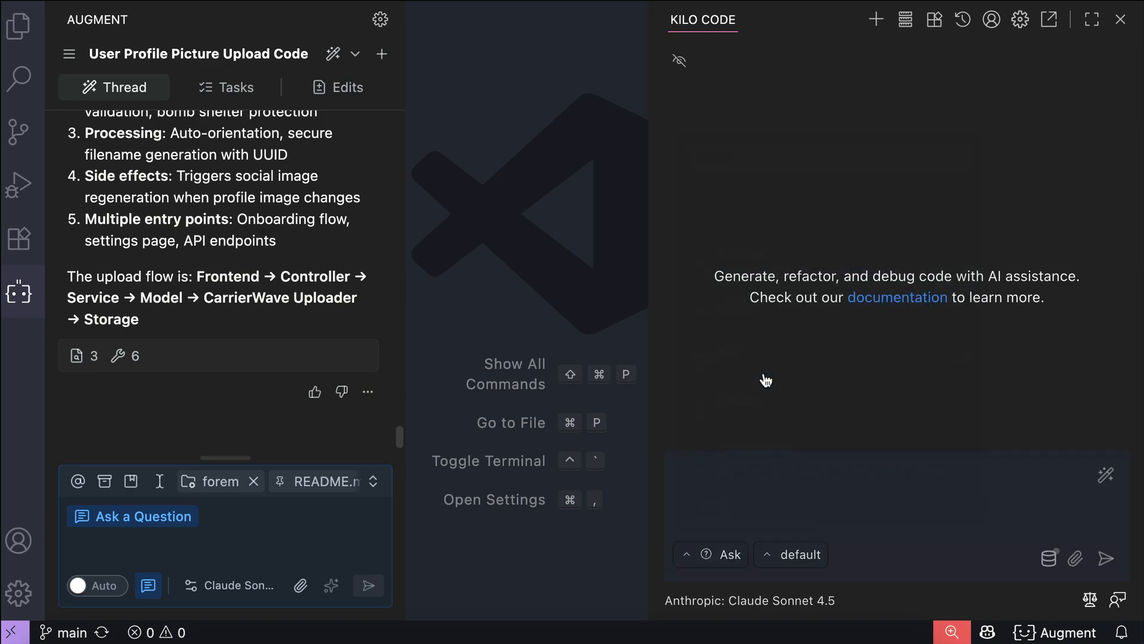
Send Kilo Code the same 'Find code that handles when user uploads their profile picture' question
{"action": "type", "text": "Find code that handles when user uploads their profile picture"}
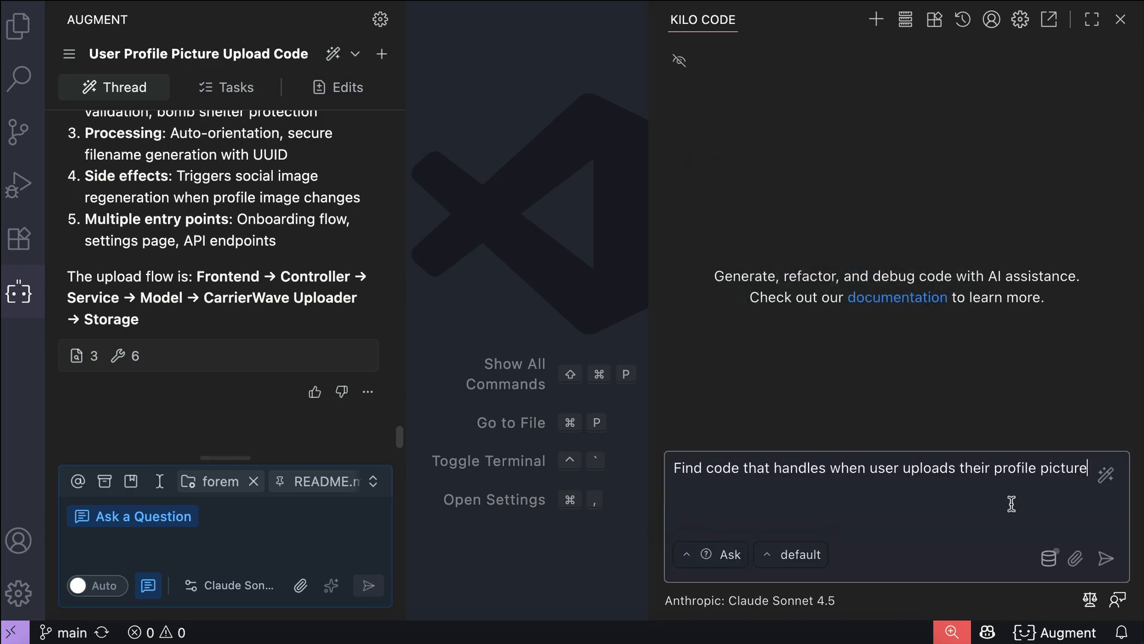
{"action": "left_click", "coordinate": [1105, 559]}
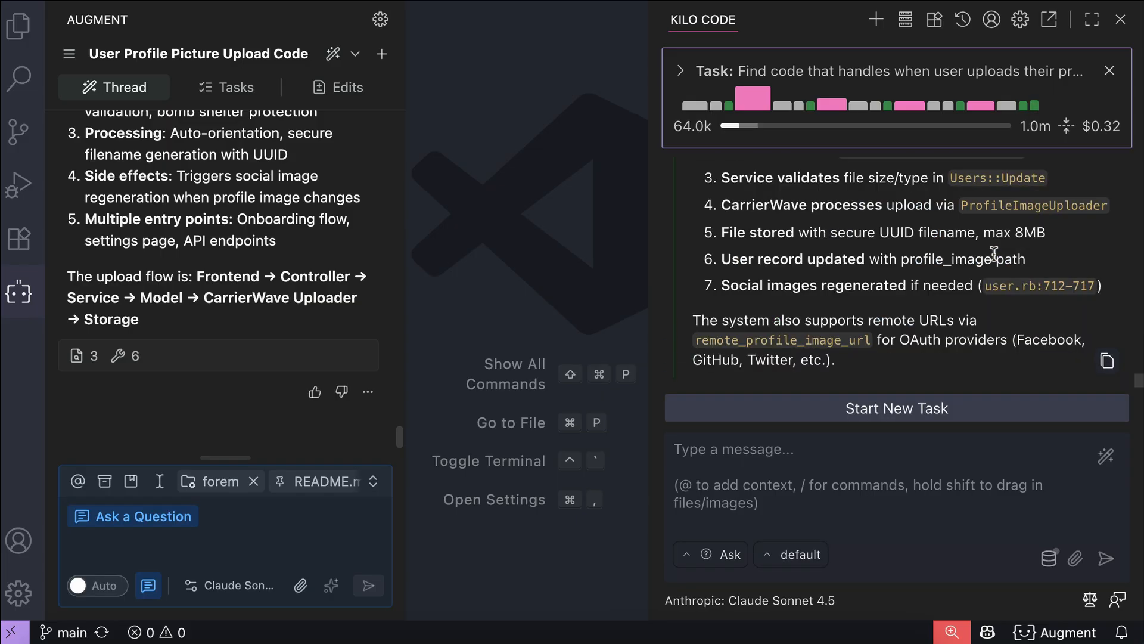
{"action": "mouse_move", "coordinate": [645, 237]}
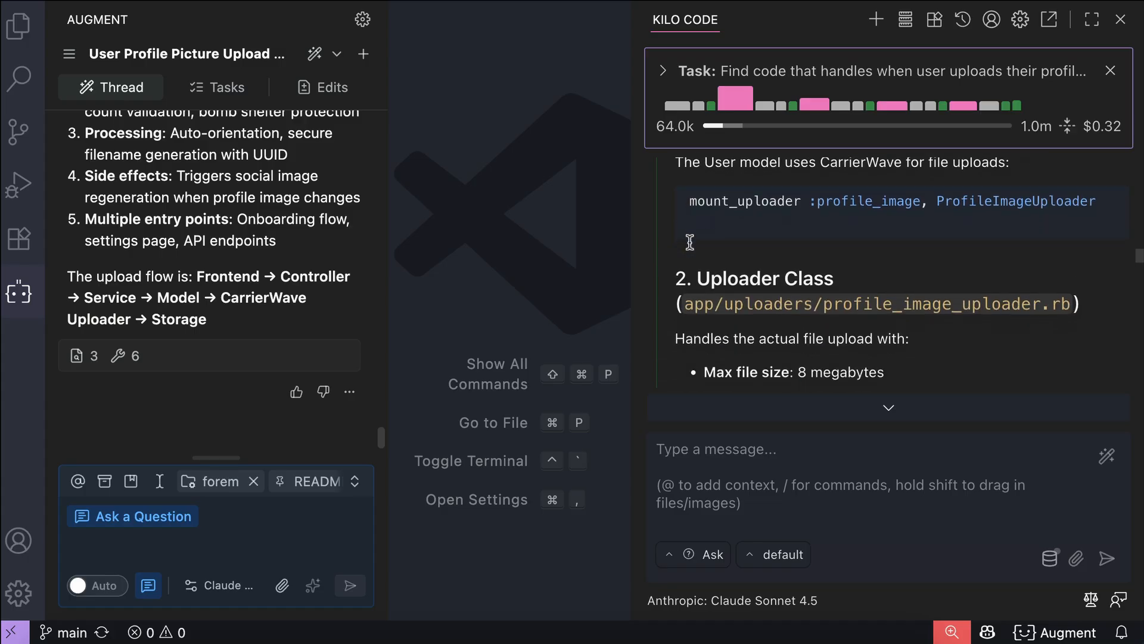
Peek at the profiles_controller.rb:7-22 code cited in Kilo Code's answer
{"action": "scroll", "scroll_direction": "down", "scroll_amount": 3}
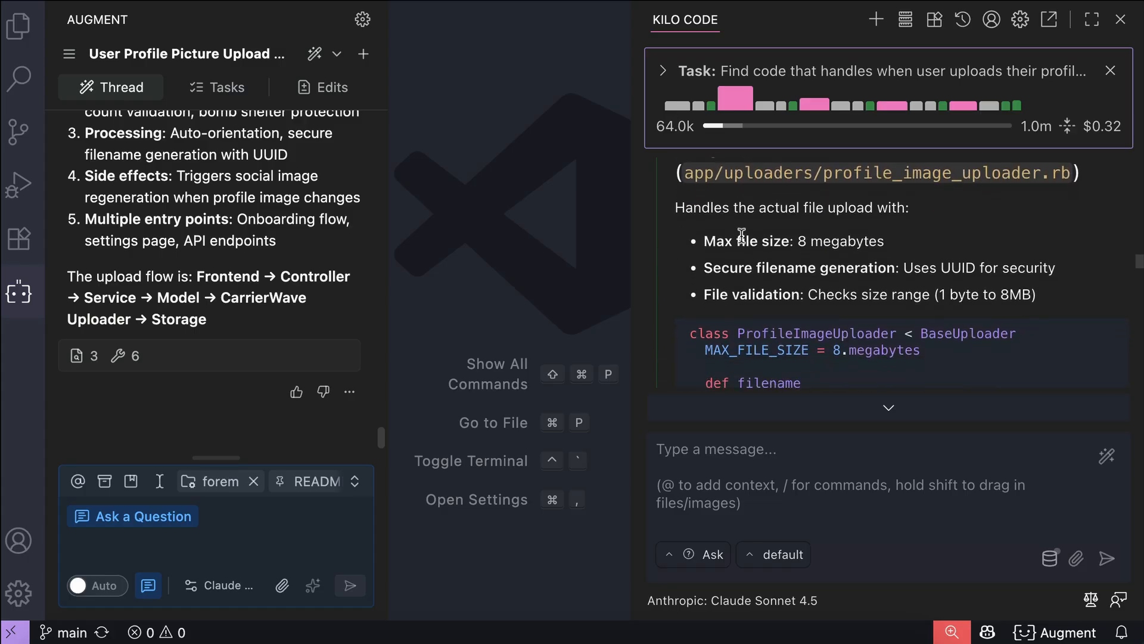
{"action": "scroll", "scroll_direction": "down", "scroll_amount": 3}
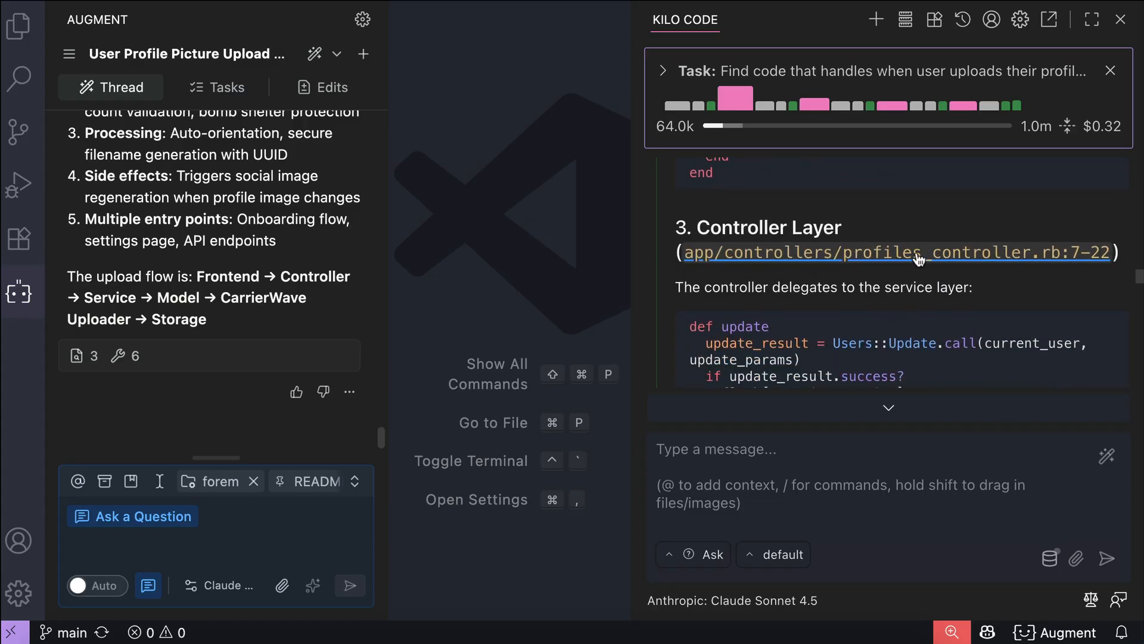
{"action": "left_click", "coordinate": [897, 253]}
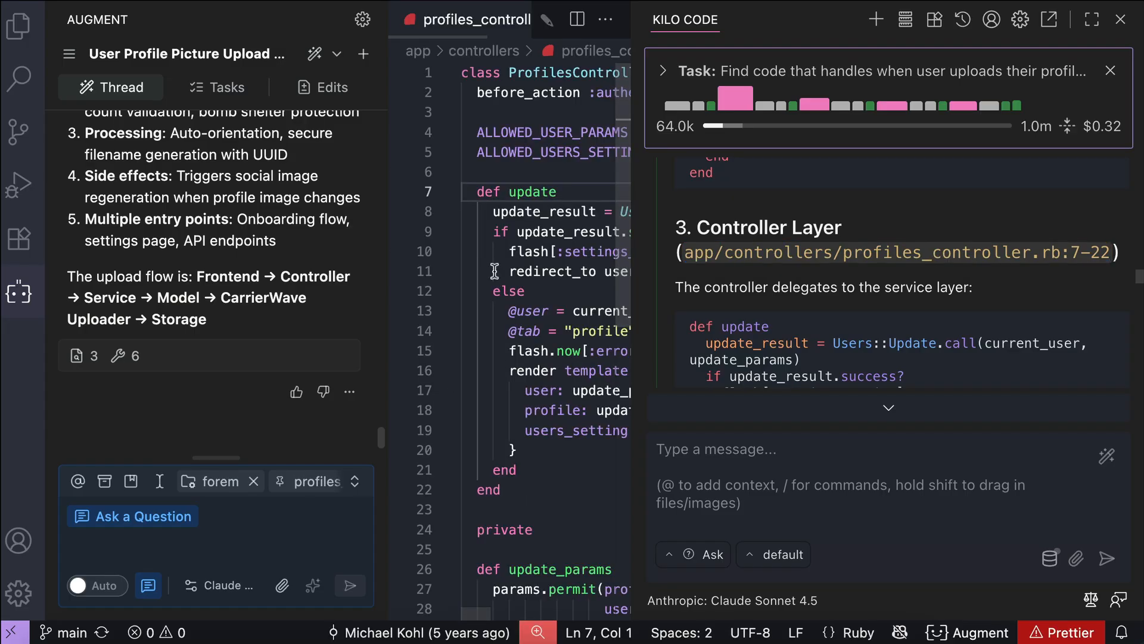
{"action": "scroll", "scroll_direction": "down", "scroll_amount": 3}
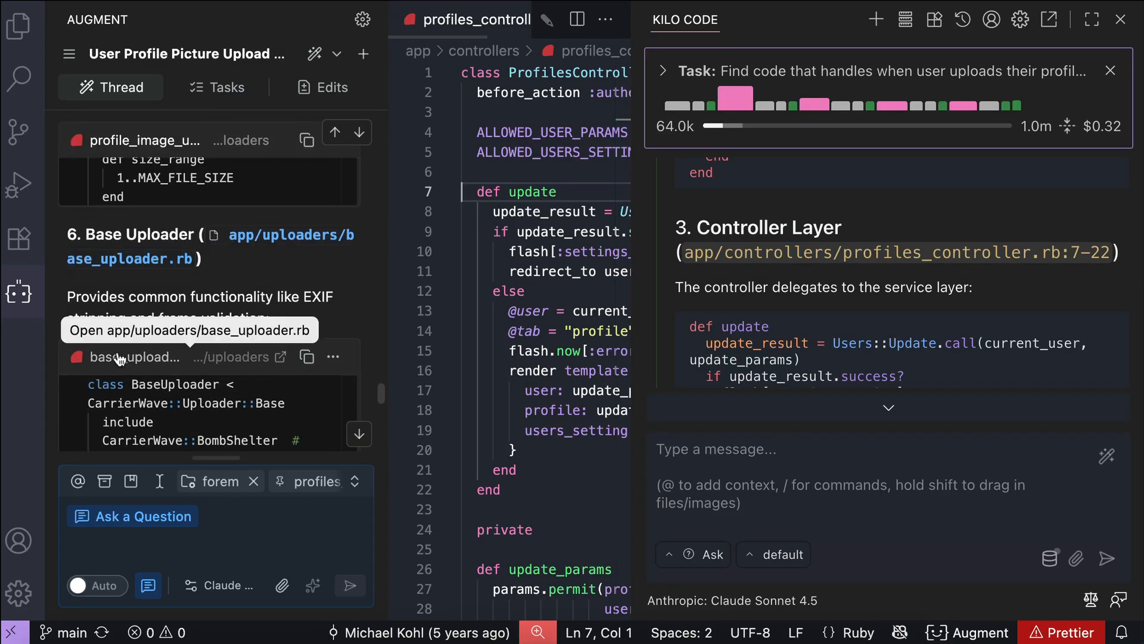
{"action": "left_click", "coordinate": [139, 357]}
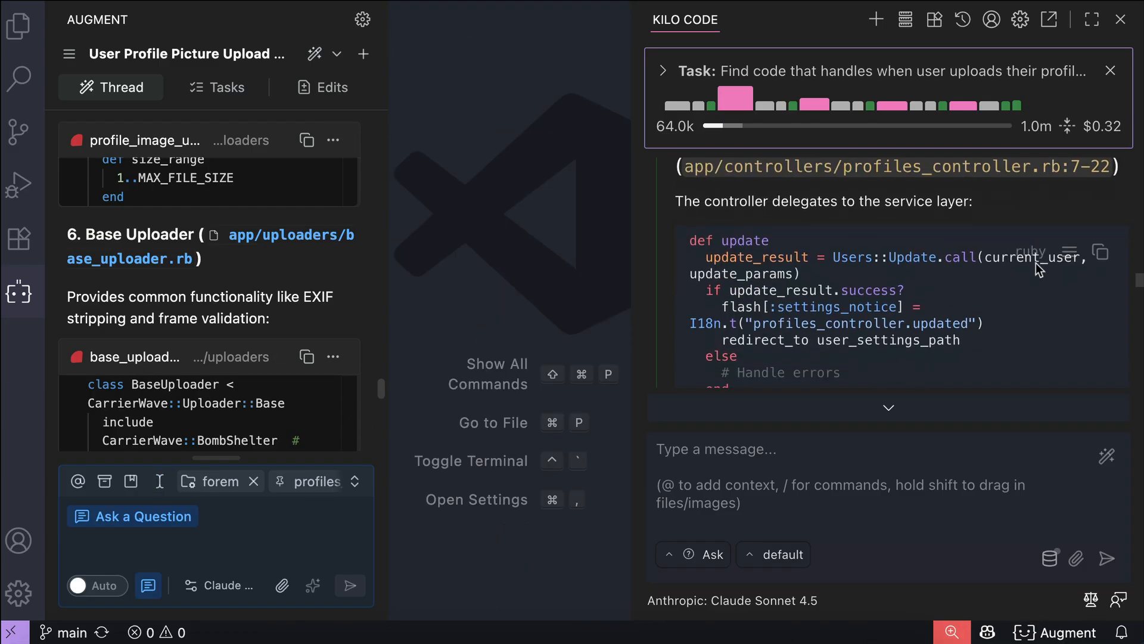
Scroll Kilo Code's answer to its Summary and Frontend Forms section
{"action": "scroll", "scroll_direction": "down", "scroll_amount": 3}
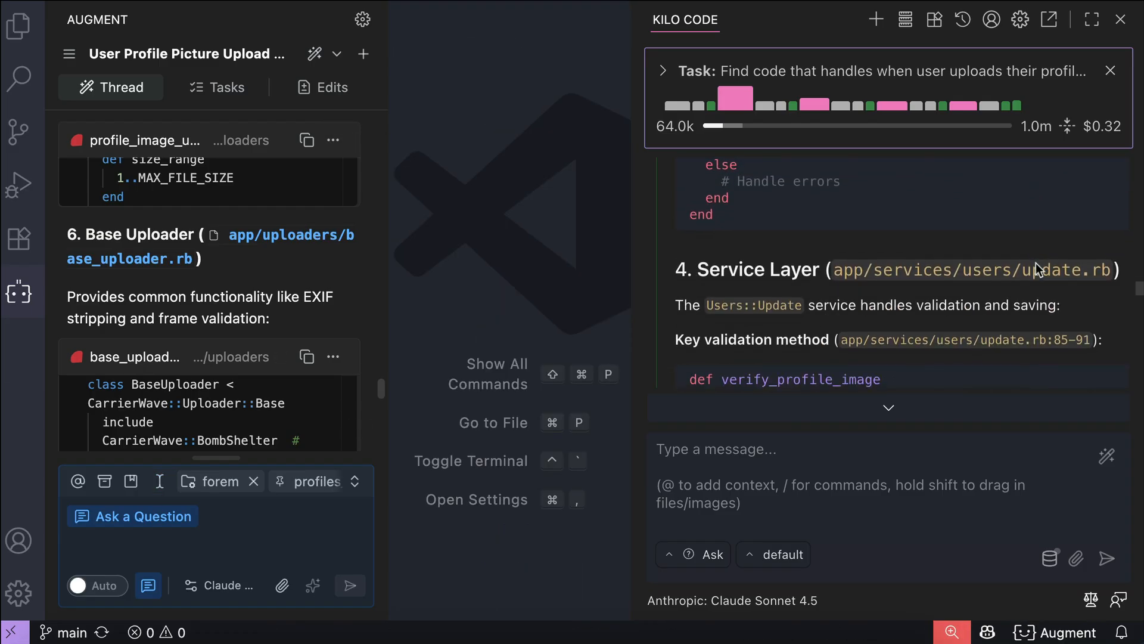
{"action": "scroll", "scroll_direction": "down", "scroll_amount": 3}
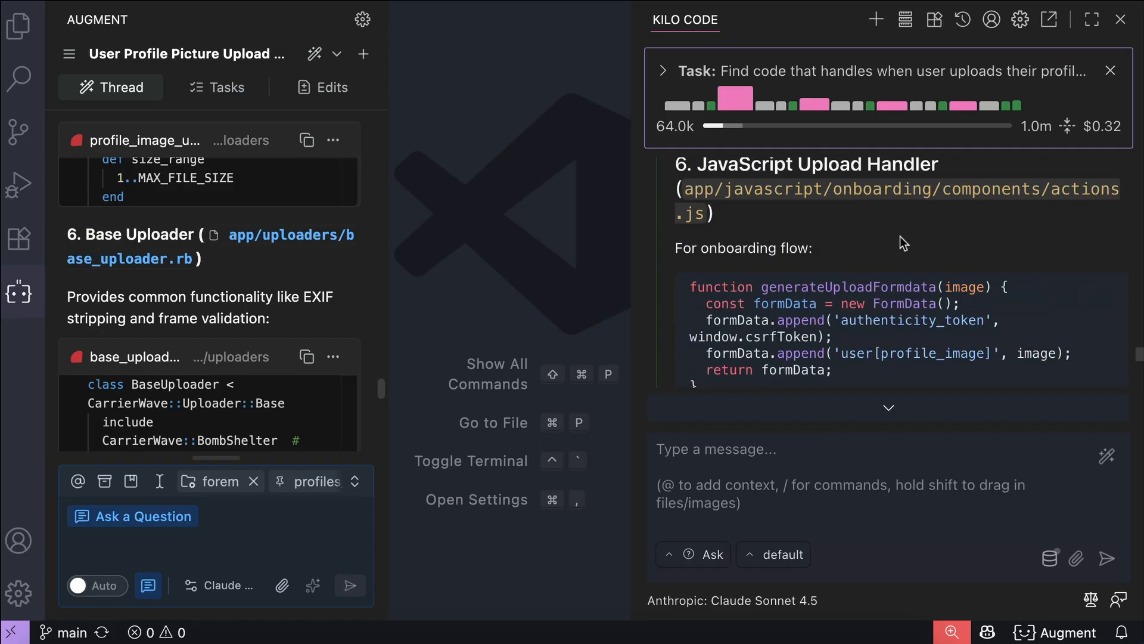
{"action": "scroll", "scroll_direction": "down", "scroll_amount": 3}
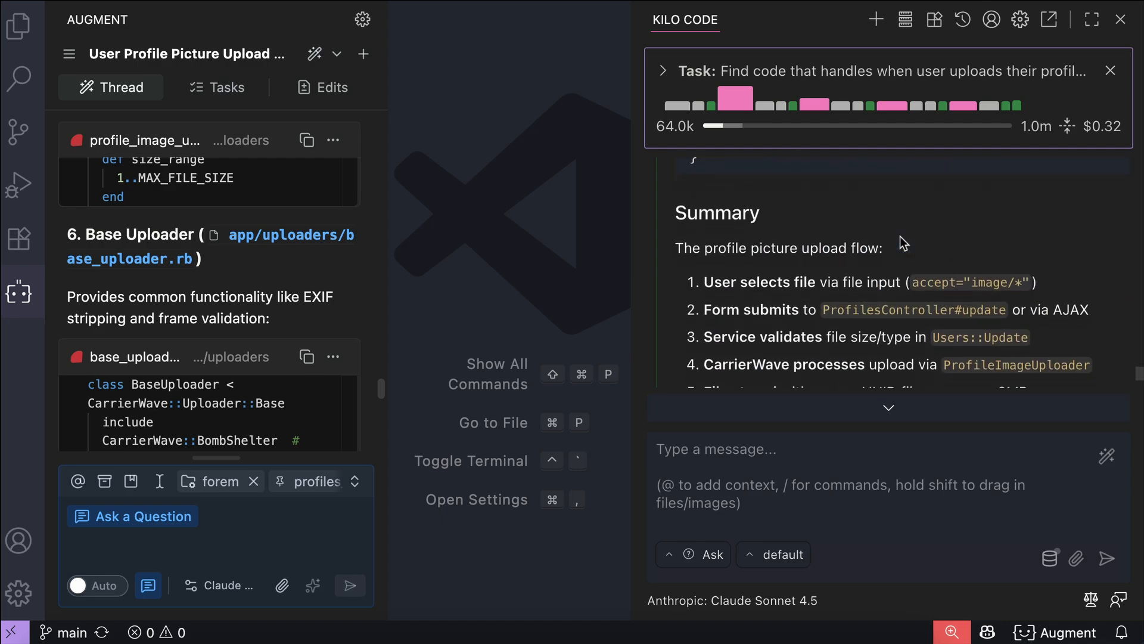
{"action": "scroll", "scroll_direction": "down", "scroll_amount": 3}
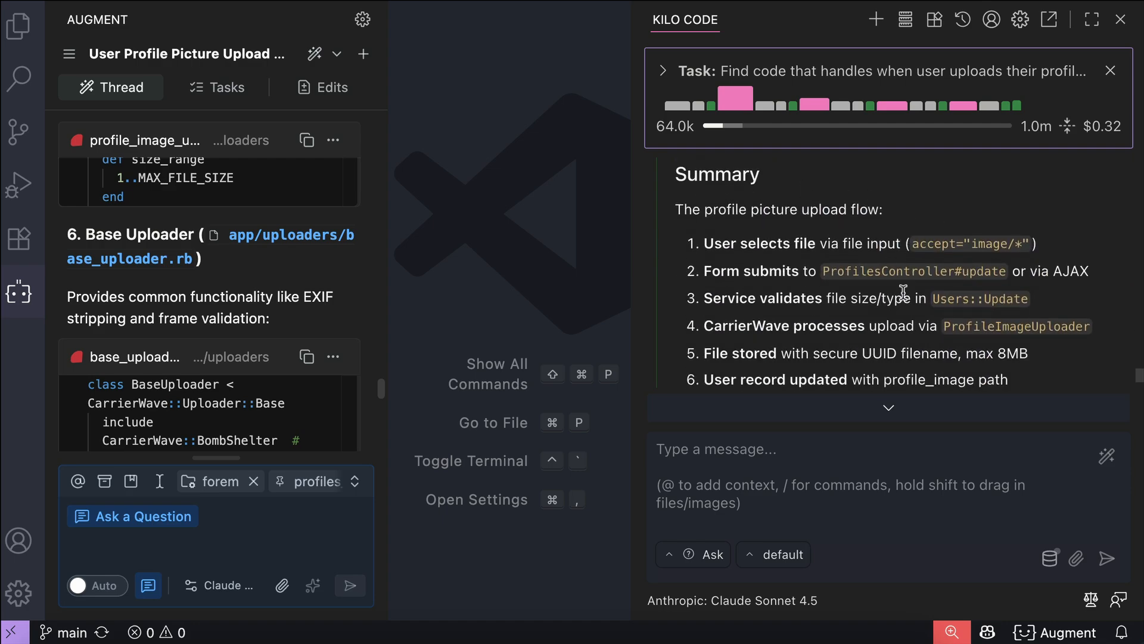
{"action": "scroll", "scroll_direction": "down", "scroll_amount": 3}
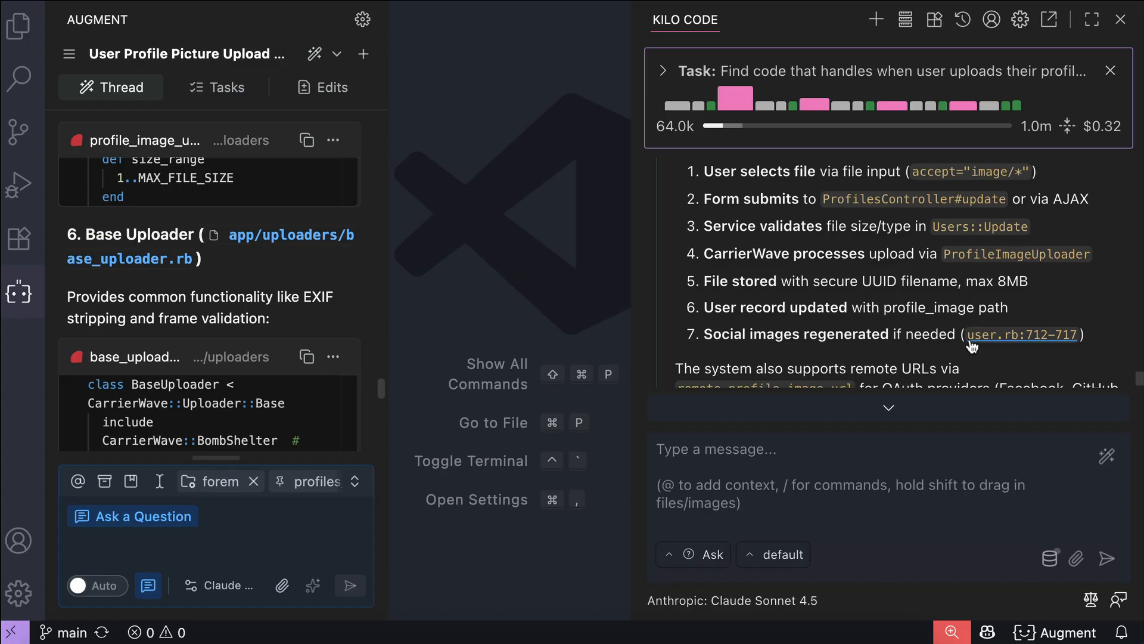
{"action": "scroll", "scroll_direction": "down", "scroll_amount": 3}
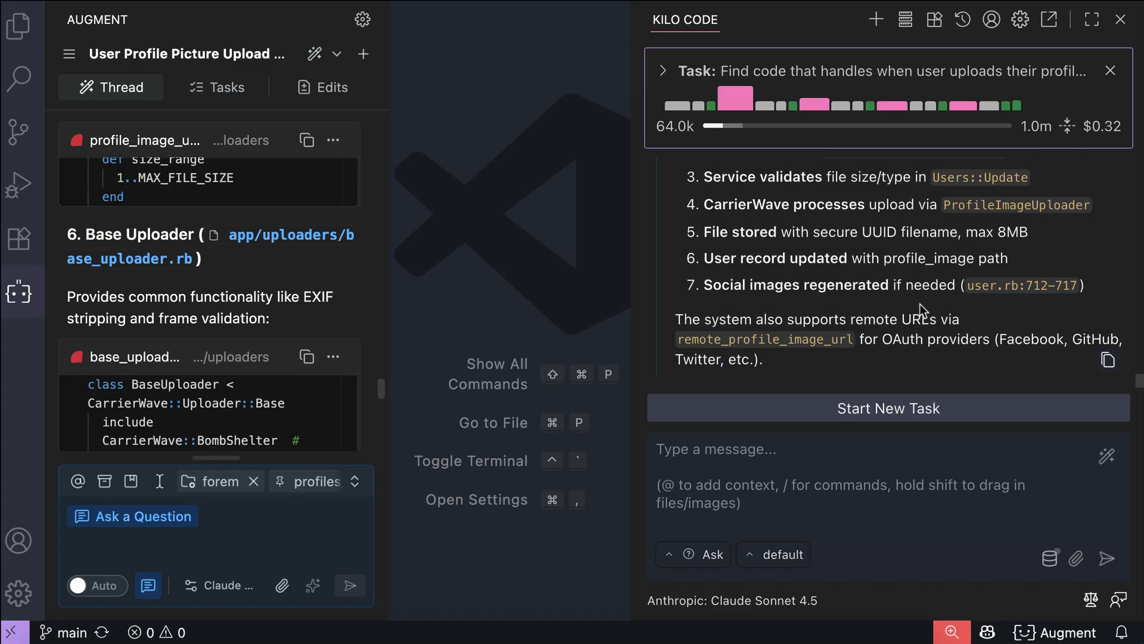
{"action": "mouse_move", "coordinate": [380, 351]}
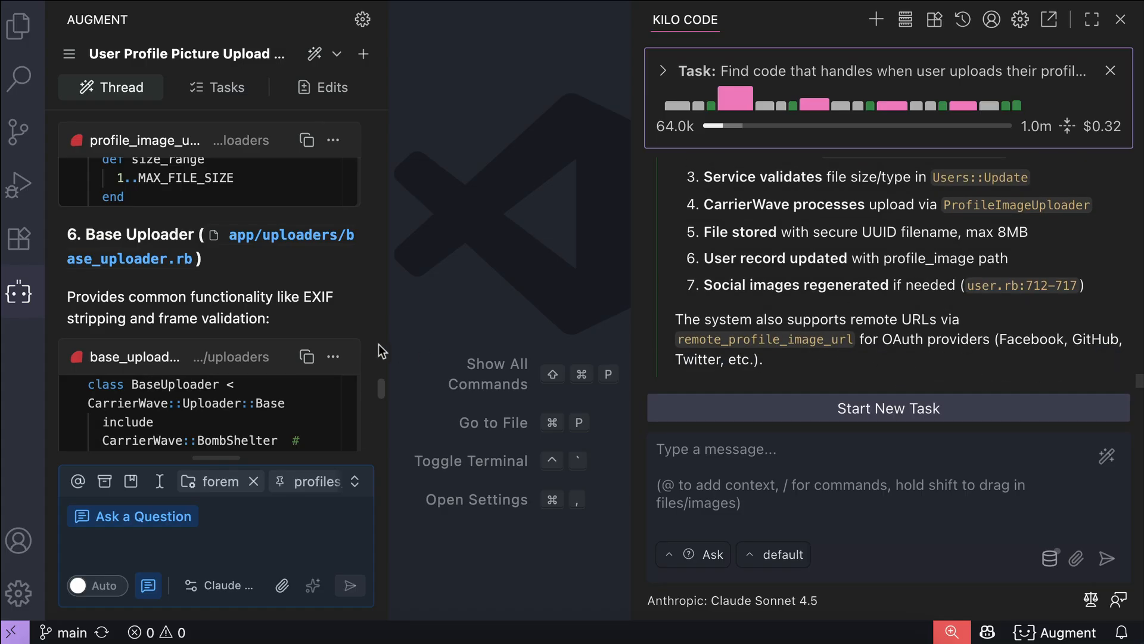
{"action": "scroll", "scroll_direction": "down", "scroll_amount": 3}
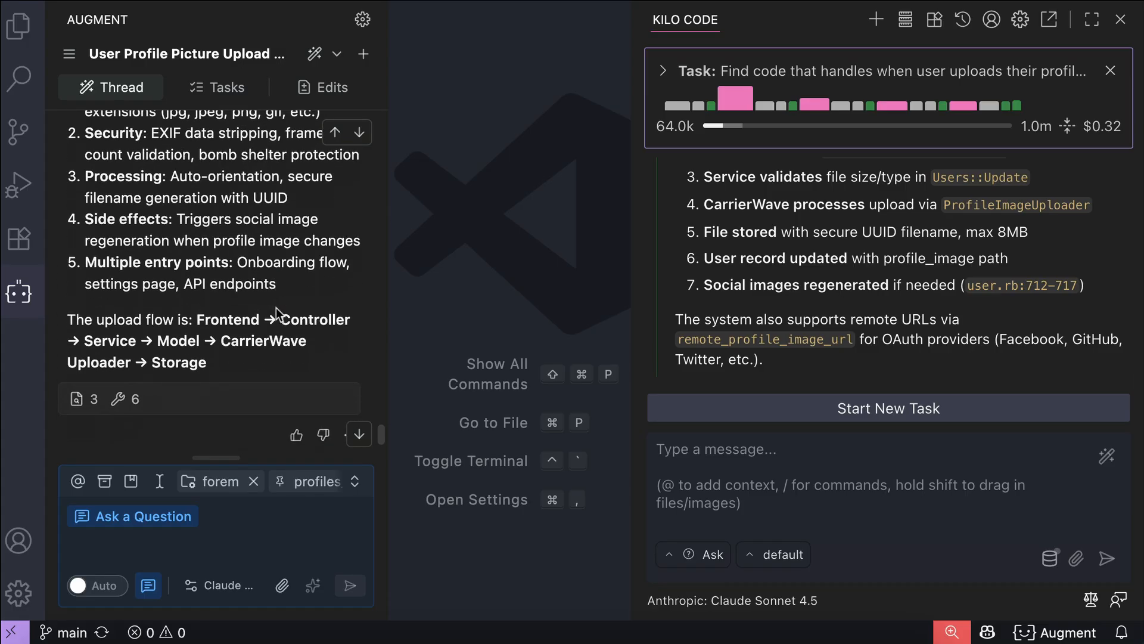
{"action": "scroll", "scroll_direction": "down", "scroll_amount": 3}
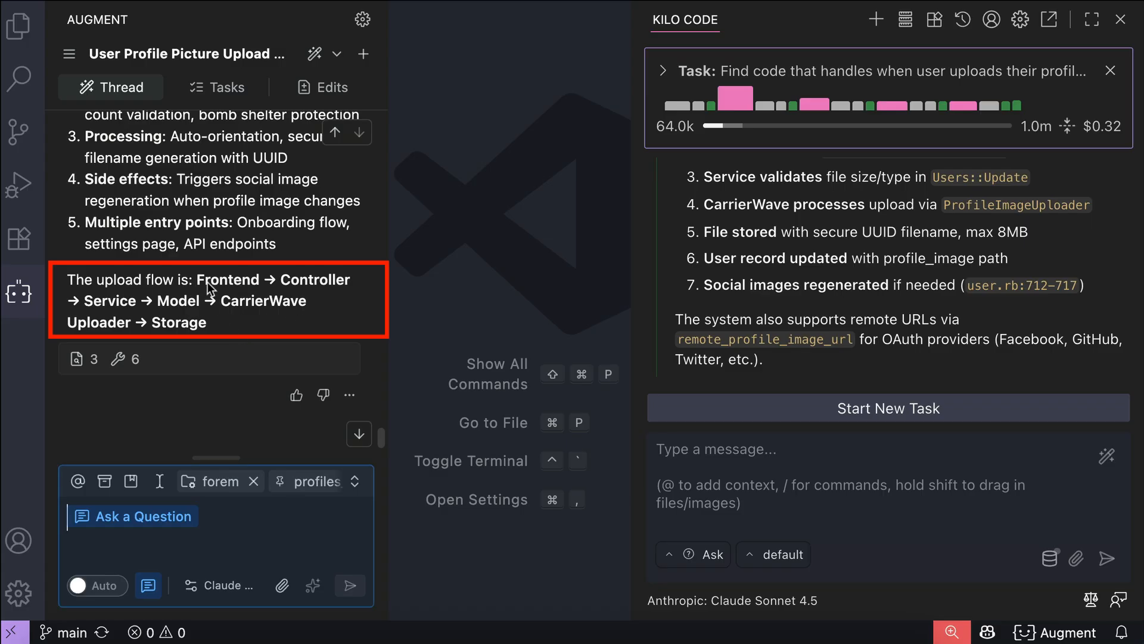
{"action": "scroll", "scroll_direction": "down", "scroll_amount": 3}
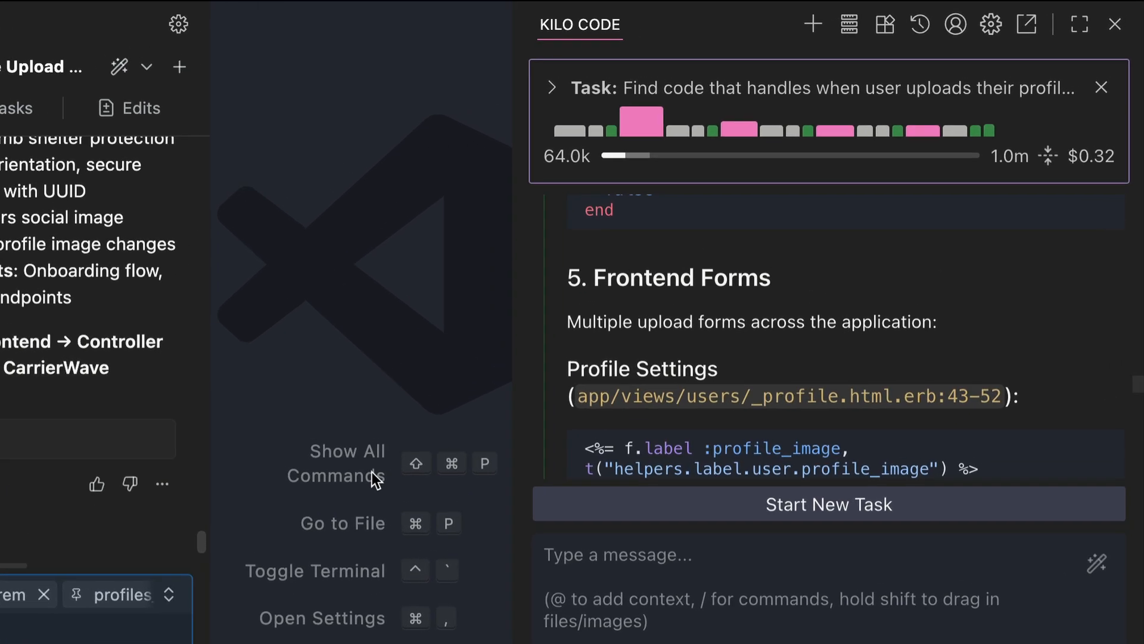
{"action": "mouse_move", "coordinate": [1025, 276]}
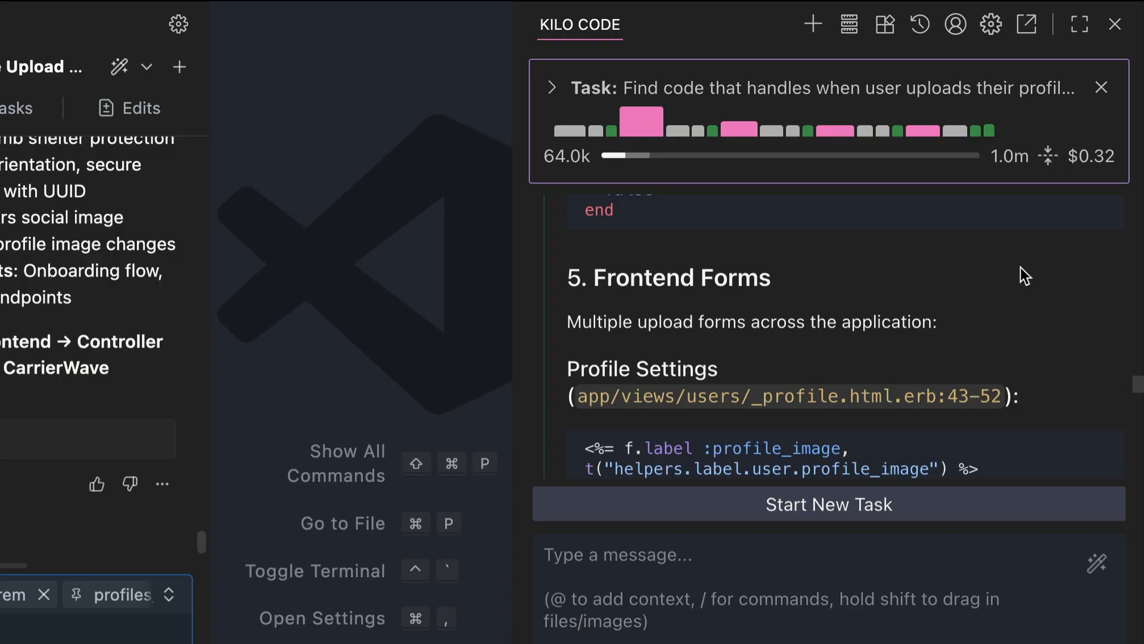
{"action": "mouse_move", "coordinate": [1083, 288]}
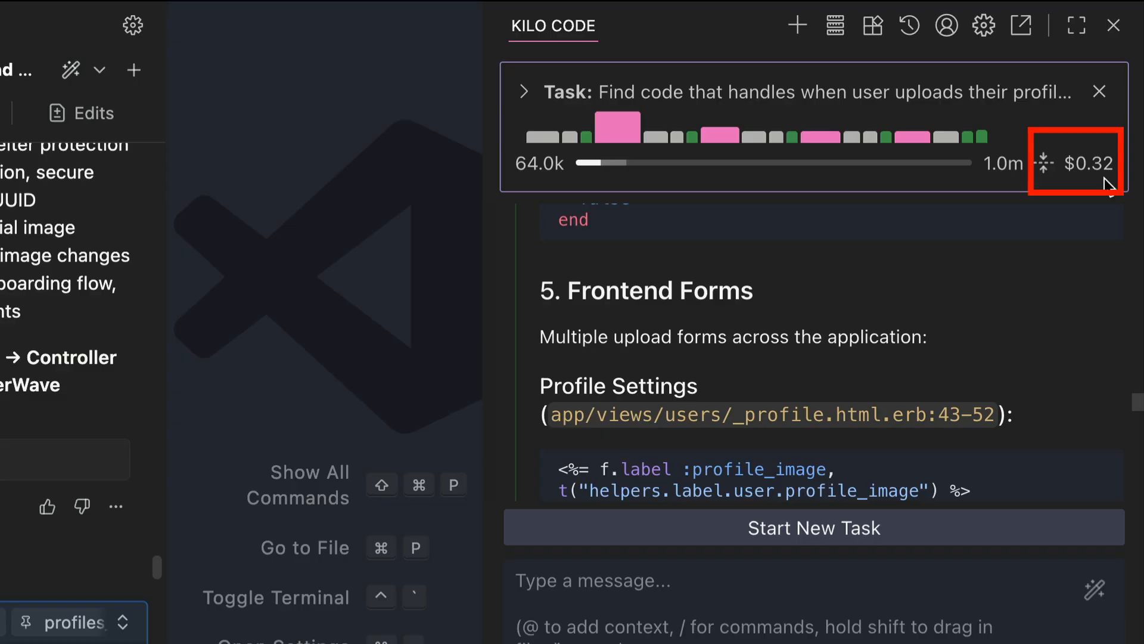
{"action": "mouse_move", "coordinate": [539, 137]}
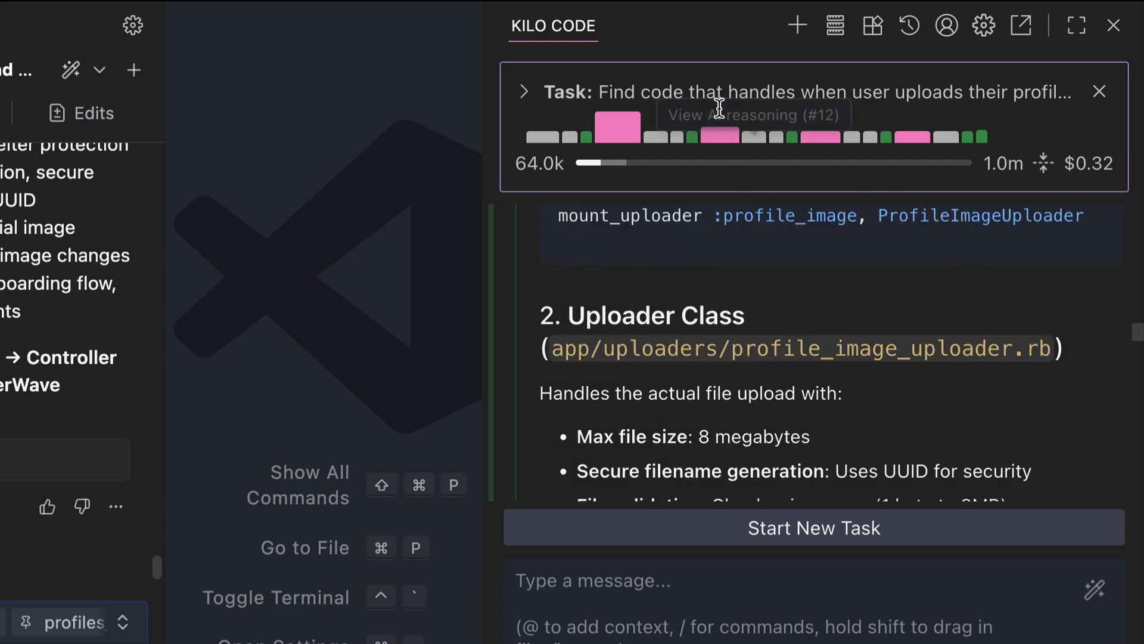
Expand the Kilo Code task header showing context, tokens, cache and $0.32 cost
{"action": "left_click", "coordinate": [523, 92]}
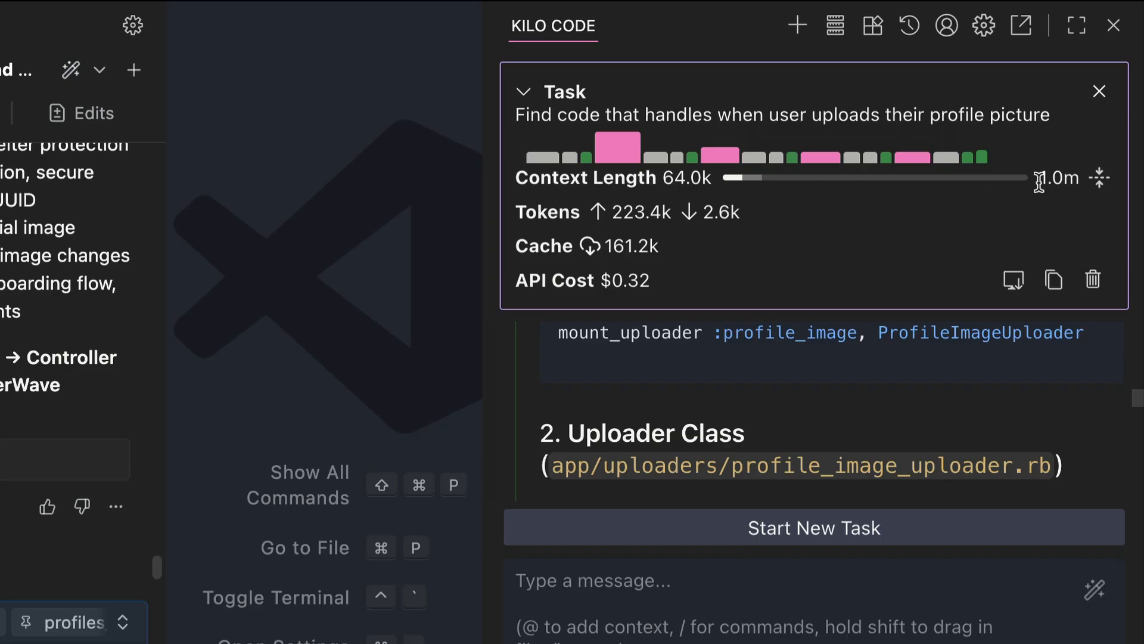
{"action": "mouse_move", "coordinate": [875, 235]}
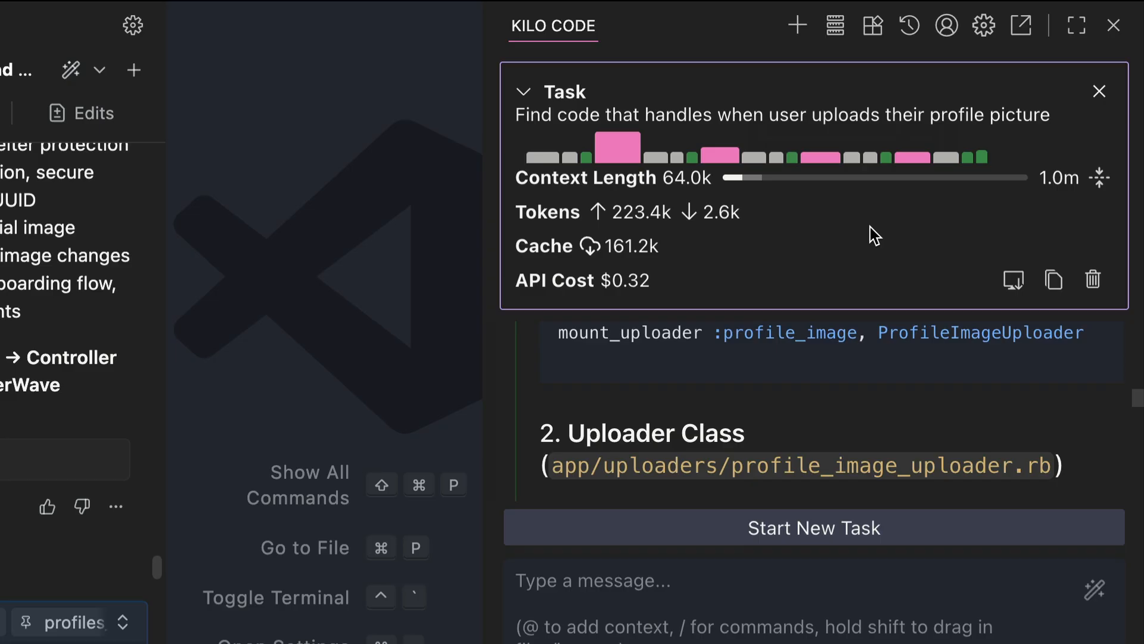
{"action": "mouse_move", "coordinate": [730, 261]}
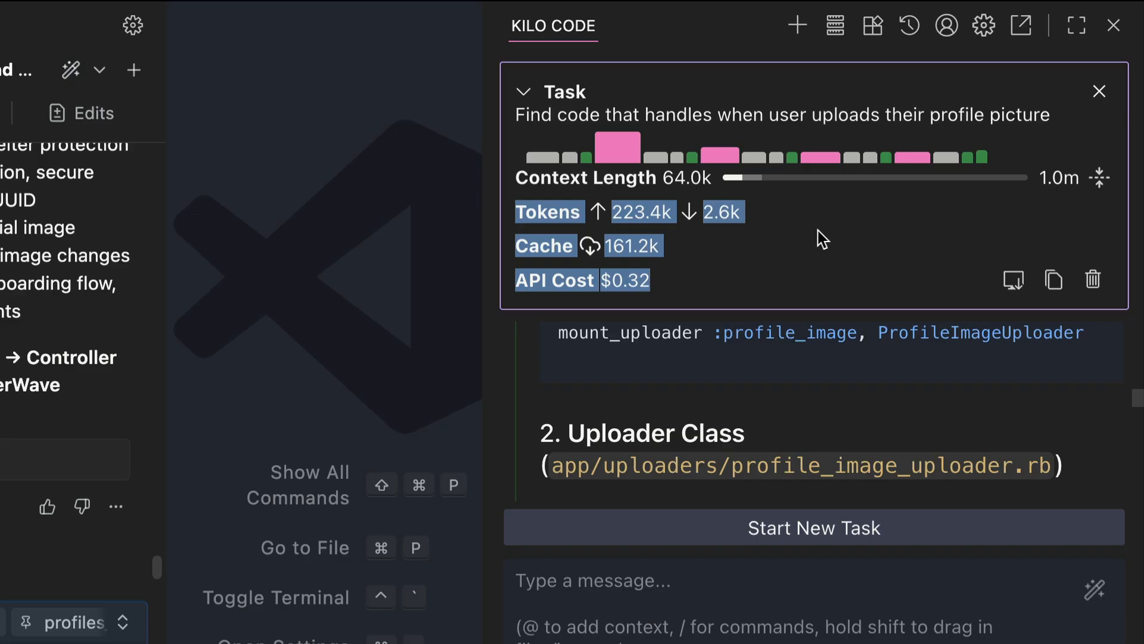
{"action": "mouse_move", "coordinate": [979, 256]}
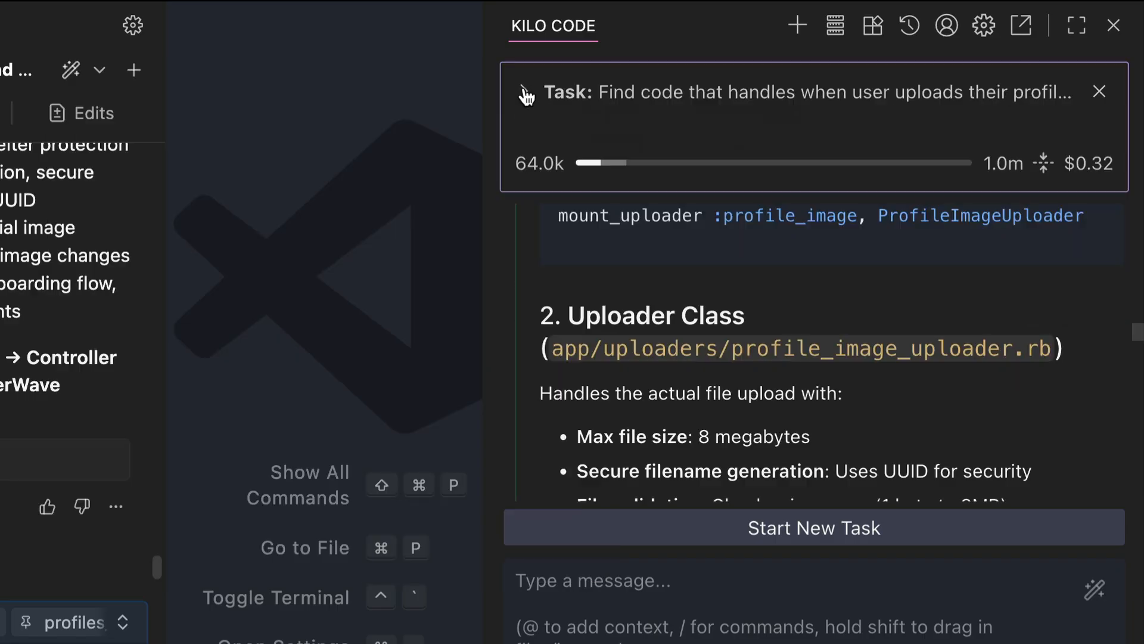
Collapse the task usage details and look through Kilo Code's MCP Servers settings
{"action": "left_click", "coordinate": [983, 25]}
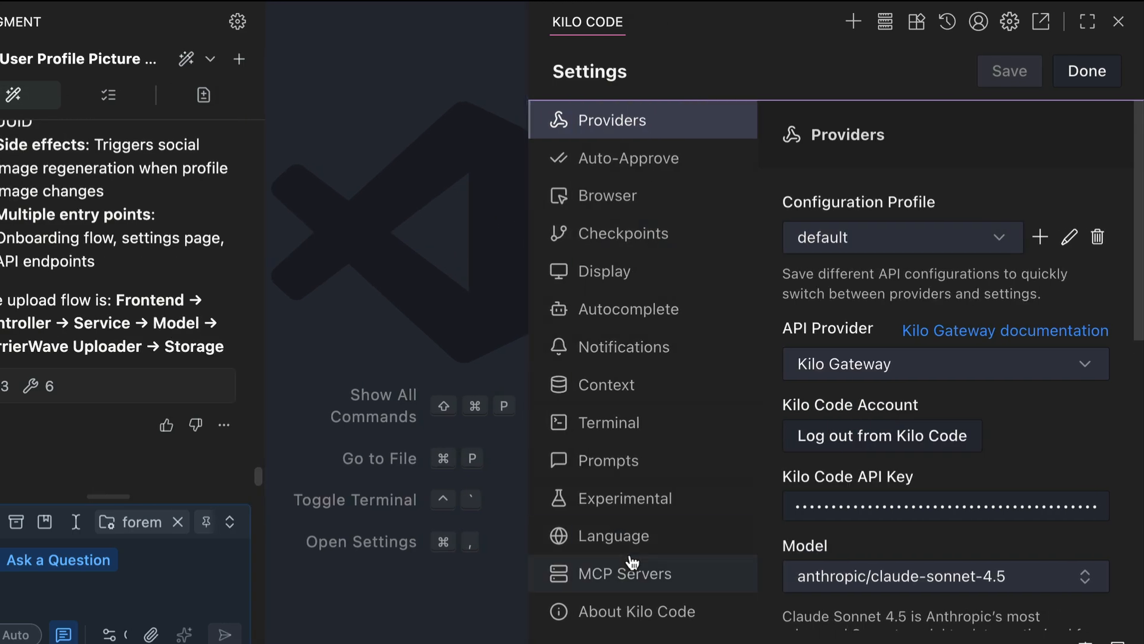
{"action": "left_click", "coordinate": [628, 573]}
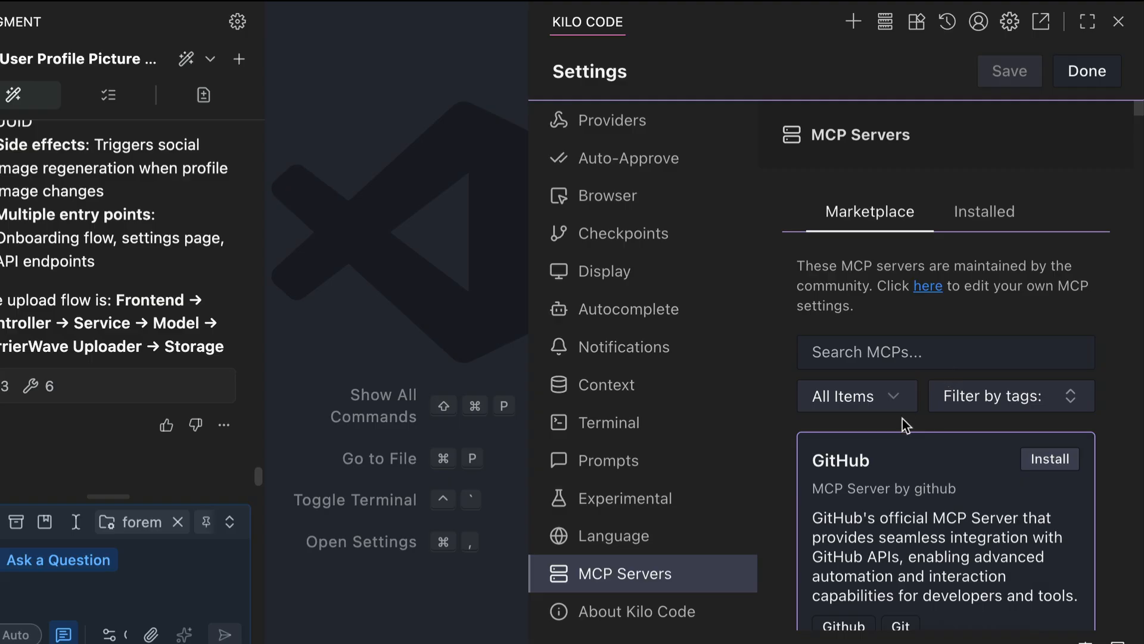
{"action": "scroll", "scroll_direction": "down", "scroll_amount": 3}
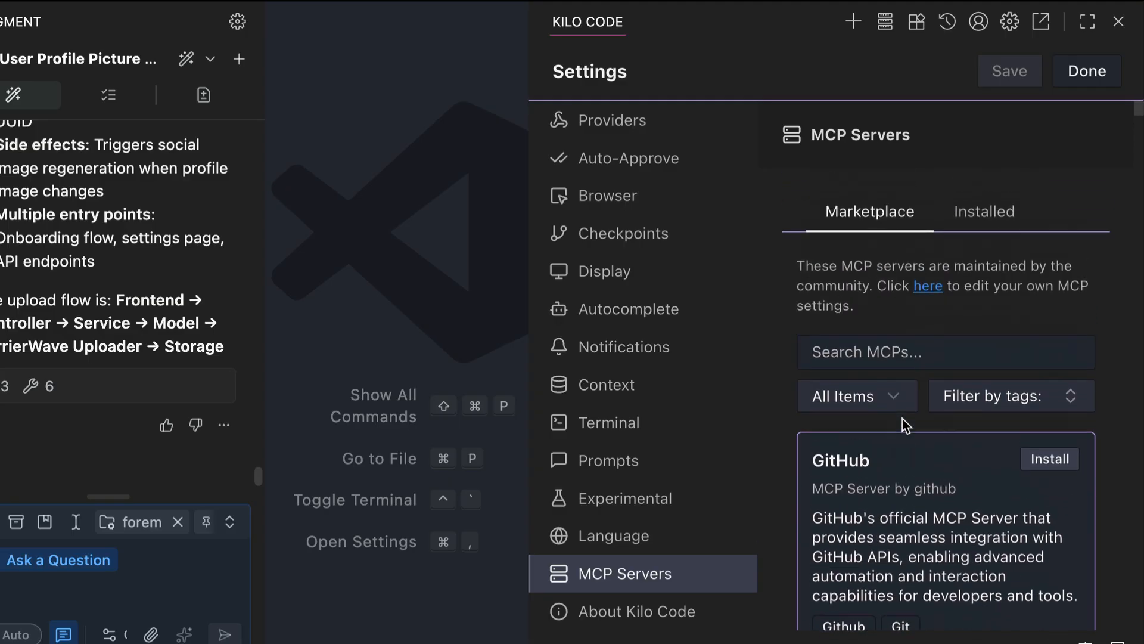
{"action": "mouse_move", "coordinate": [624, 159]}
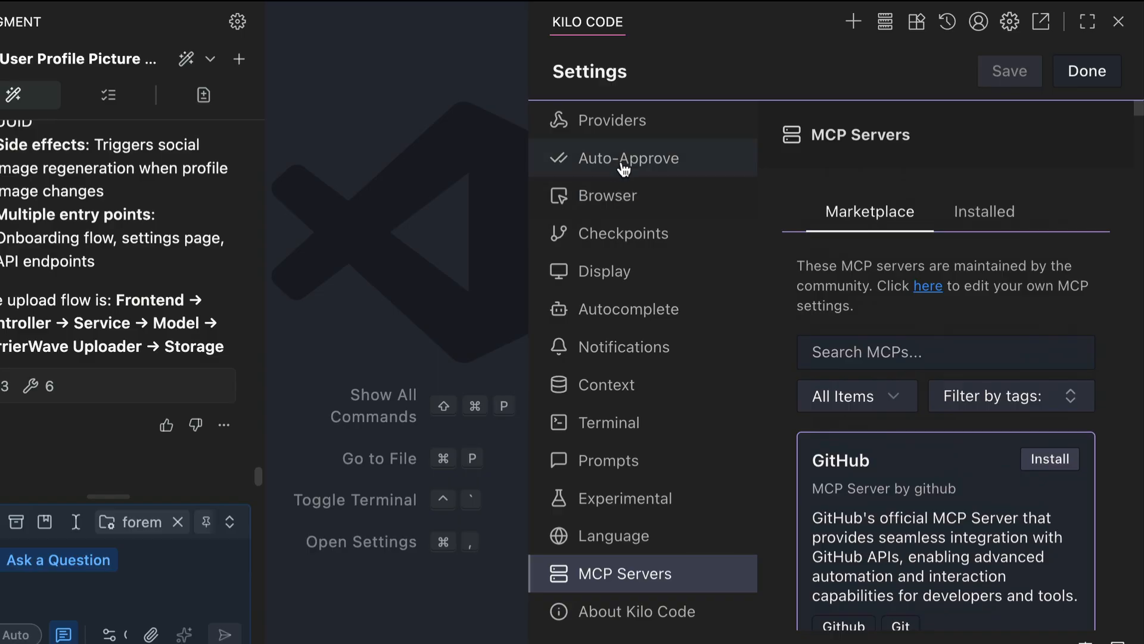
Check the Configuration Profile dropdown and keep the default profile
{"action": "left_click", "coordinate": [618, 120]}
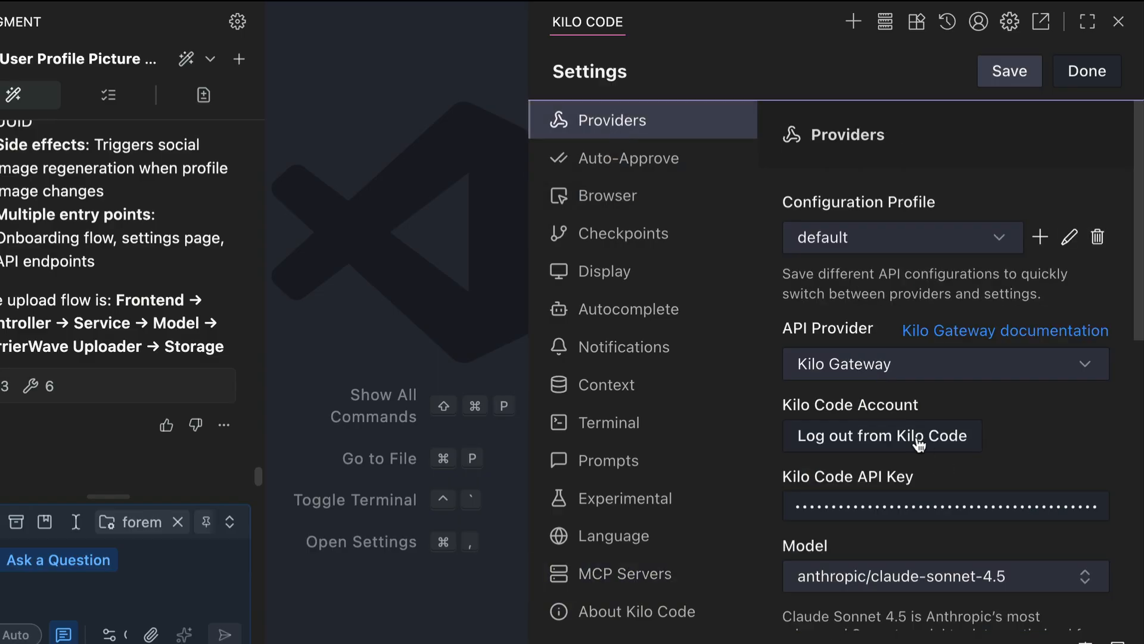
{"action": "left_click", "coordinate": [901, 237]}
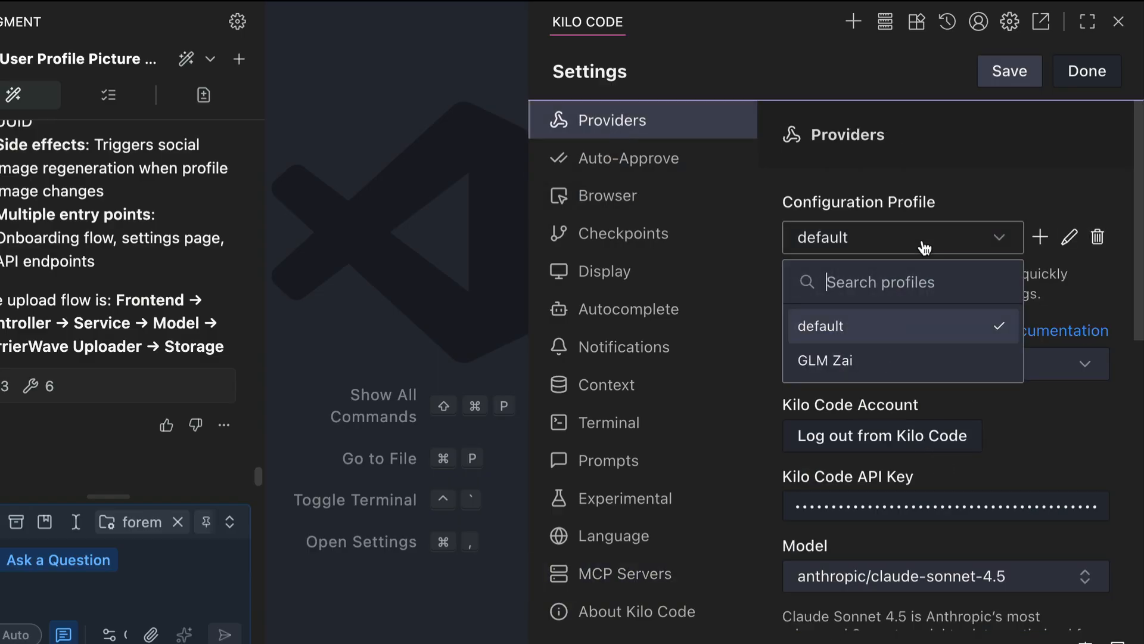
{"action": "mouse_move", "coordinate": [932, 321]}
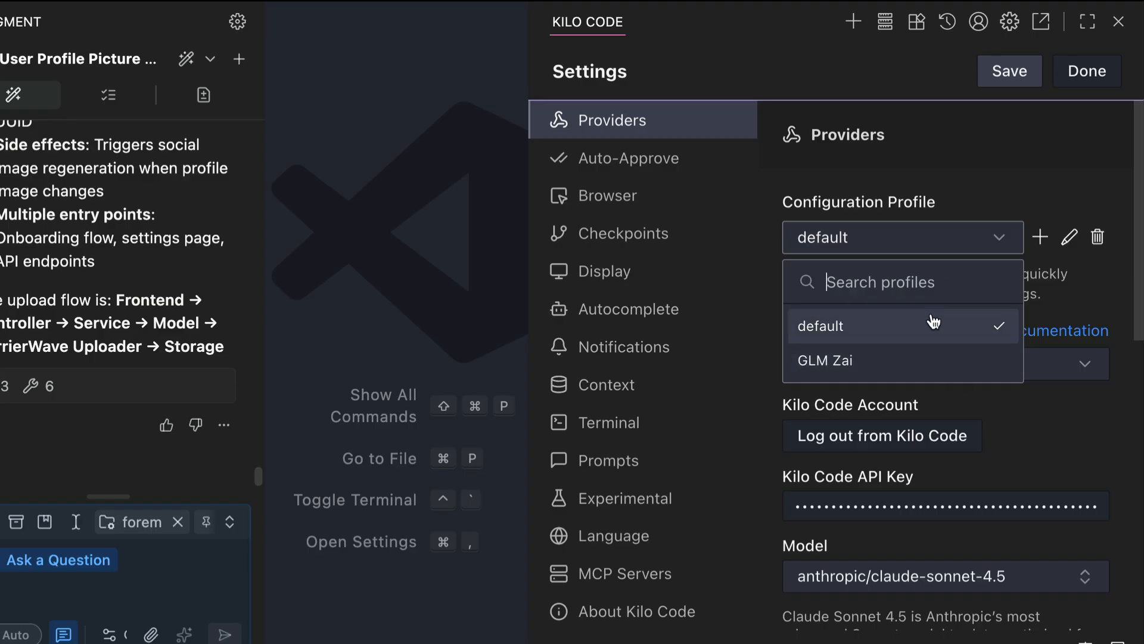
{"action": "left_click", "coordinate": [876, 326]}
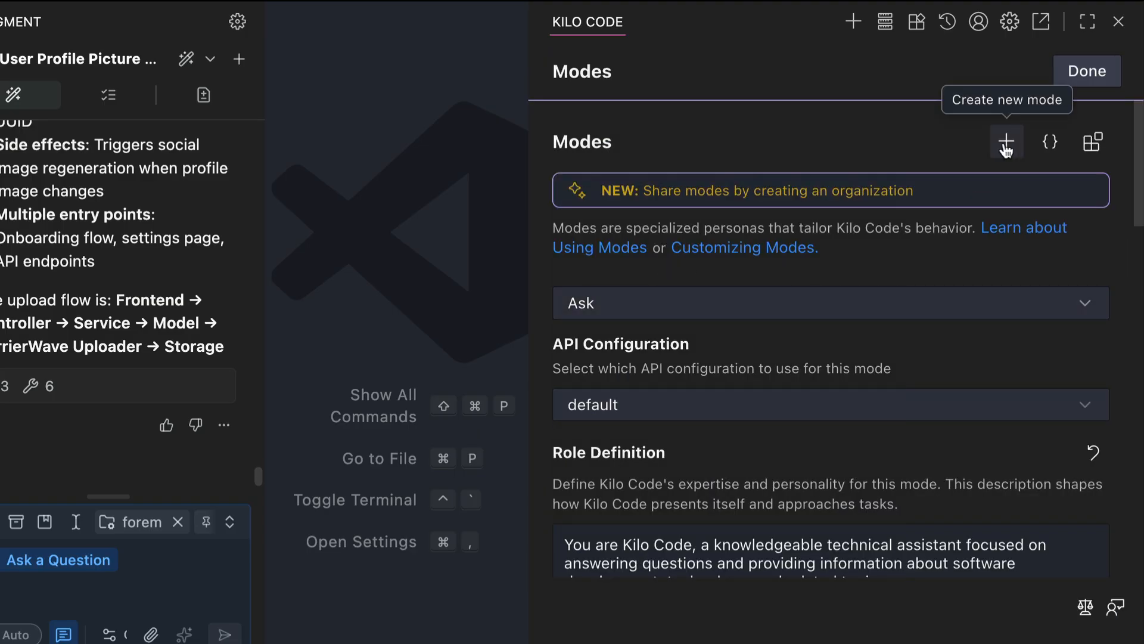
{"action": "mouse_move", "coordinate": [1093, 142]}
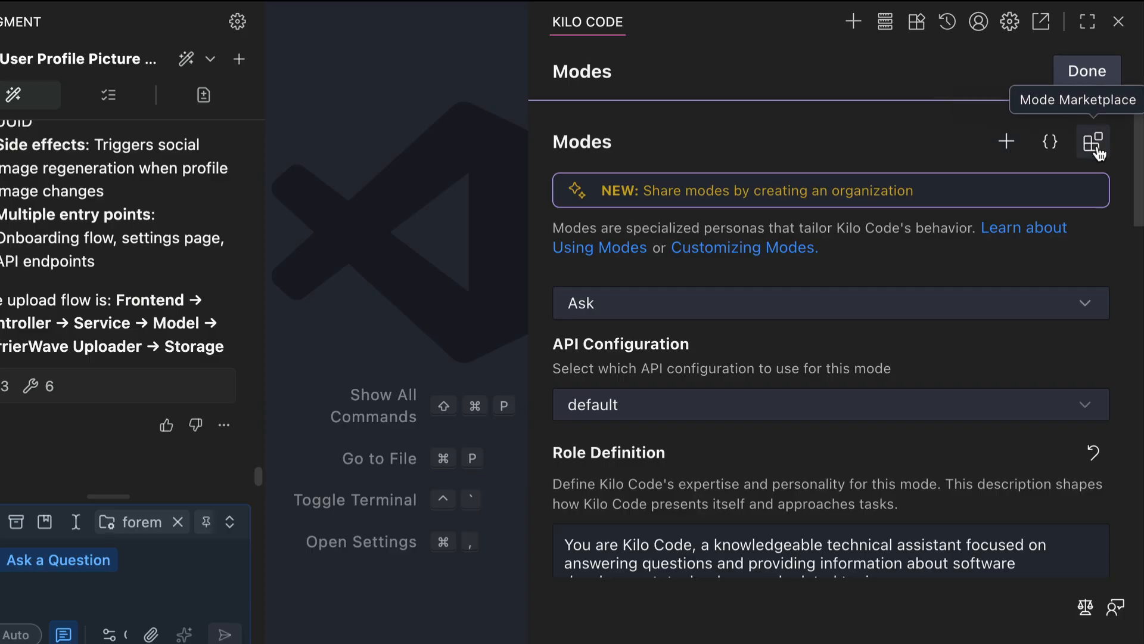
Browse the Mode Marketplace's community modes like Code Reviewer and Code Simplifier
{"action": "left_click", "coordinate": [1092, 142]}
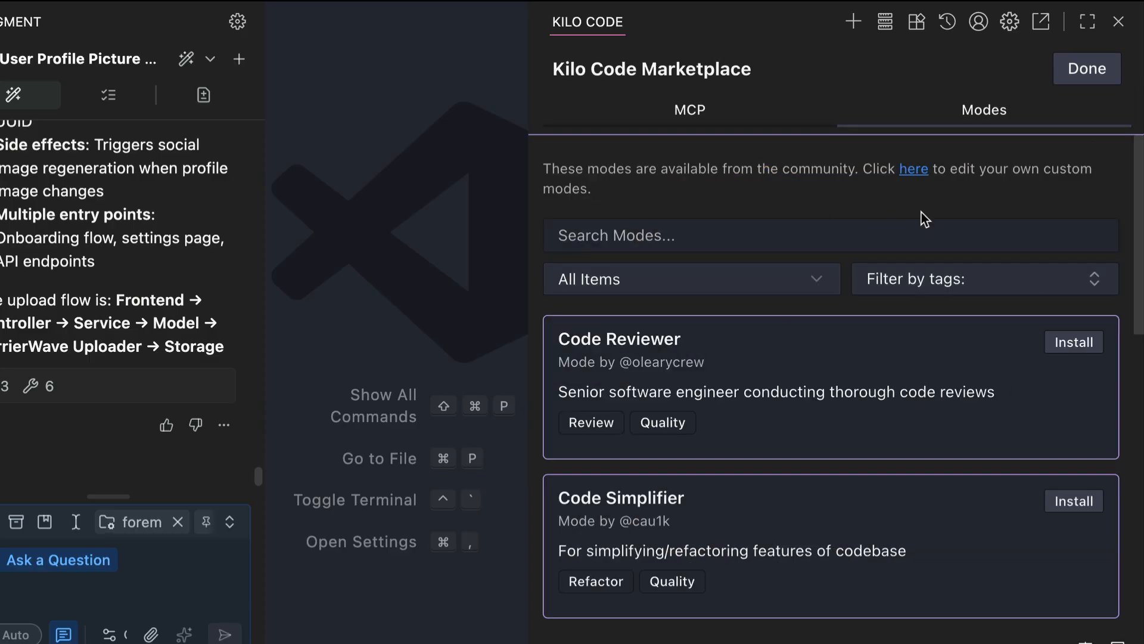
{"action": "scroll", "scroll_direction": "down", "scroll_amount": 3}
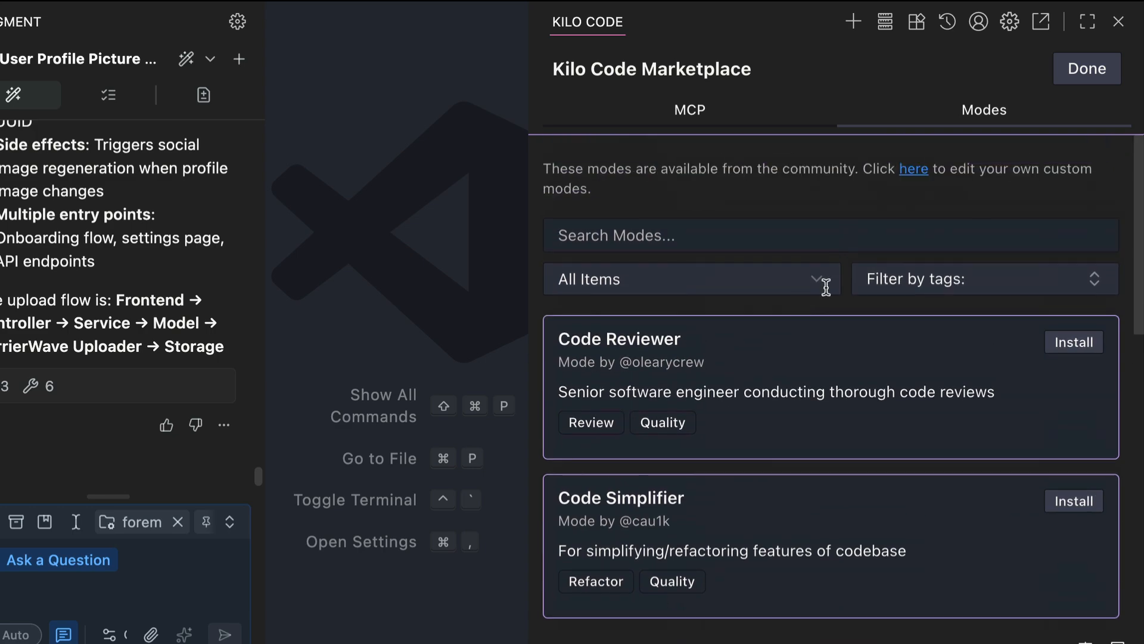
{"action": "mouse_move", "coordinate": [987, 234]}
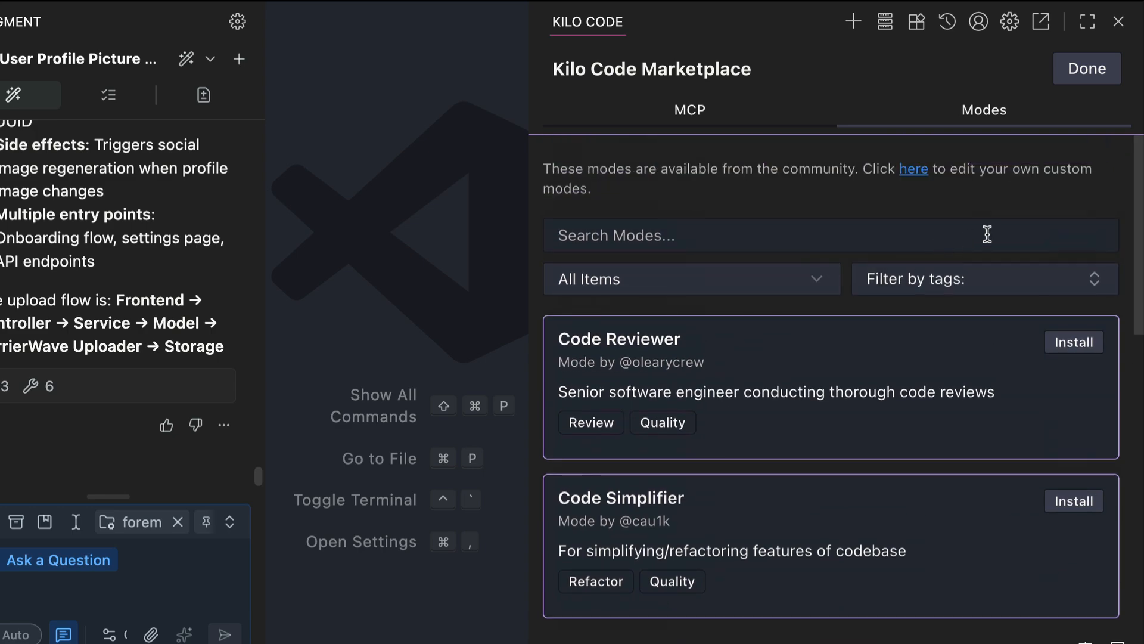
{"action": "left_click", "coordinate": [1086, 68]}
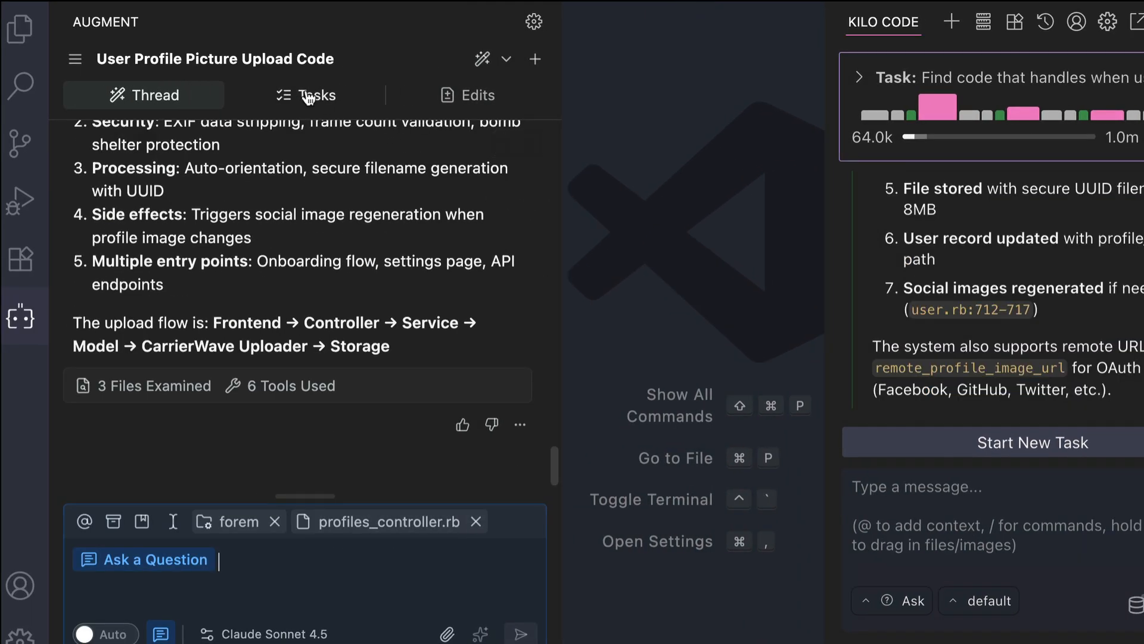
Check Augment's empty Tasks and Edits tabs, then scroll the upload-code Thread
{"action": "left_click", "coordinate": [309, 94]}
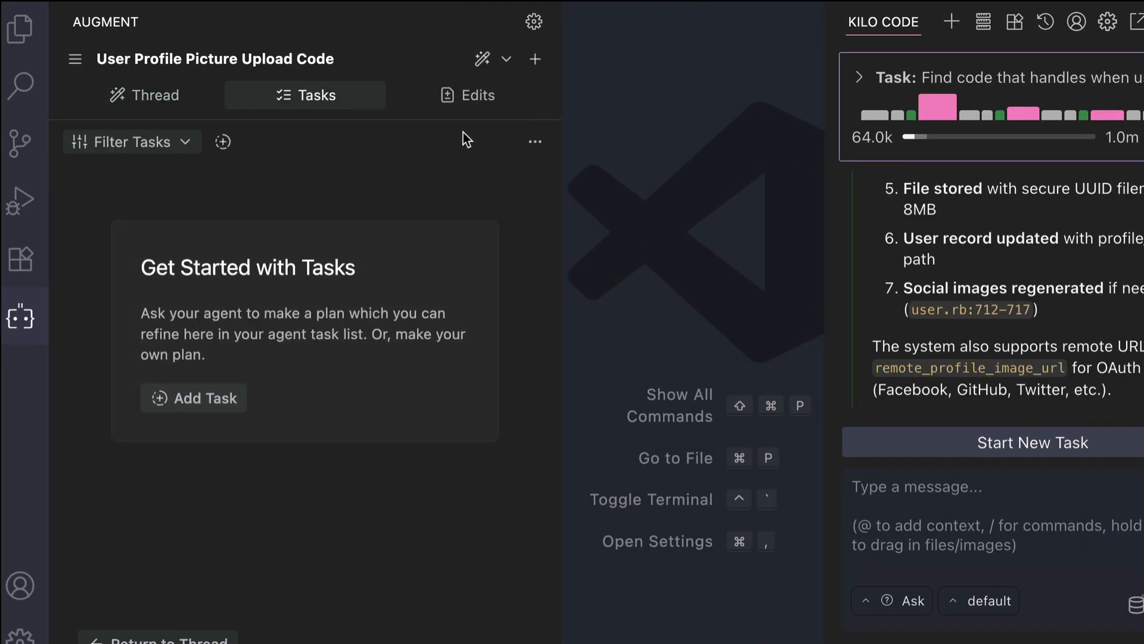
{"action": "left_click", "coordinate": [467, 95]}
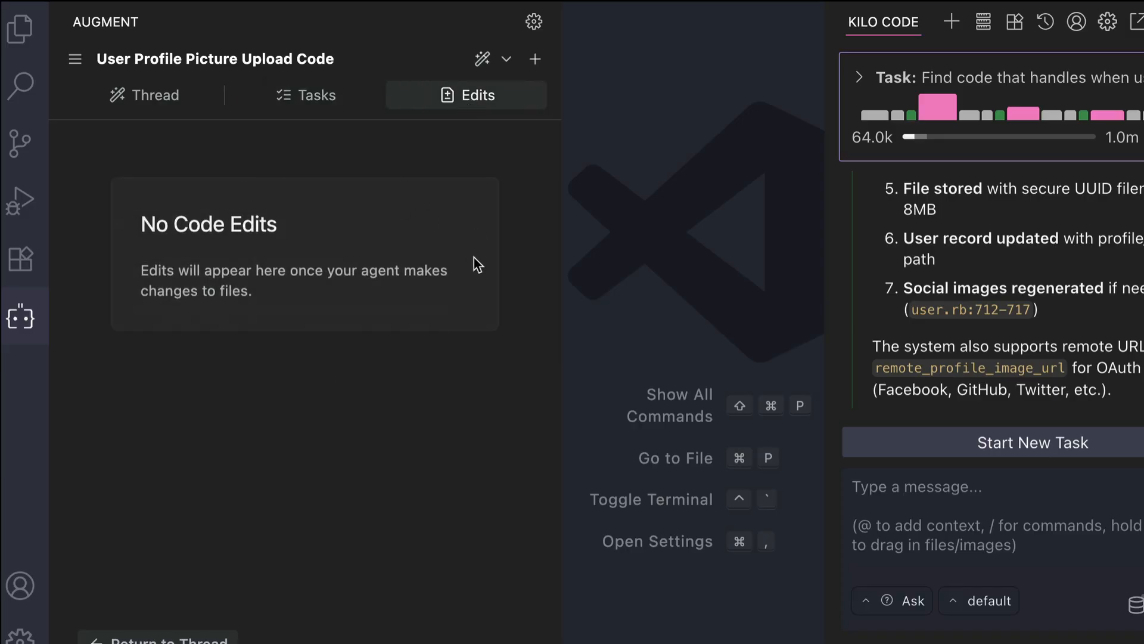
{"action": "left_click", "coordinate": [144, 95]}
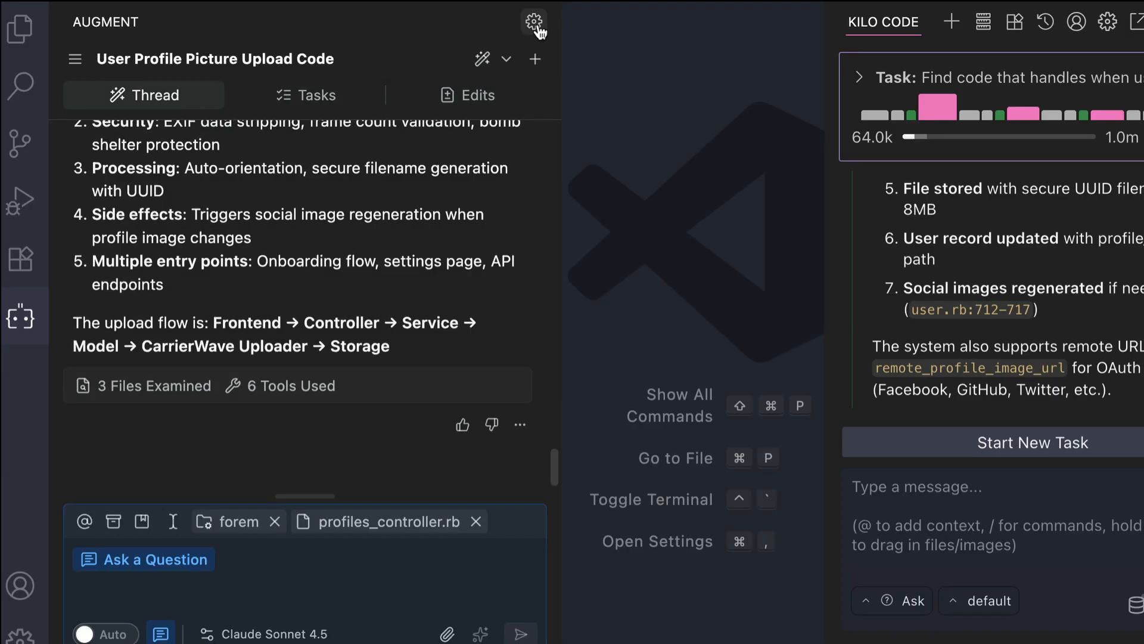
{"action": "left_click", "coordinate": [533, 22]}
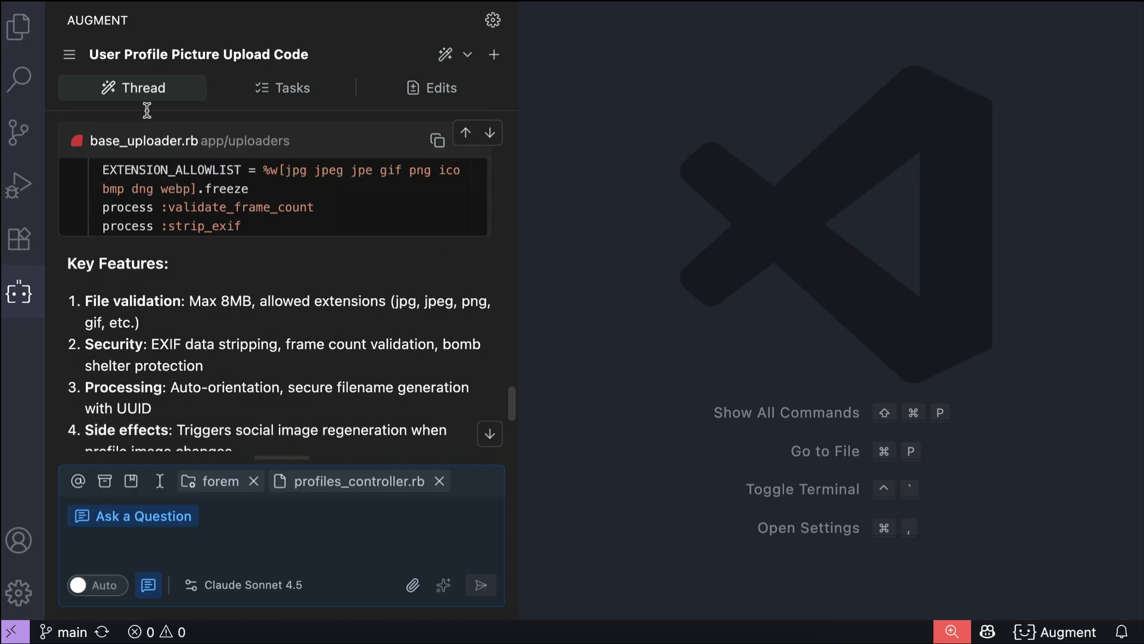
{"action": "scroll", "scroll_direction": "down", "scroll_amount": 3}
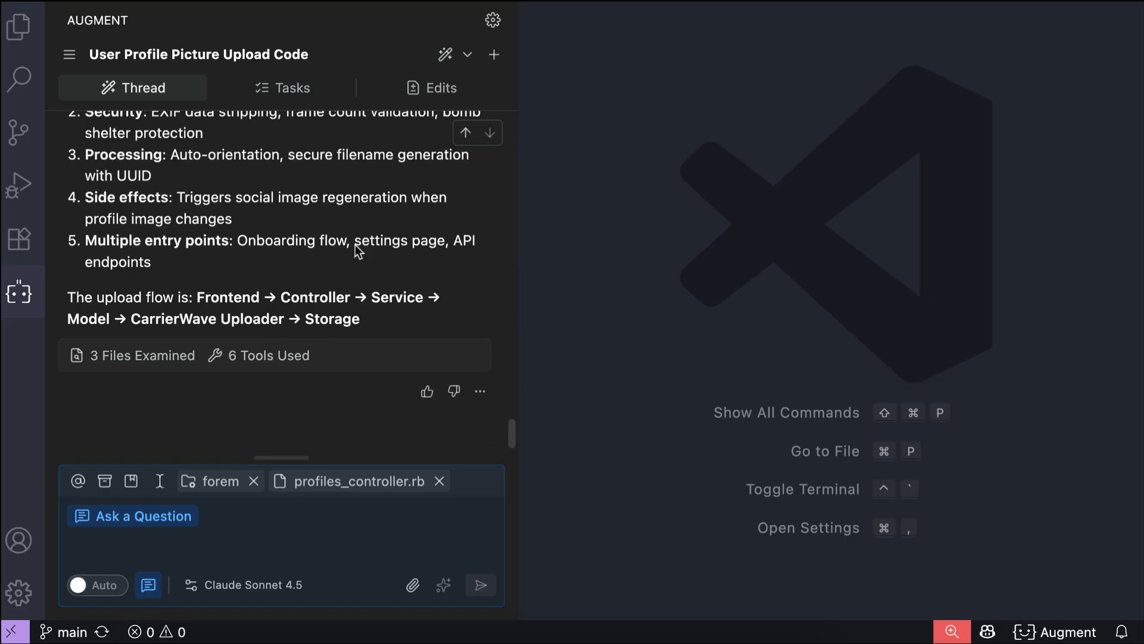
{"action": "mouse_move", "coordinate": [303, 277]}
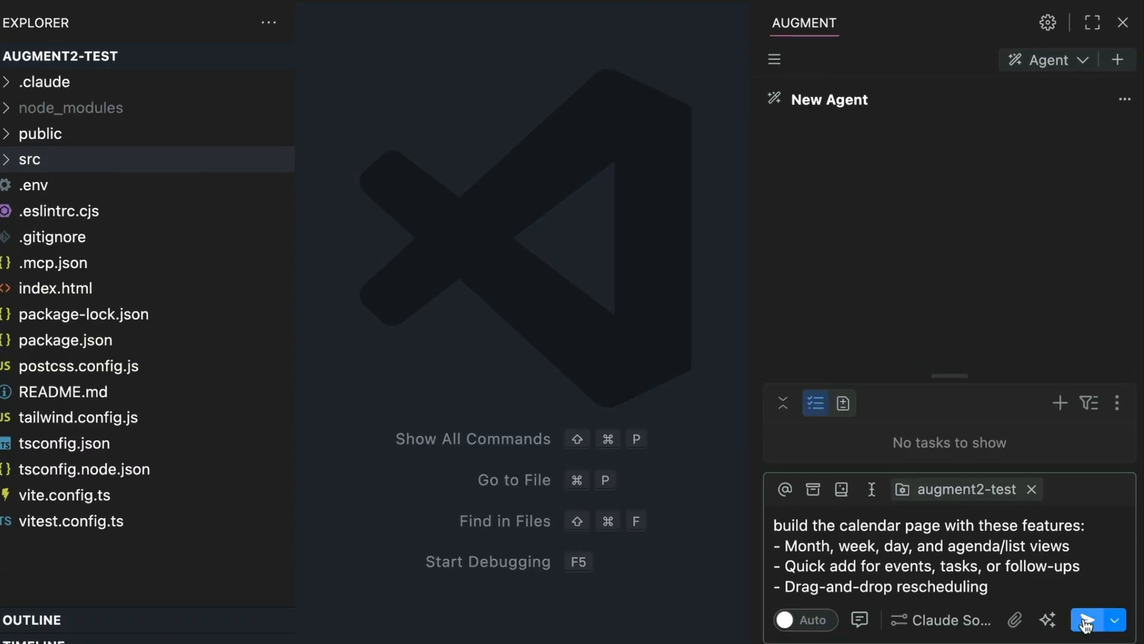
Send Augment the calendar page build request and expand Kilo Code's task details
{"action": "left_click", "coordinate": [1086, 620]}
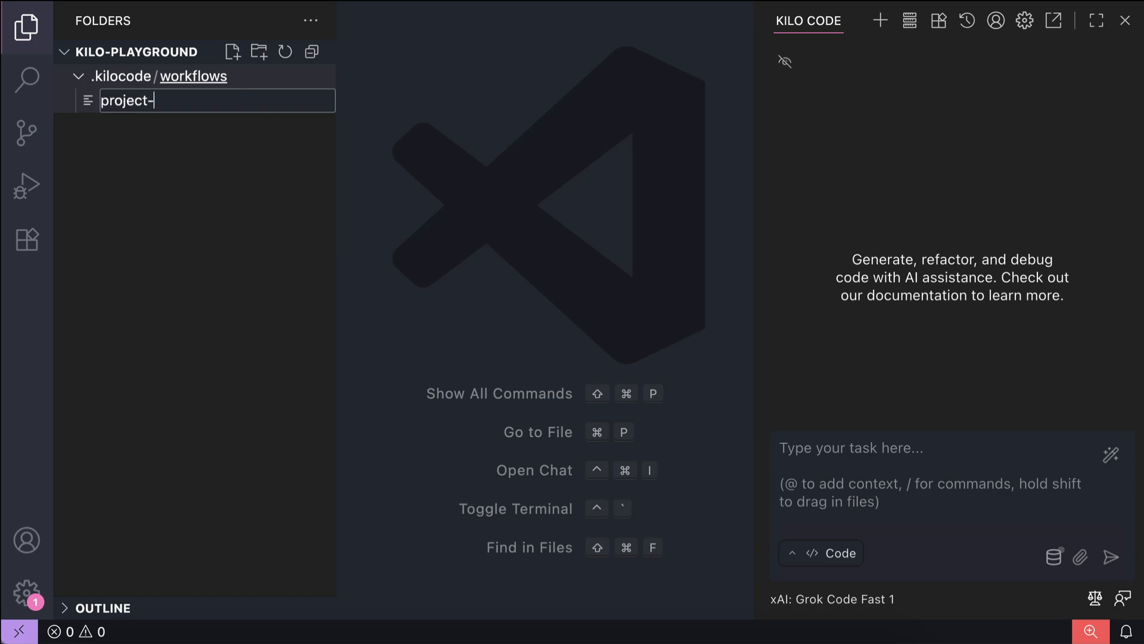
{"action": "type", "text": "setup.md"}
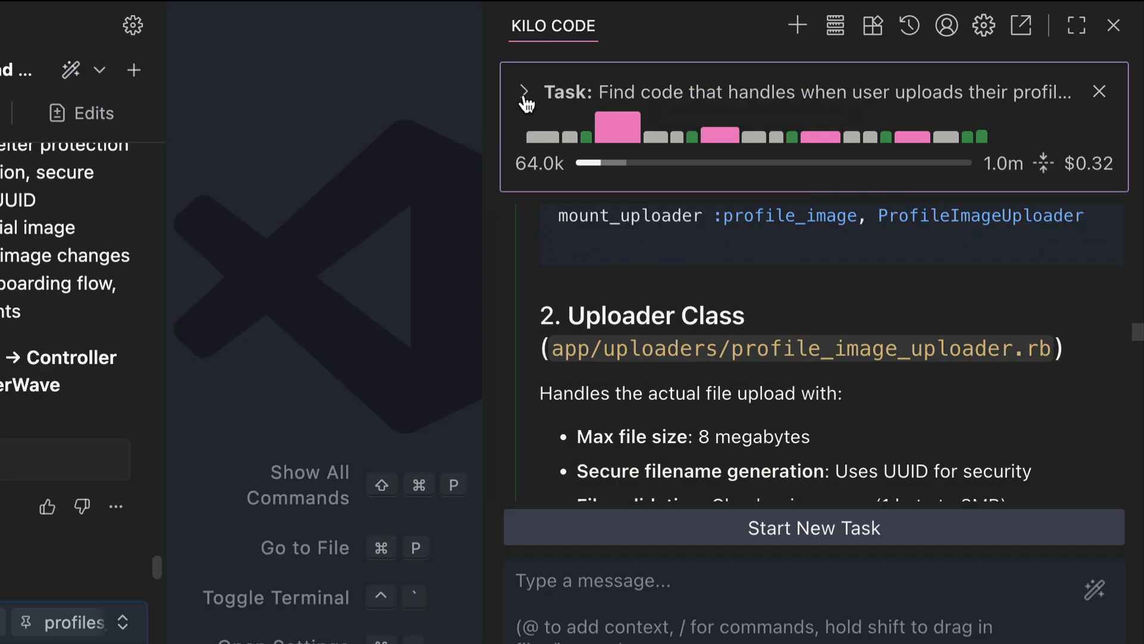
{"action": "left_click", "coordinate": [525, 92]}
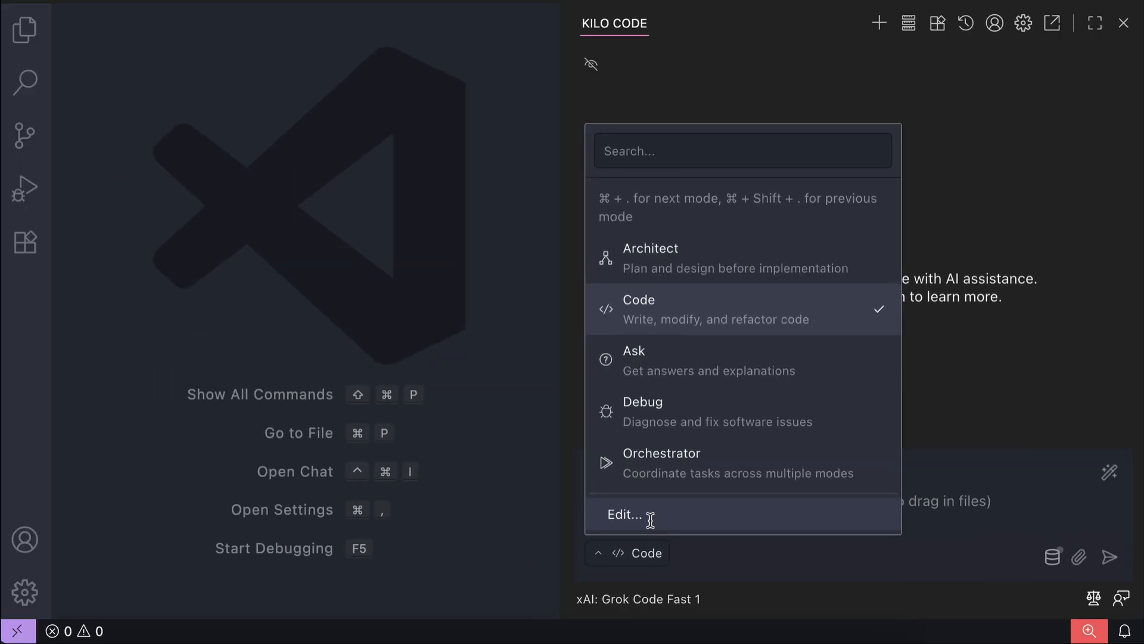
Open and scroll through Kilo Code's settings for the Code mode
{"action": "left_click", "coordinate": [622, 514]}
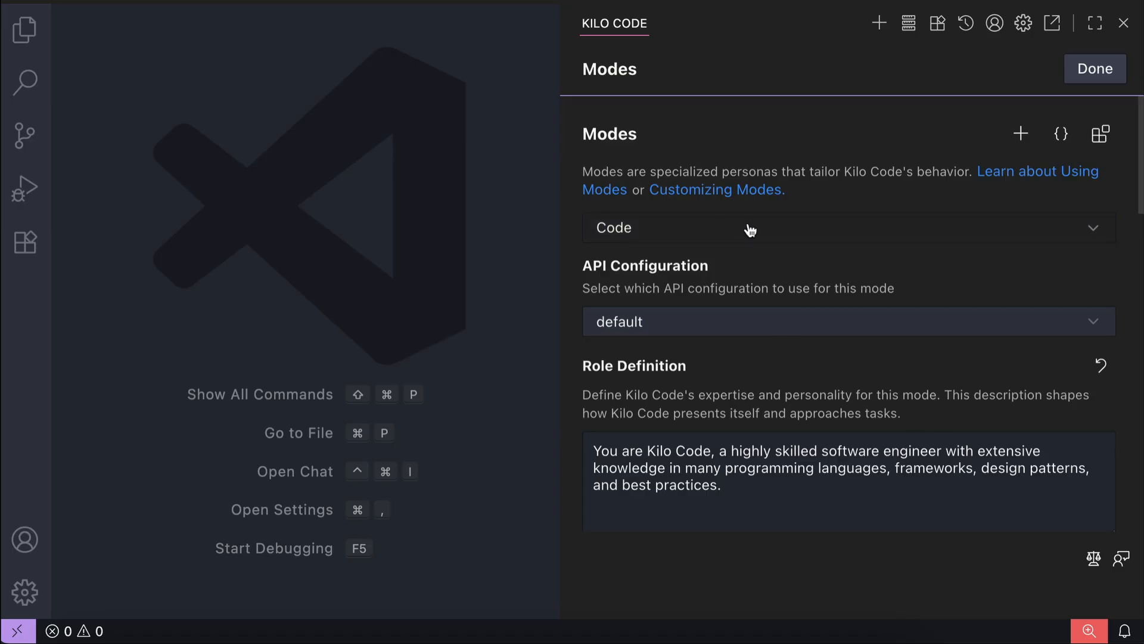
{"action": "scroll", "scroll_direction": "down", "scroll_amount": 3}
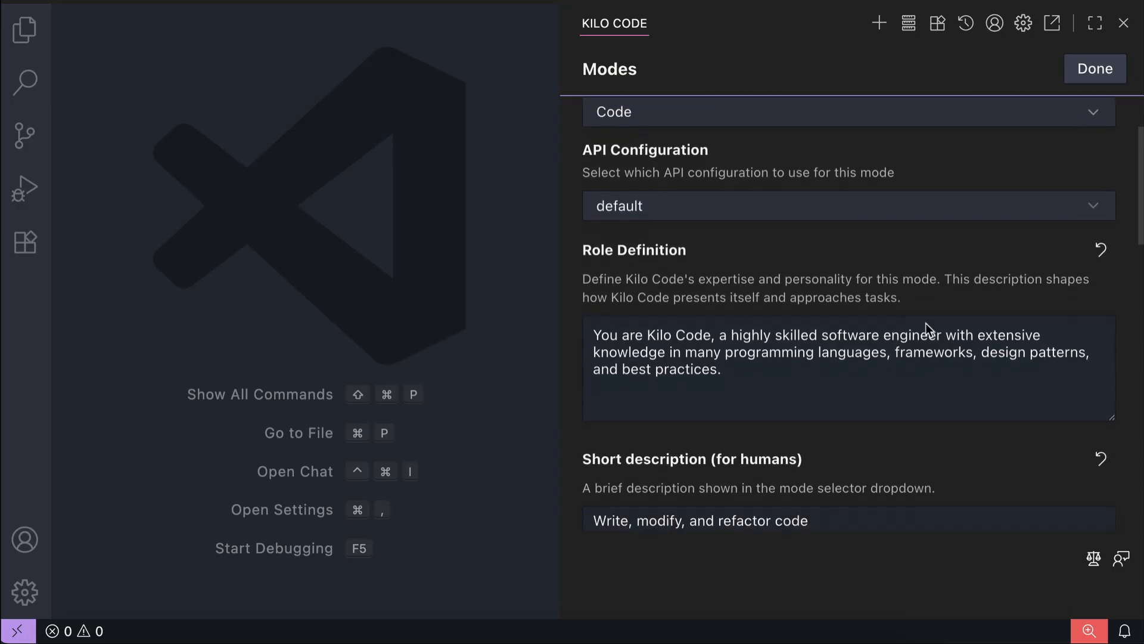
{"action": "scroll", "scroll_direction": "down", "scroll_amount": 3}
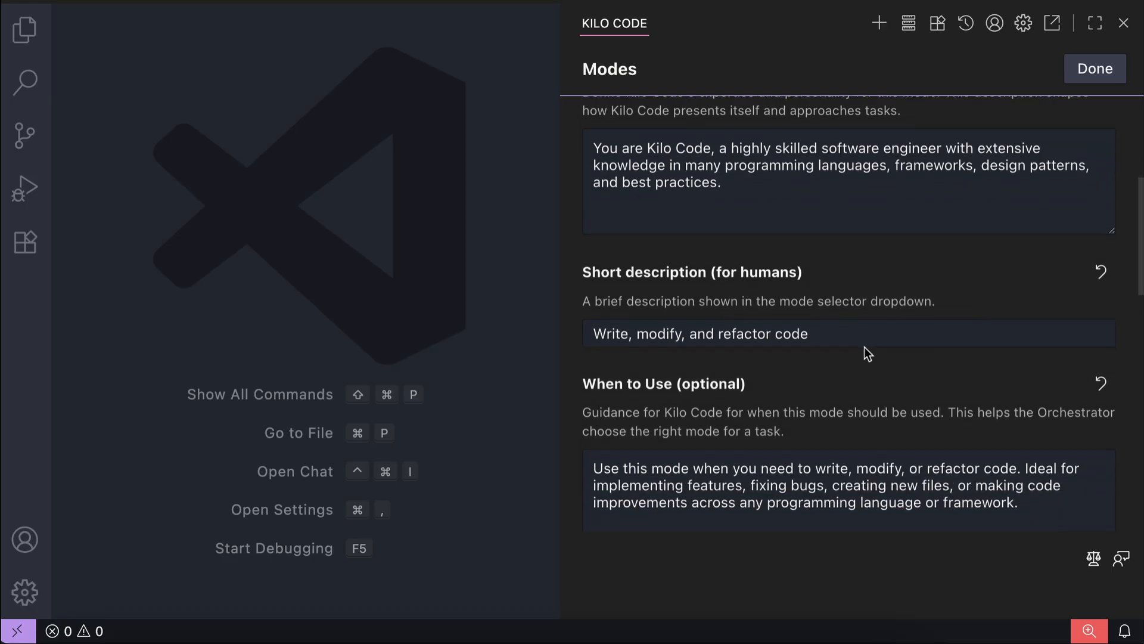
{"action": "scroll", "scroll_direction": "down", "scroll_amount": 3}
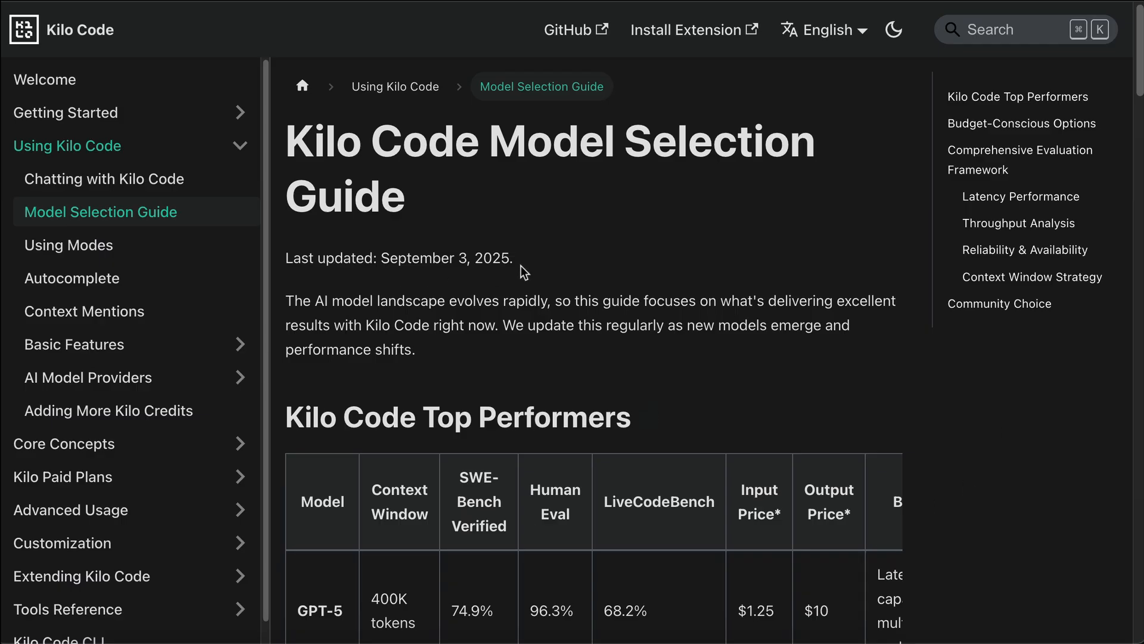
{"action": "scroll", "scroll_direction": "down", "scroll_amount": 3}
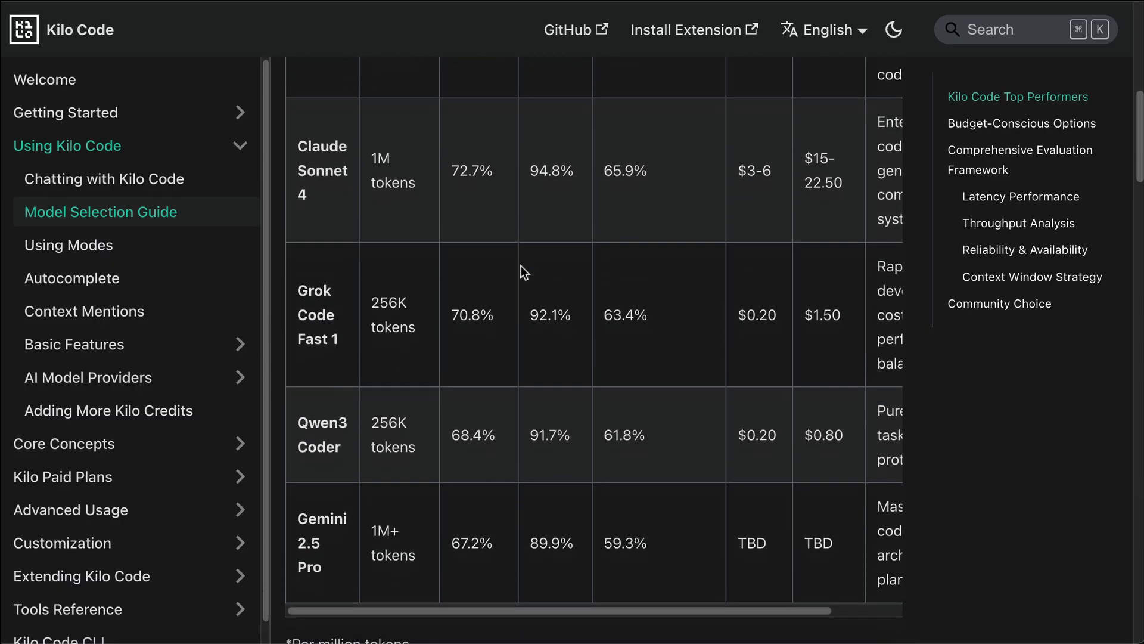
{"action": "scroll", "scroll_direction": "up", "scroll_amount": 3}
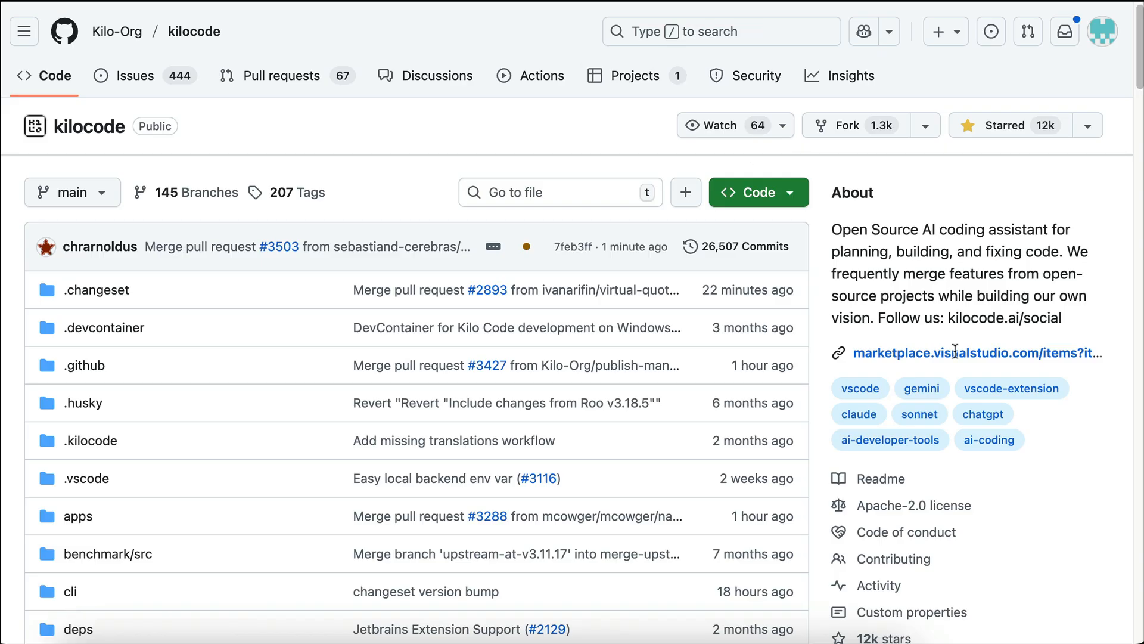
{"action": "mouse_move", "coordinate": [399, 345]}
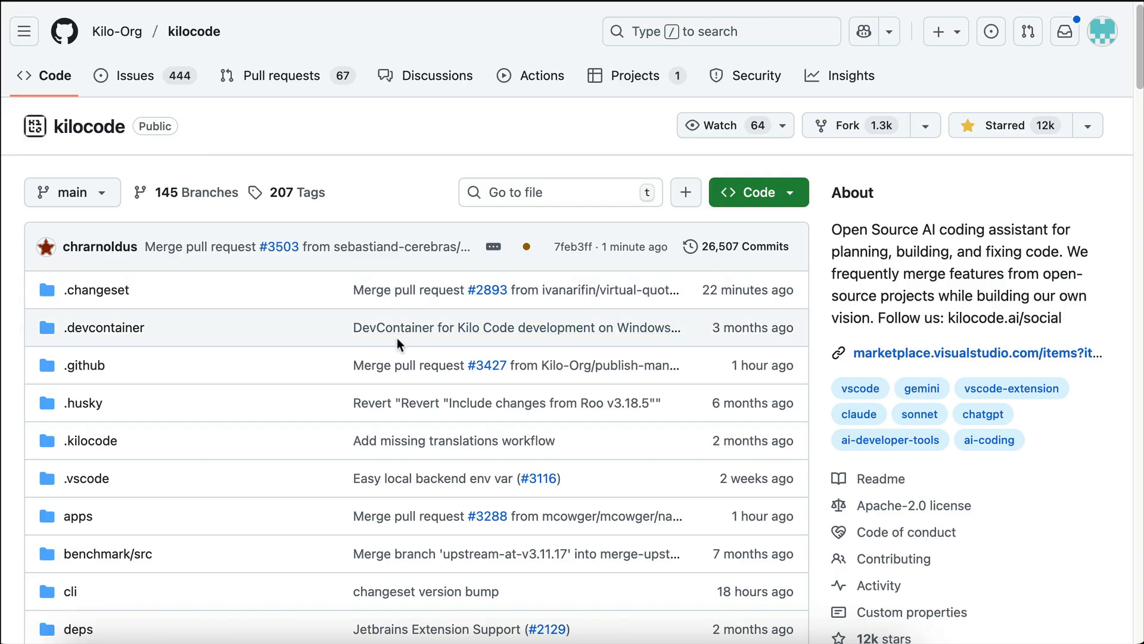
{"action": "scroll", "scroll_direction": "down", "scroll_amount": 3}
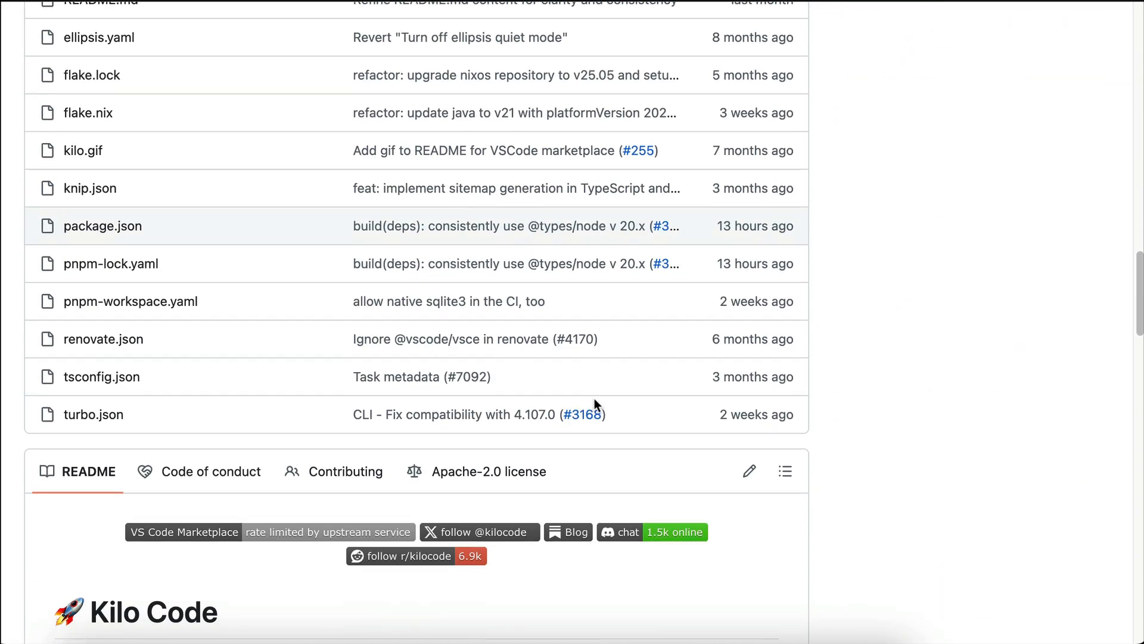
{"action": "scroll", "scroll_direction": "down", "scroll_amount": 3}
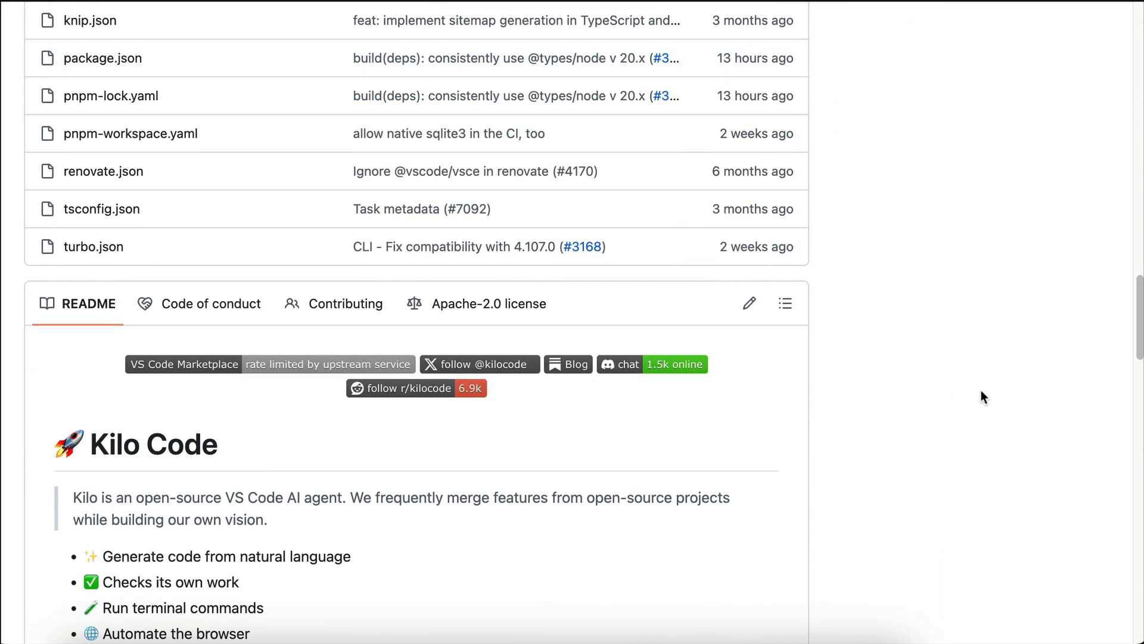